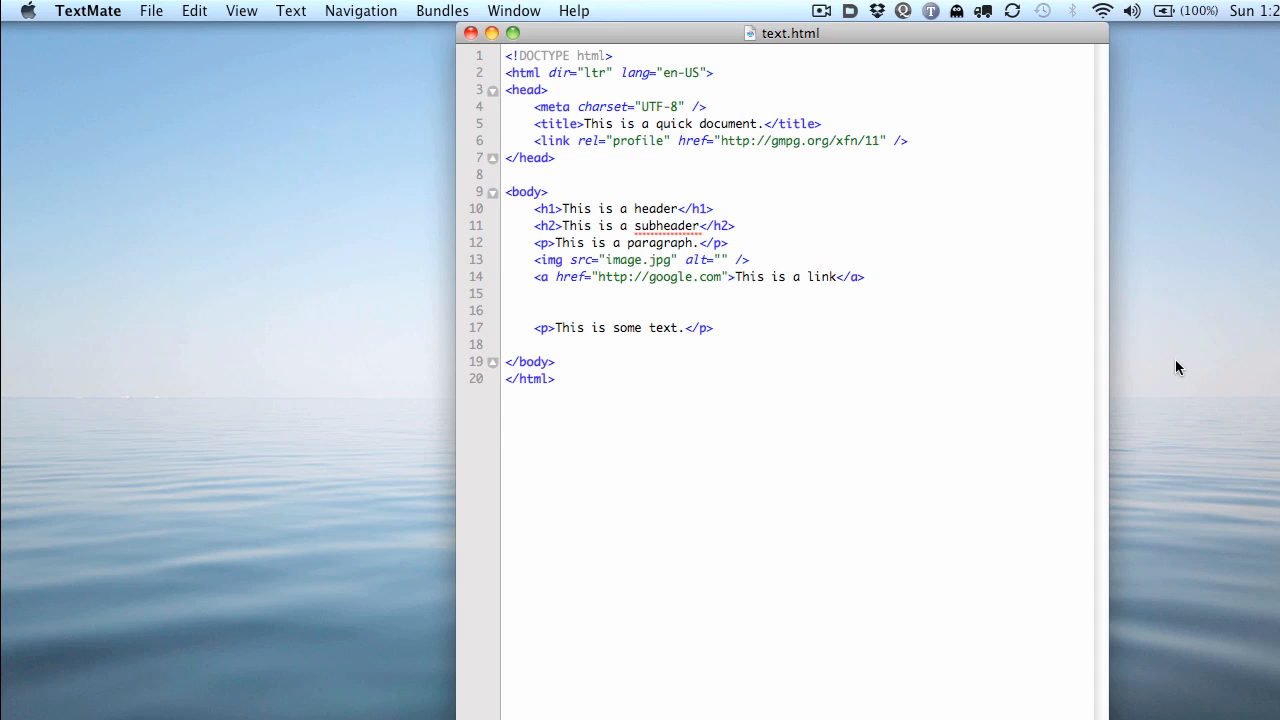
mouse_move(1131, 223)
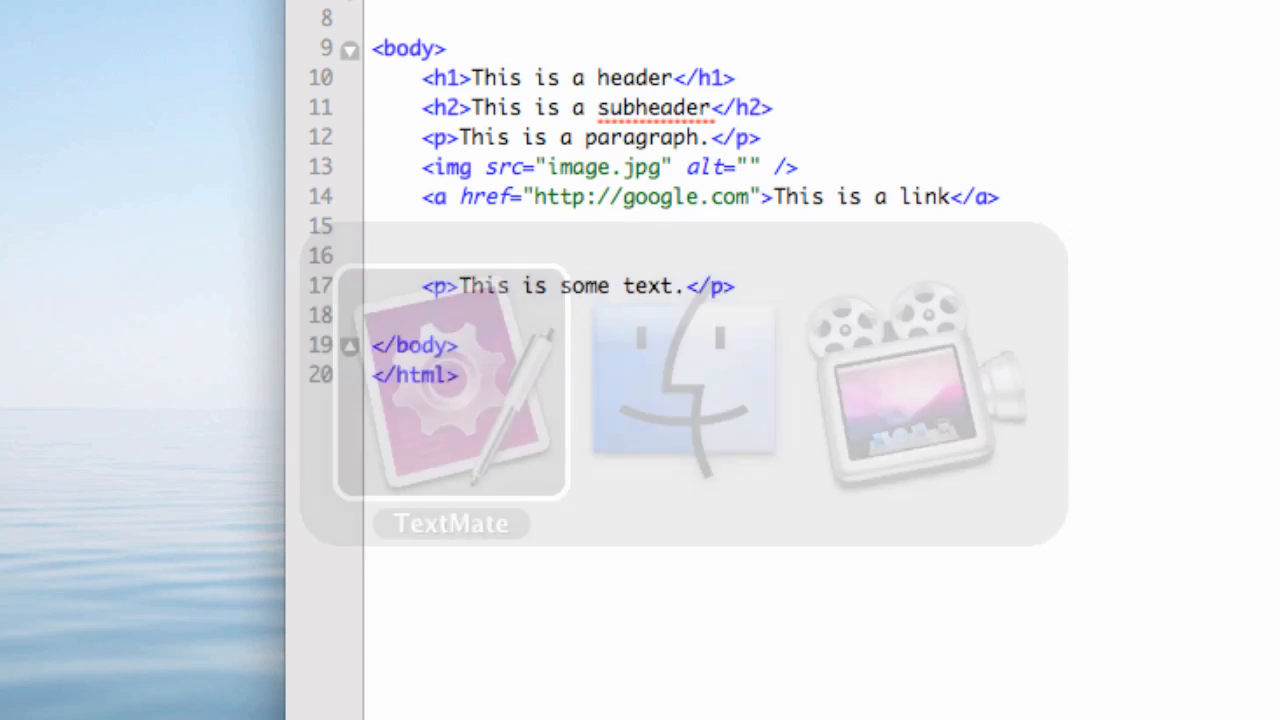
Place the cursor after the profile link in text.html and bring up TextMate's bundle commands list
left_click(460, 390)
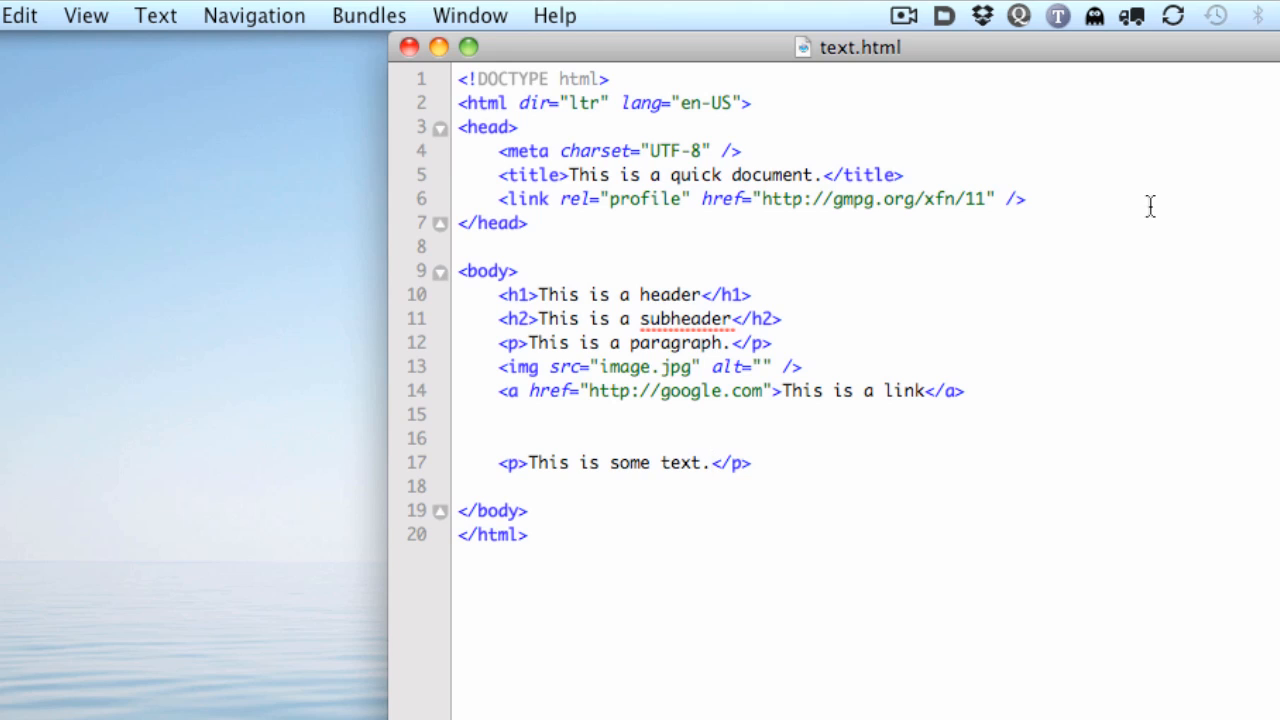
mouse_move(882, 78)
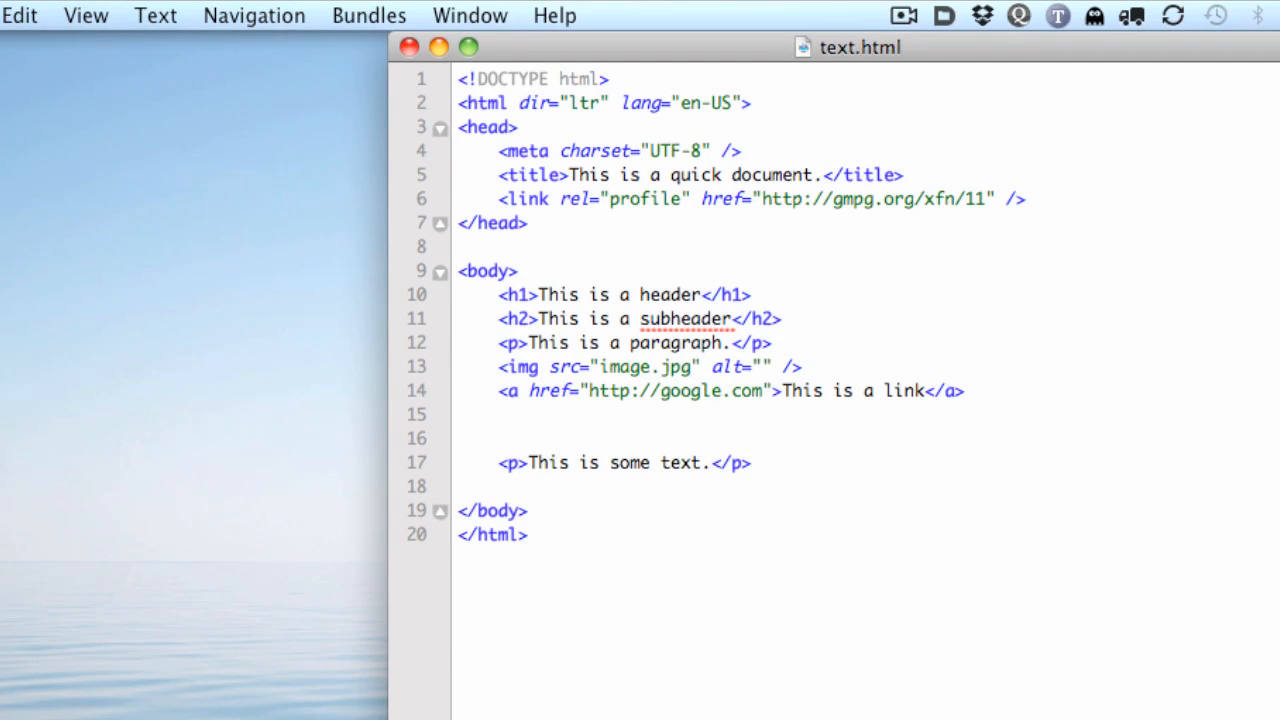
mouse_move(1270, 514)
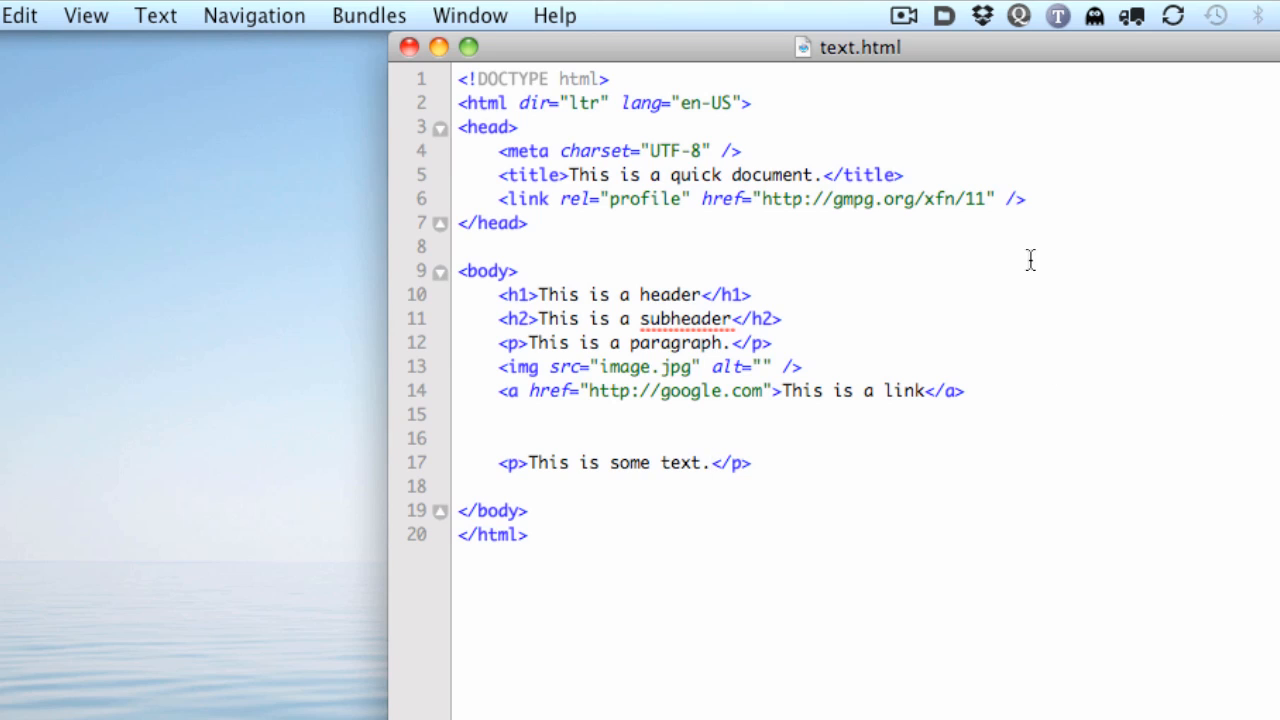
mouse_move(1042, 438)
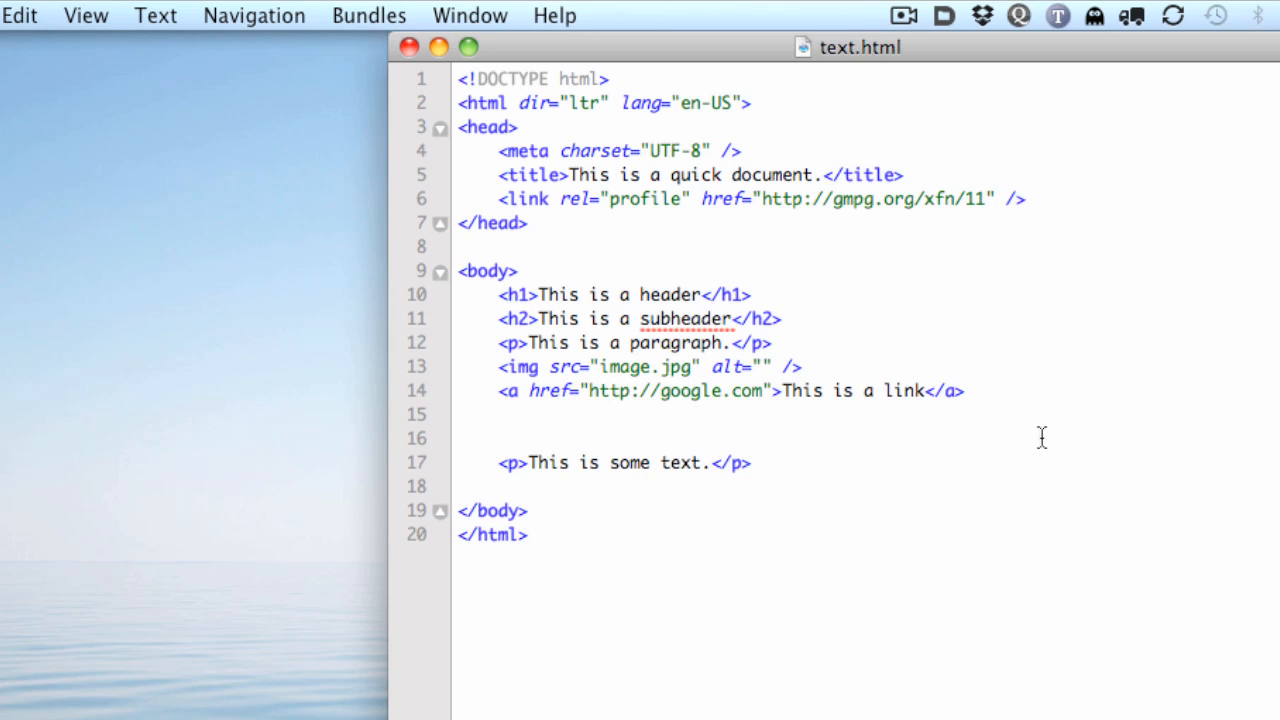
left_click(1025, 199)
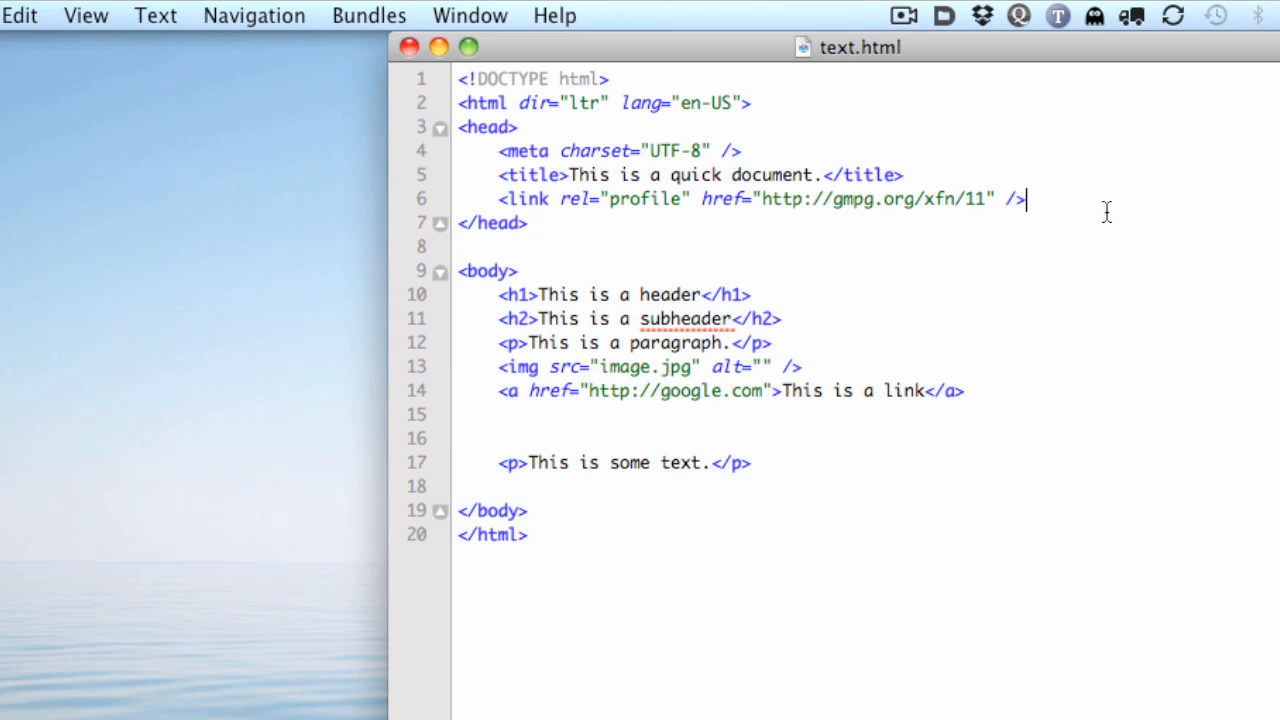
mouse_move(1169, 171)
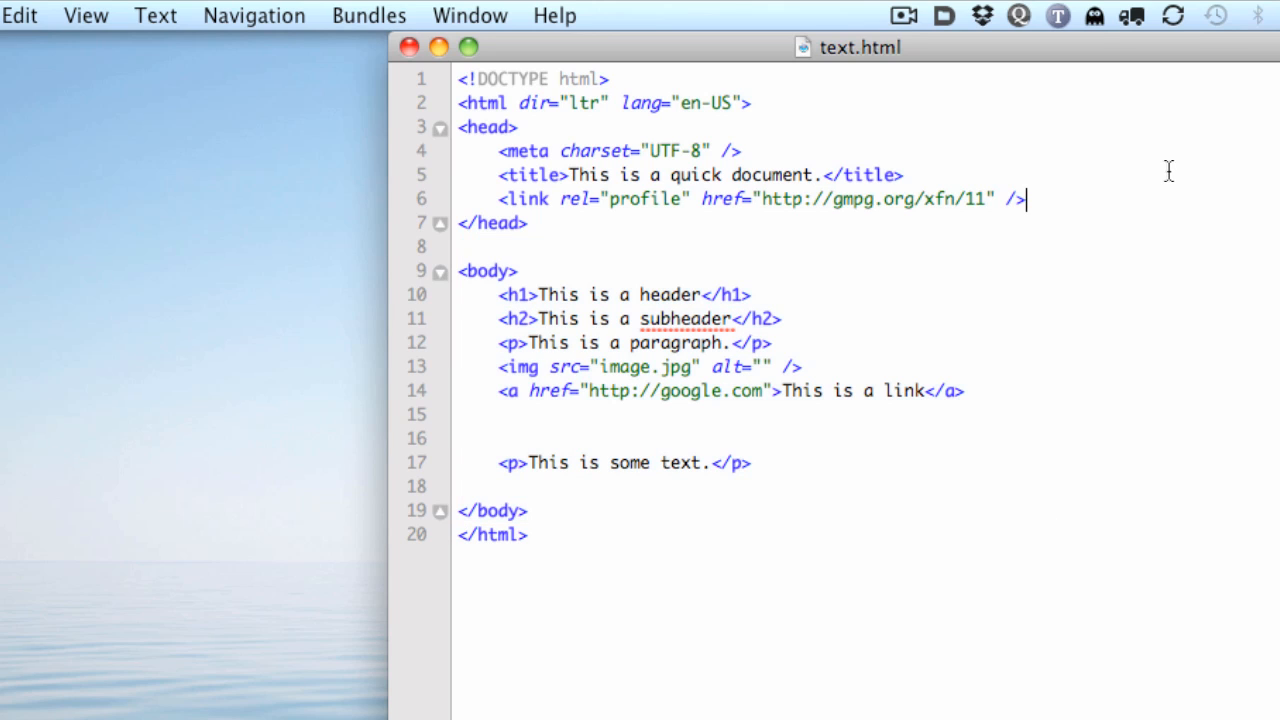
mouse_move(1088, 112)
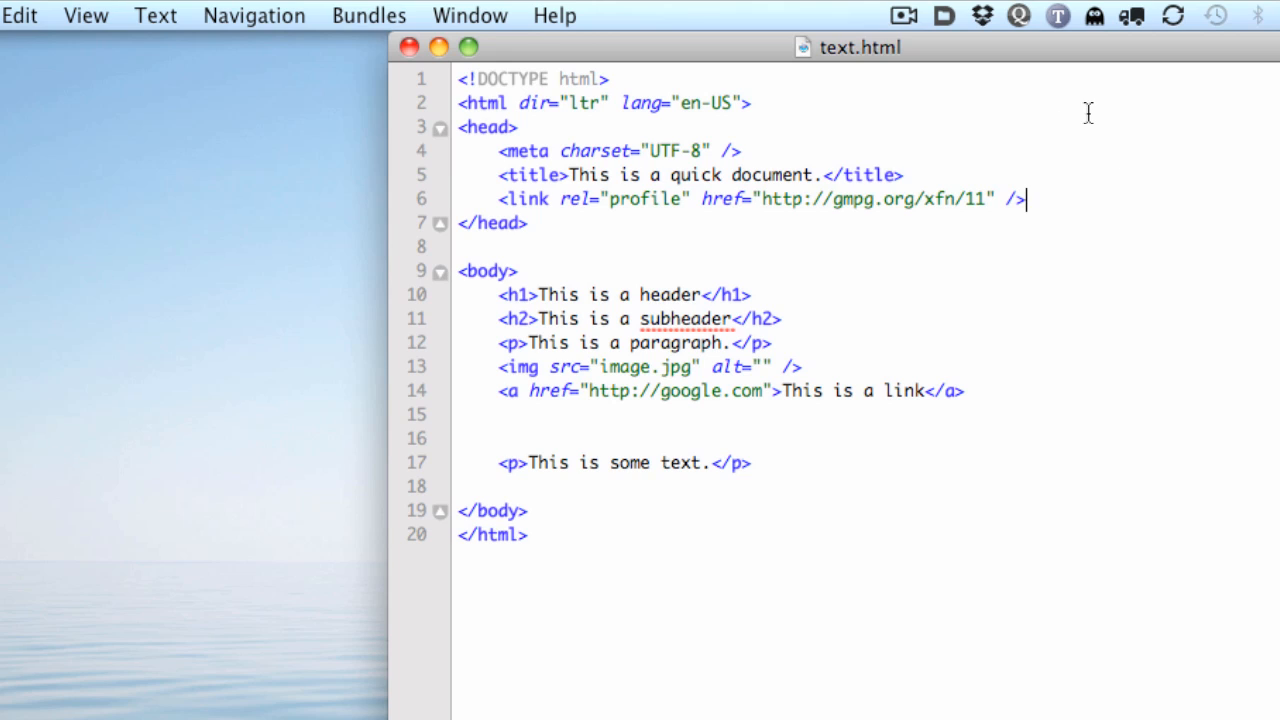
mouse_move(162, 279)
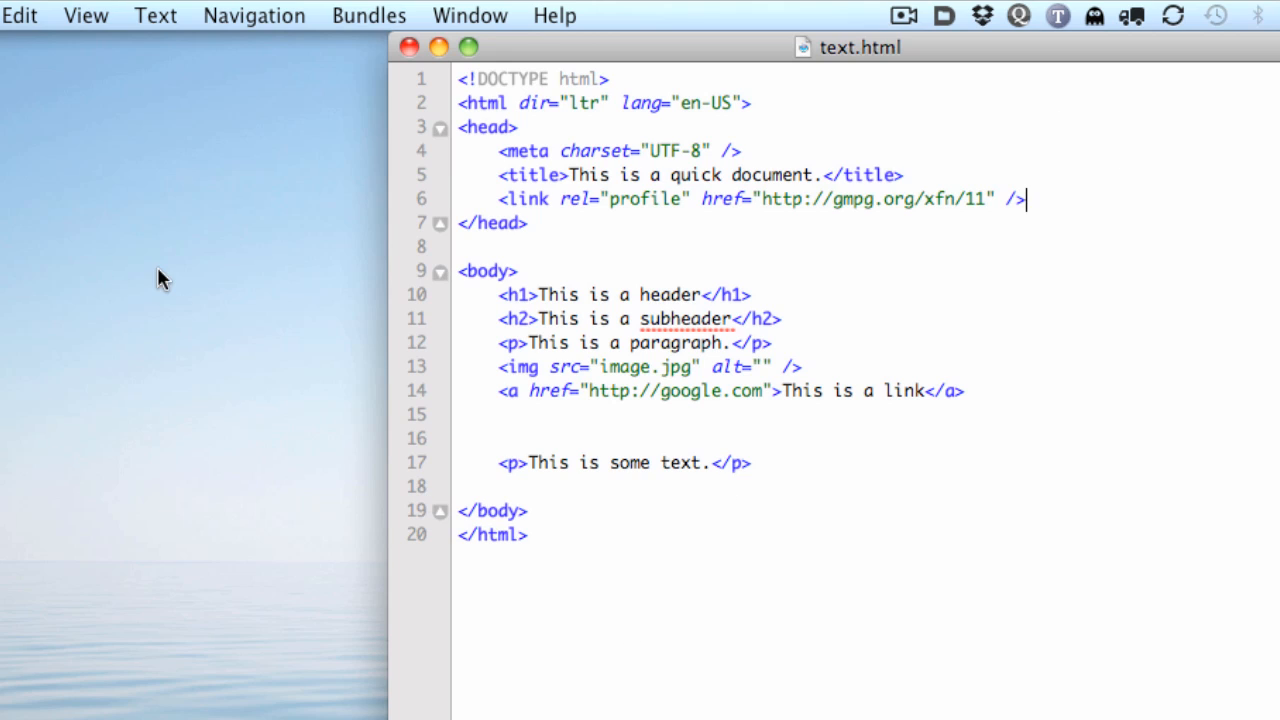
mouse_move(108, 11)
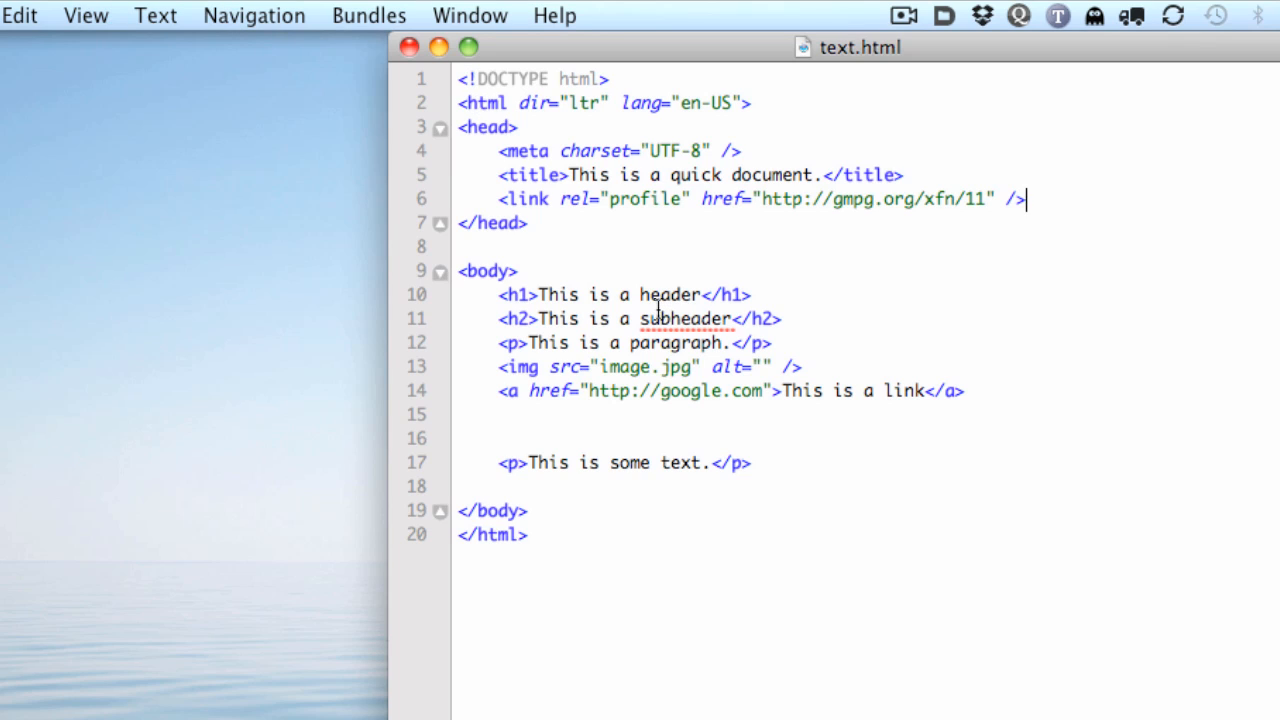
mouse_move(656, 663)
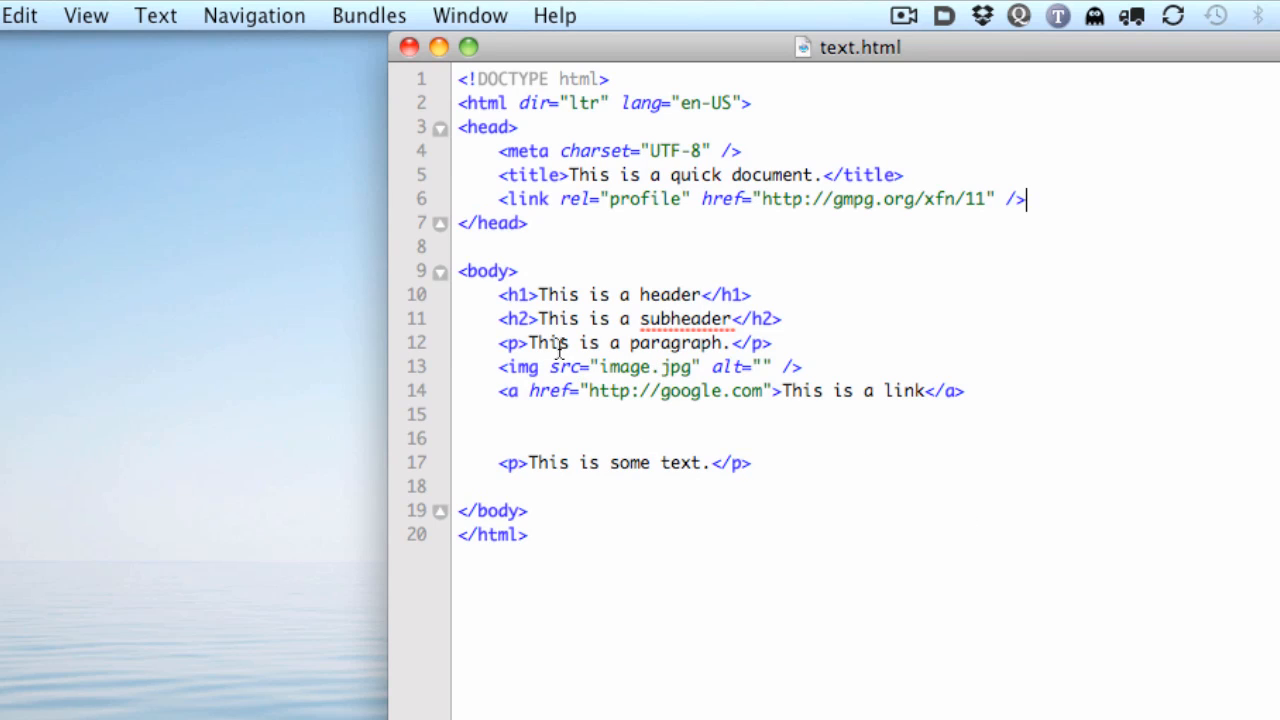
mouse_move(488, 278)
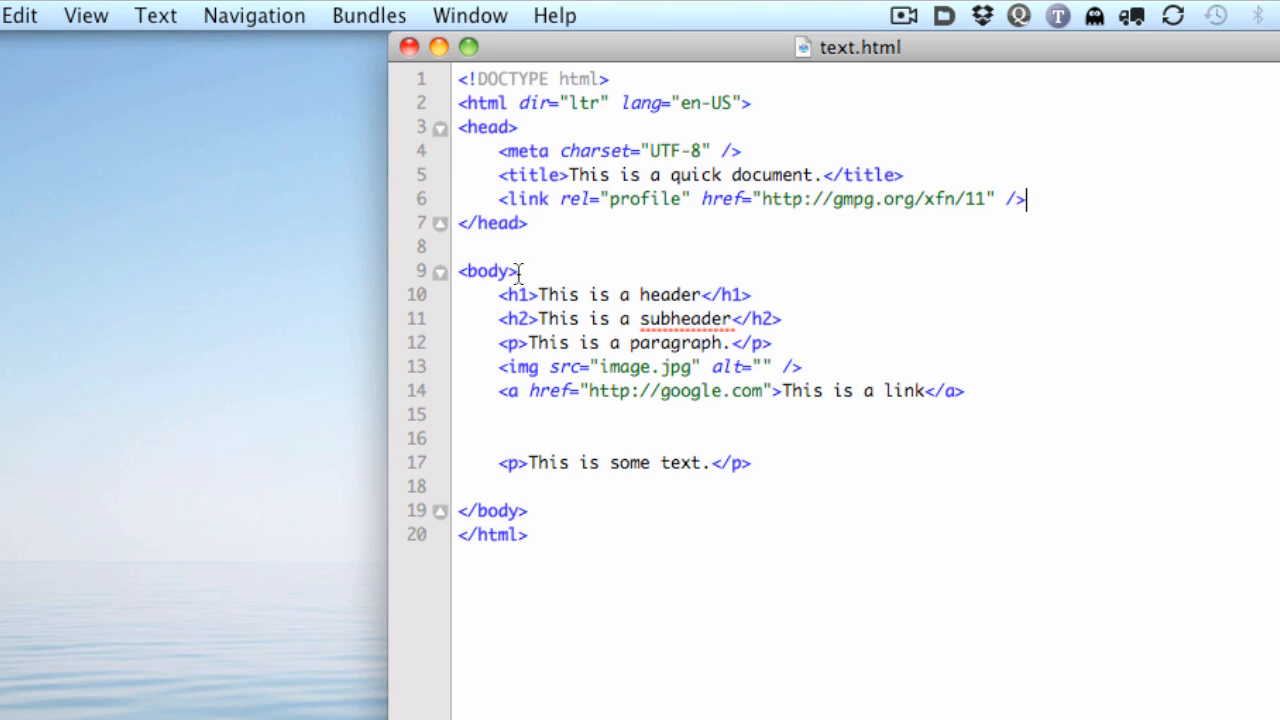
mouse_move(478, 255)
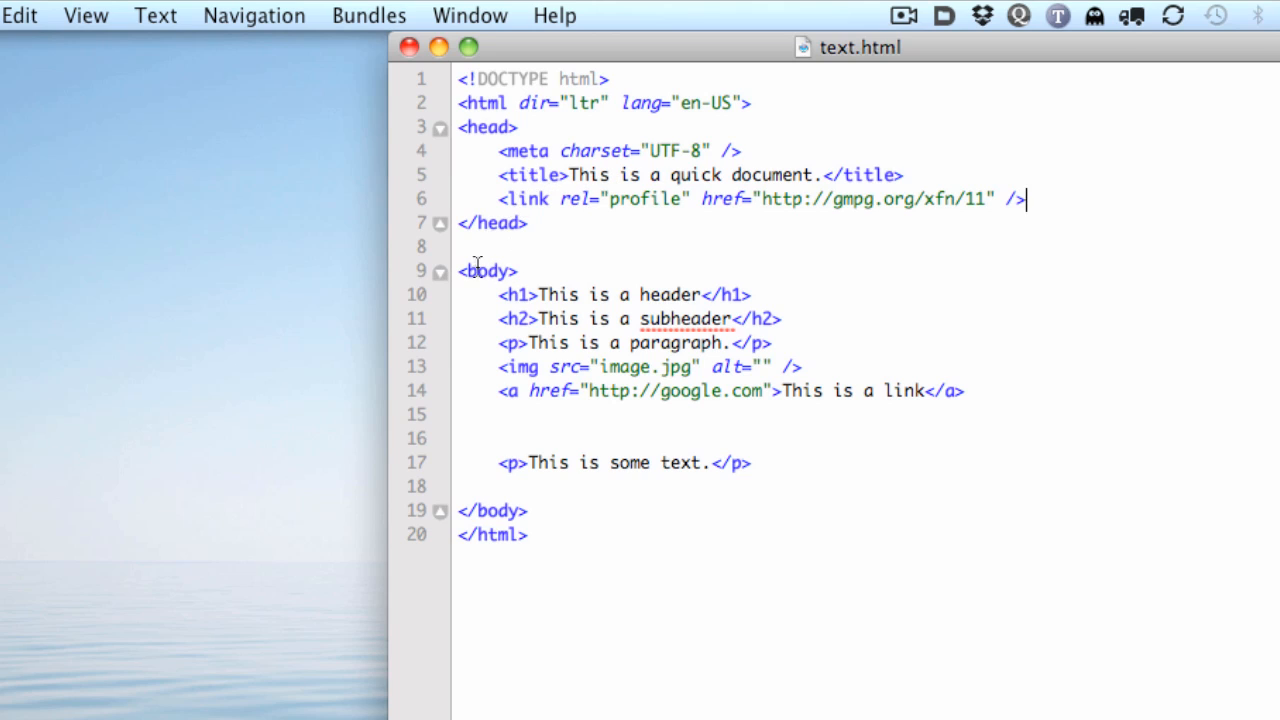
mouse_move(665, 410)
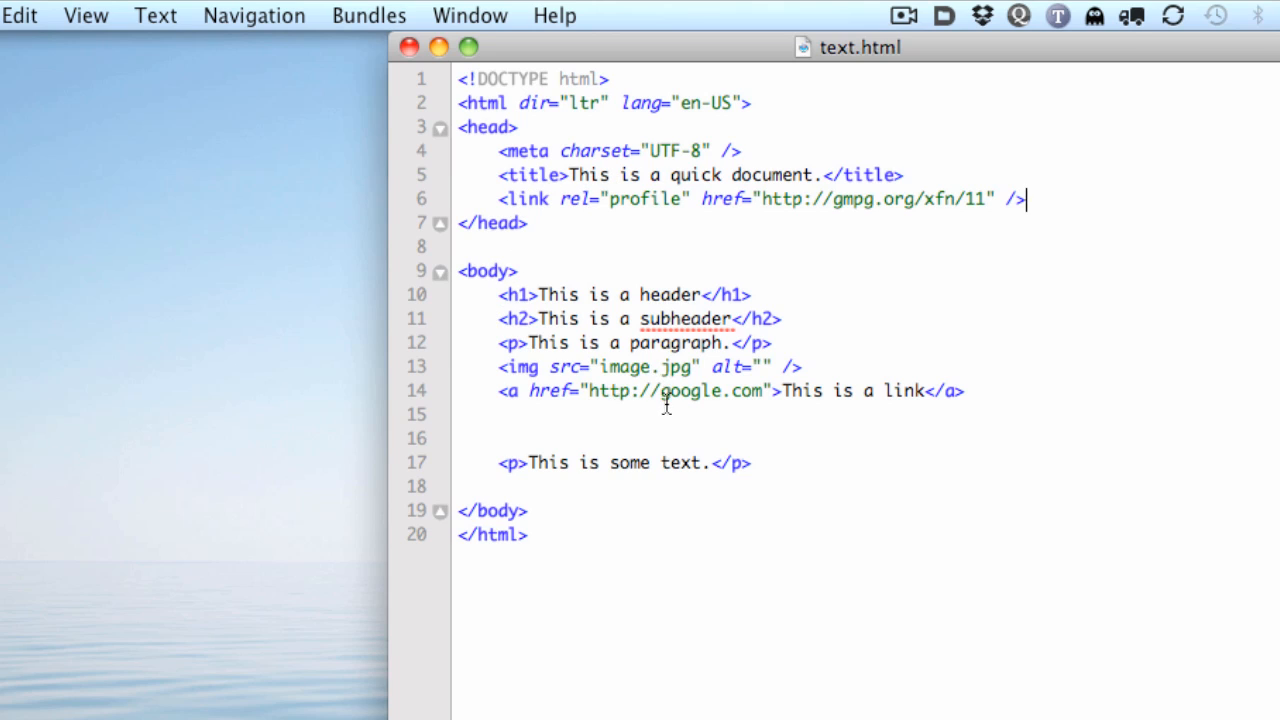
mouse_move(678, 297)
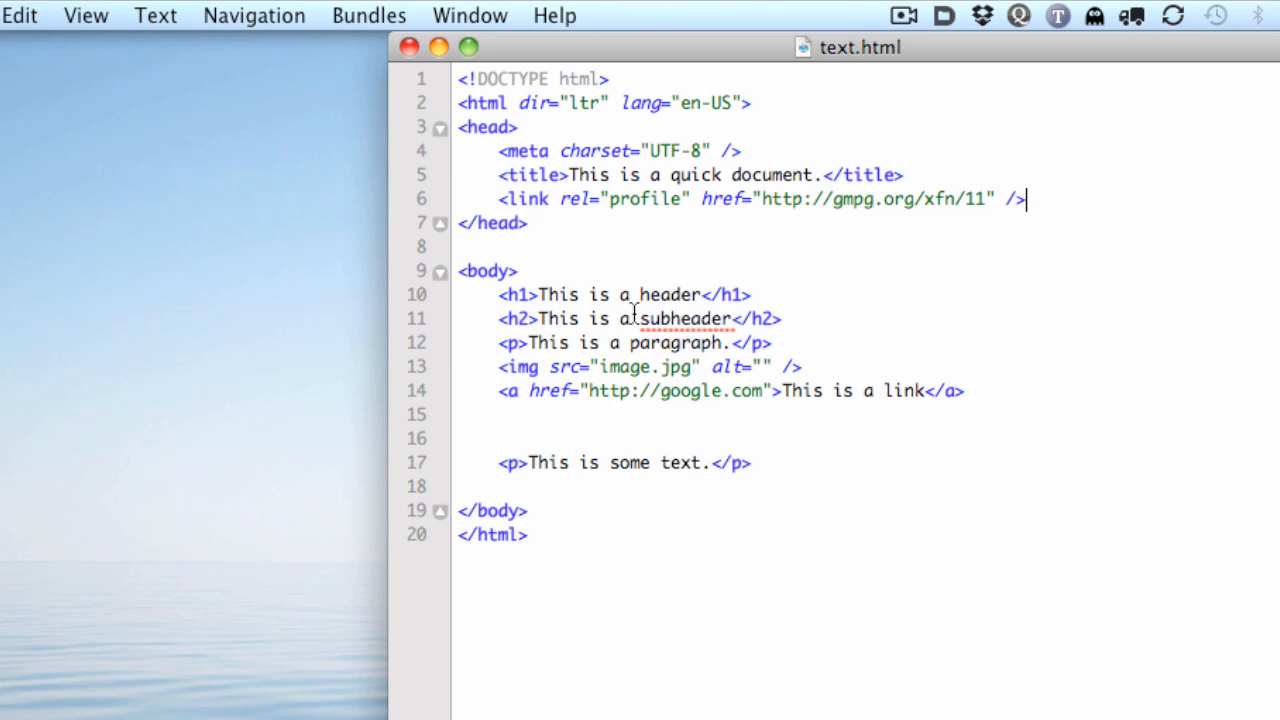
mouse_move(1005, 438)
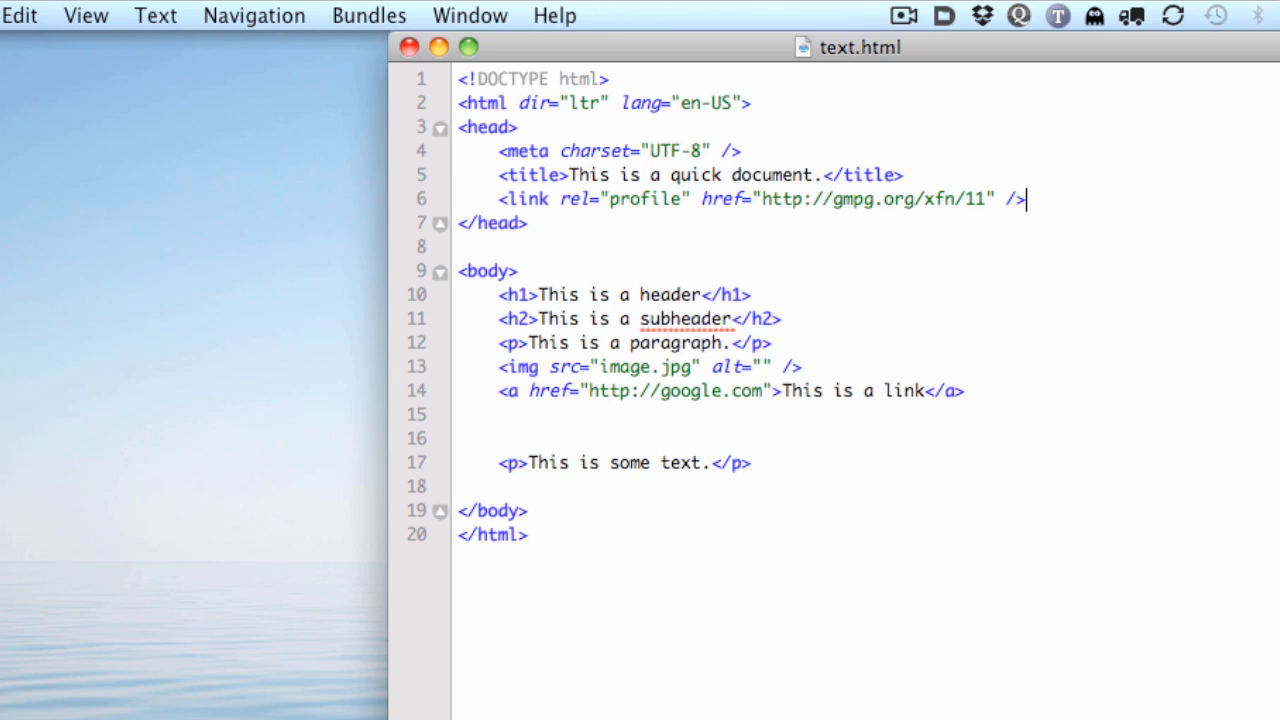
mouse_move(354, 22)
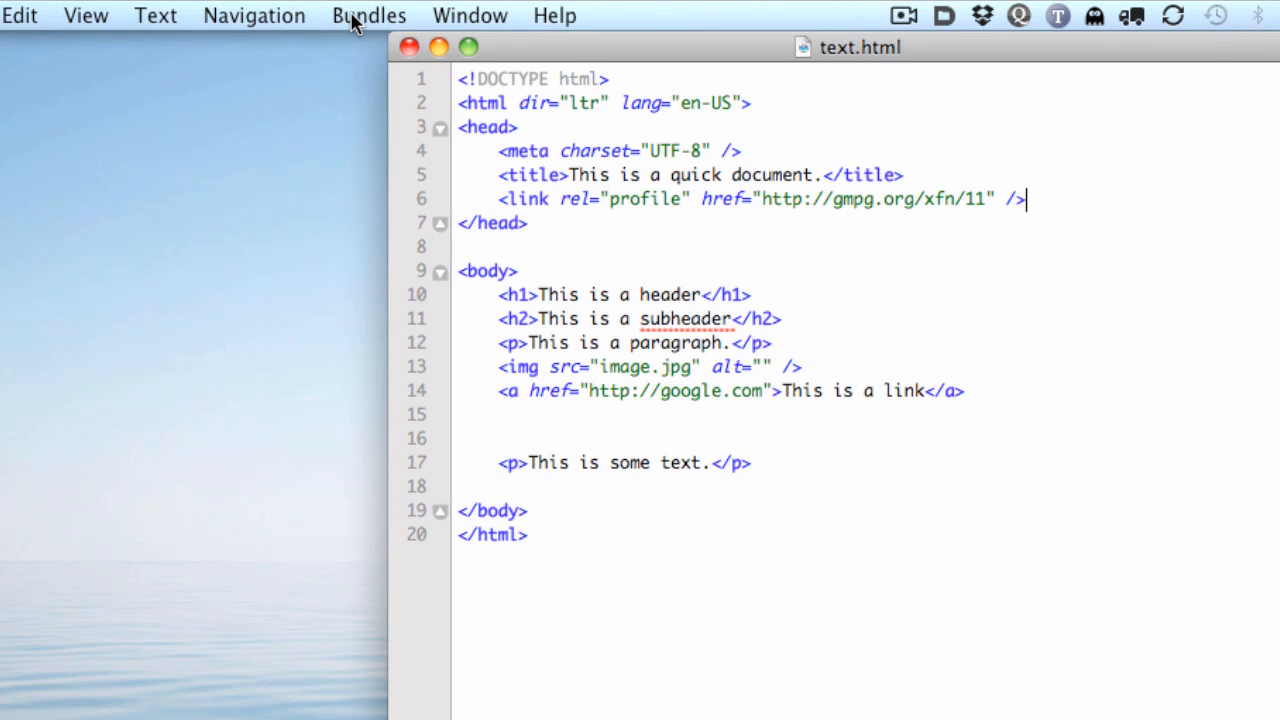
left_click(368, 15)
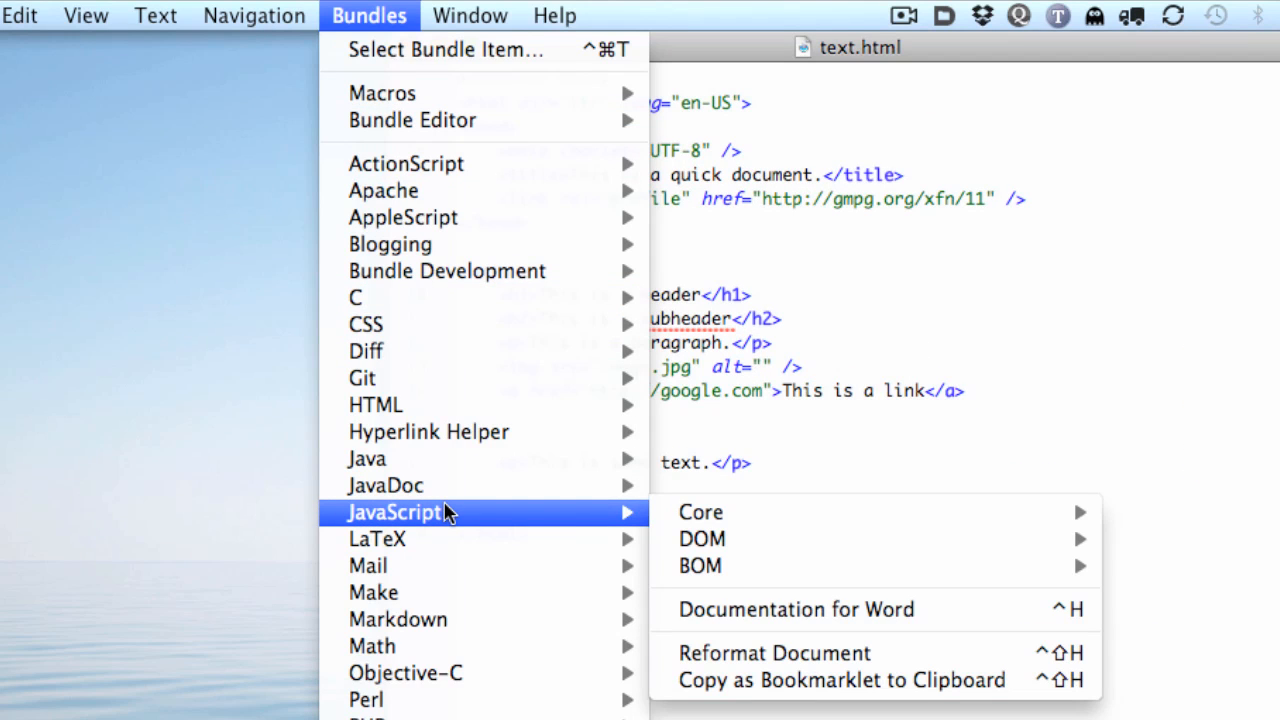
mouse_move(488, 449)
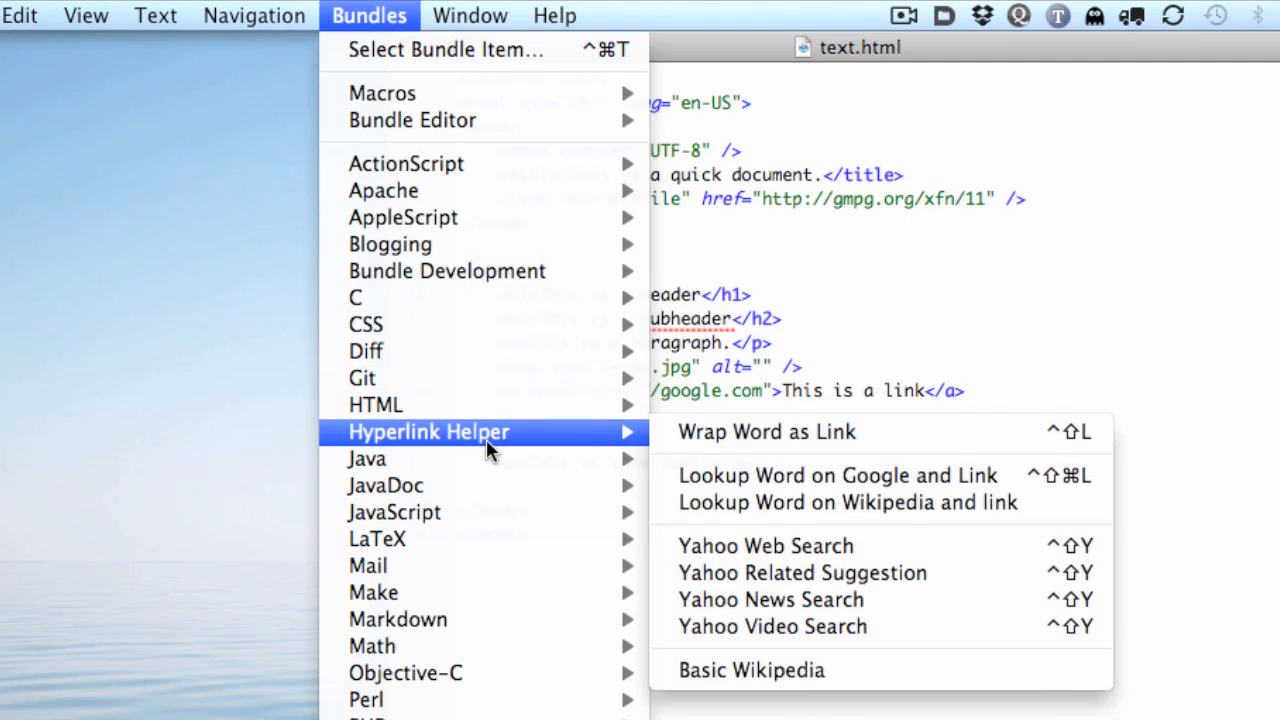
mouse_move(488, 457)
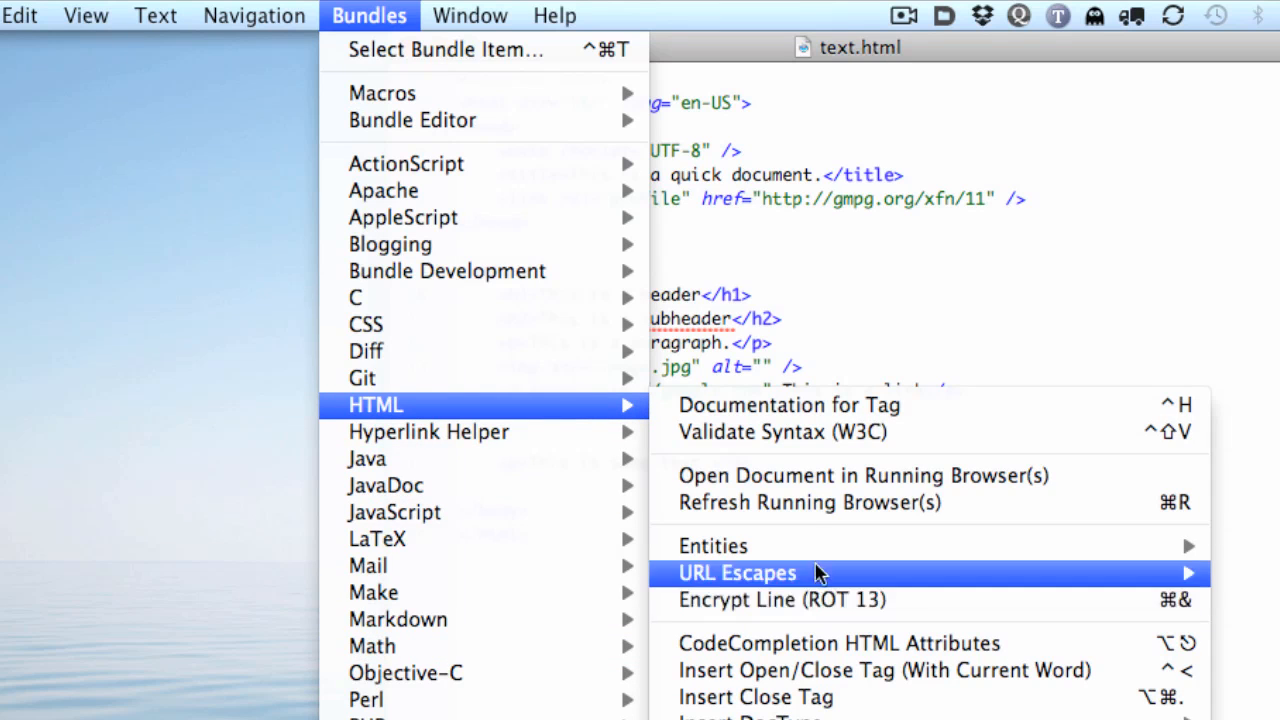
mouse_move(880, 504)
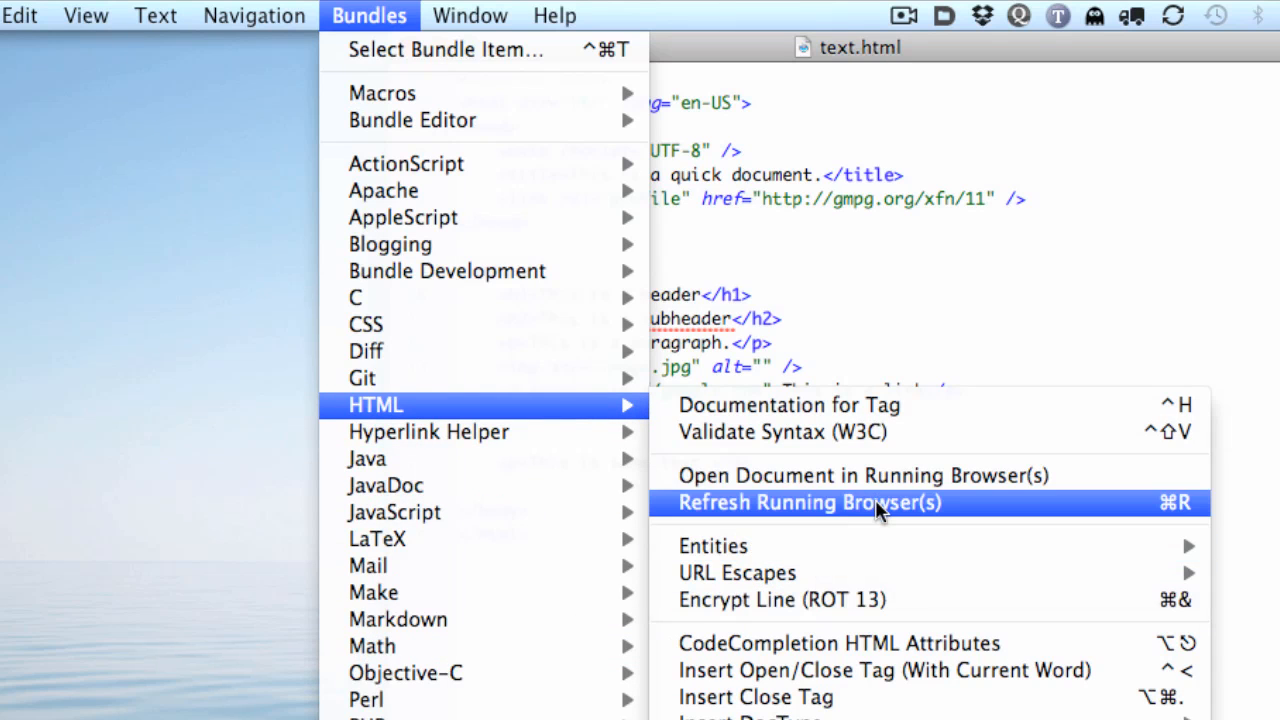
mouse_move(885, 493)
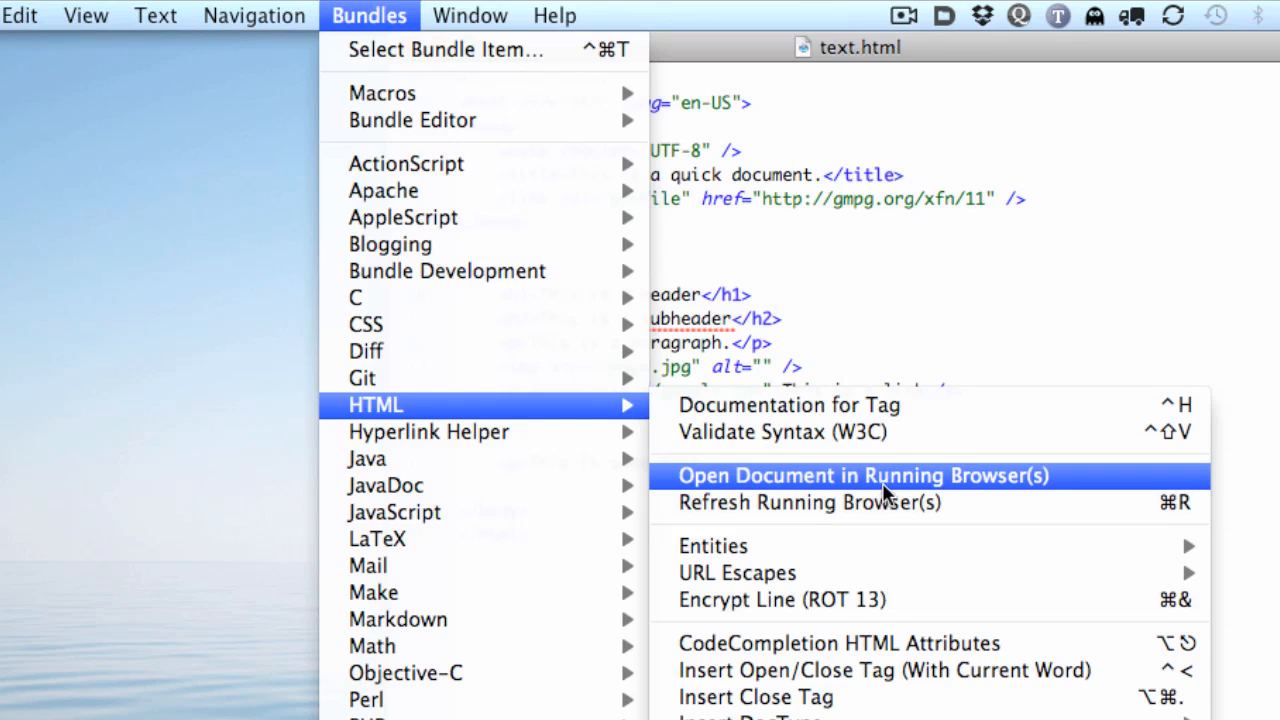
mouse_move(906, 434)
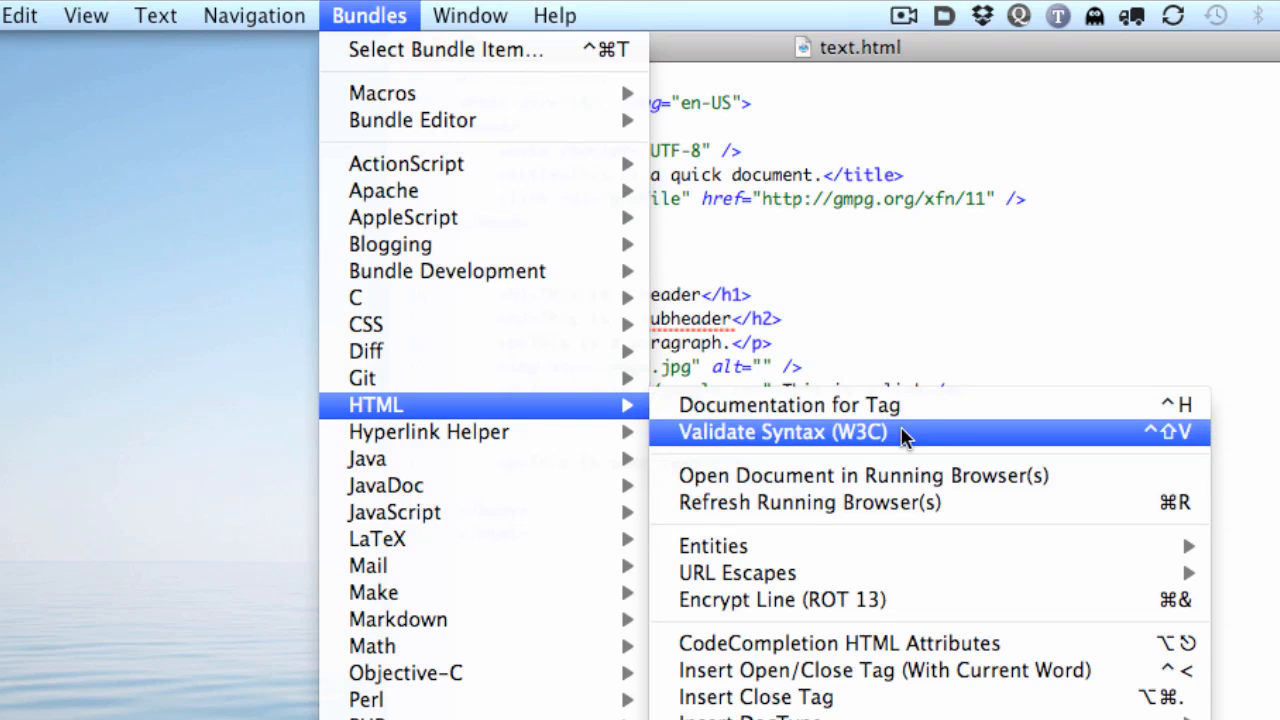
mouse_move(909, 433)
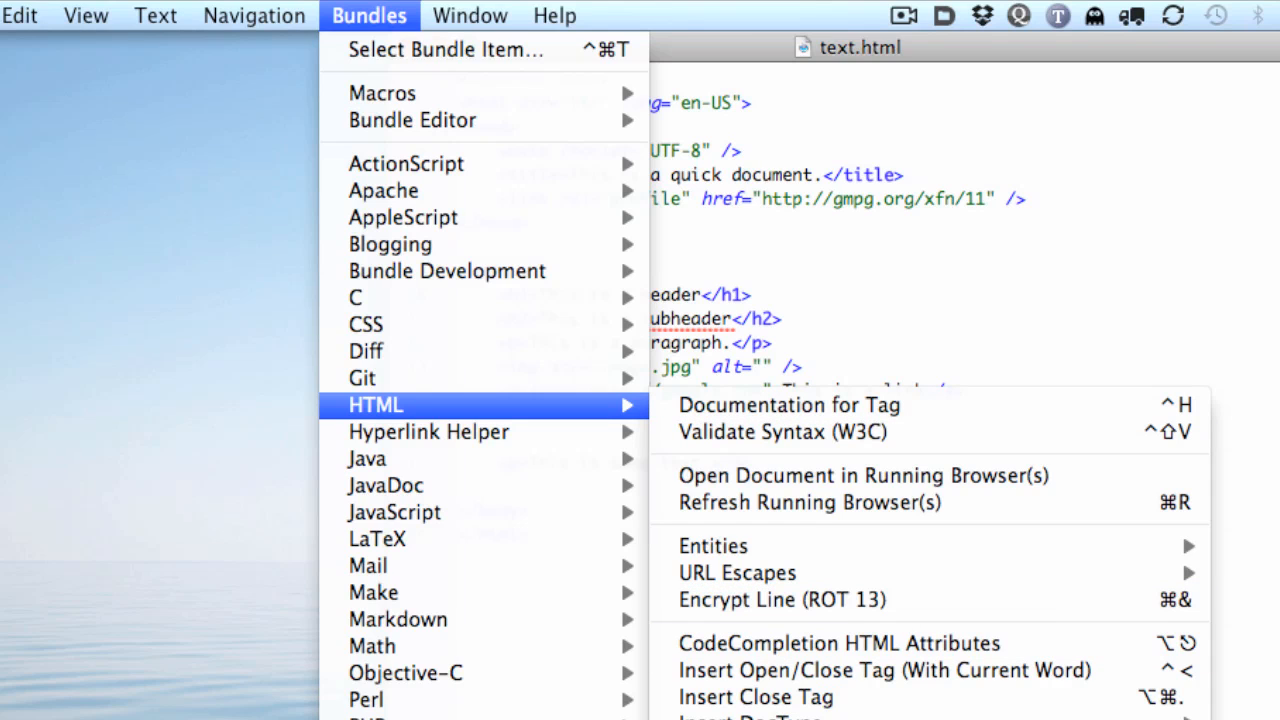
mouse_move(965, 355)
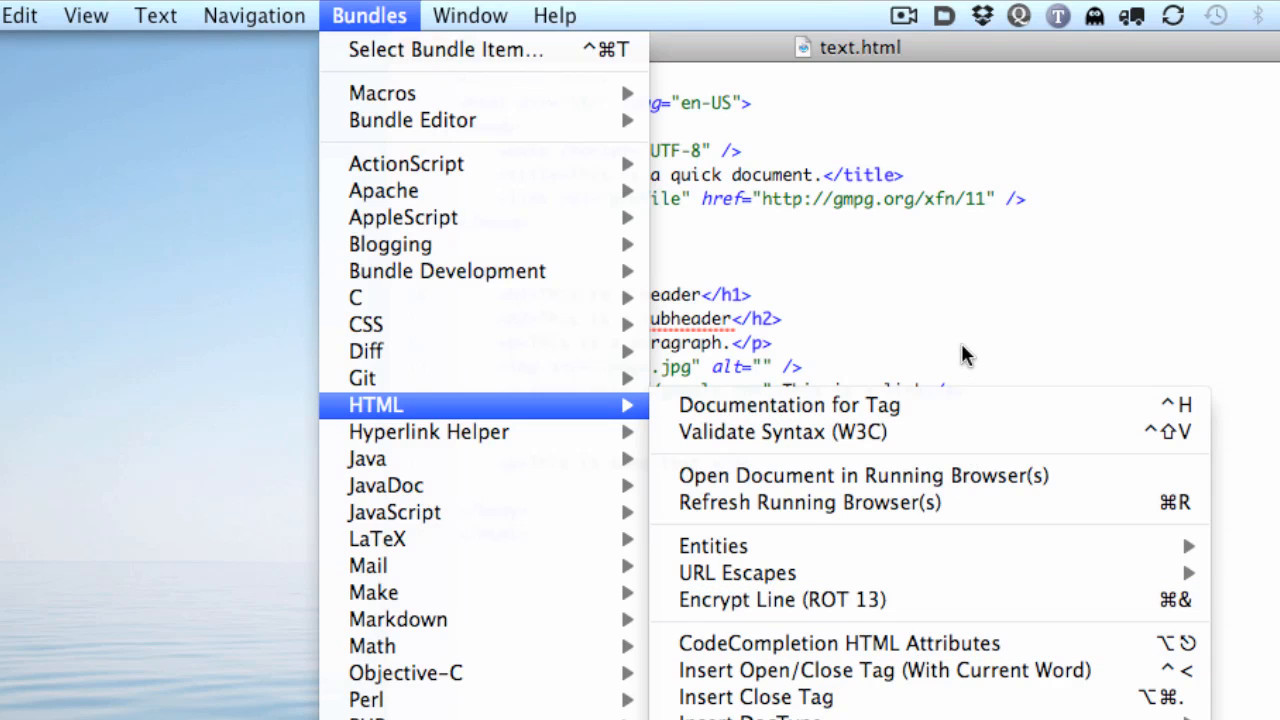
mouse_move(978, 643)
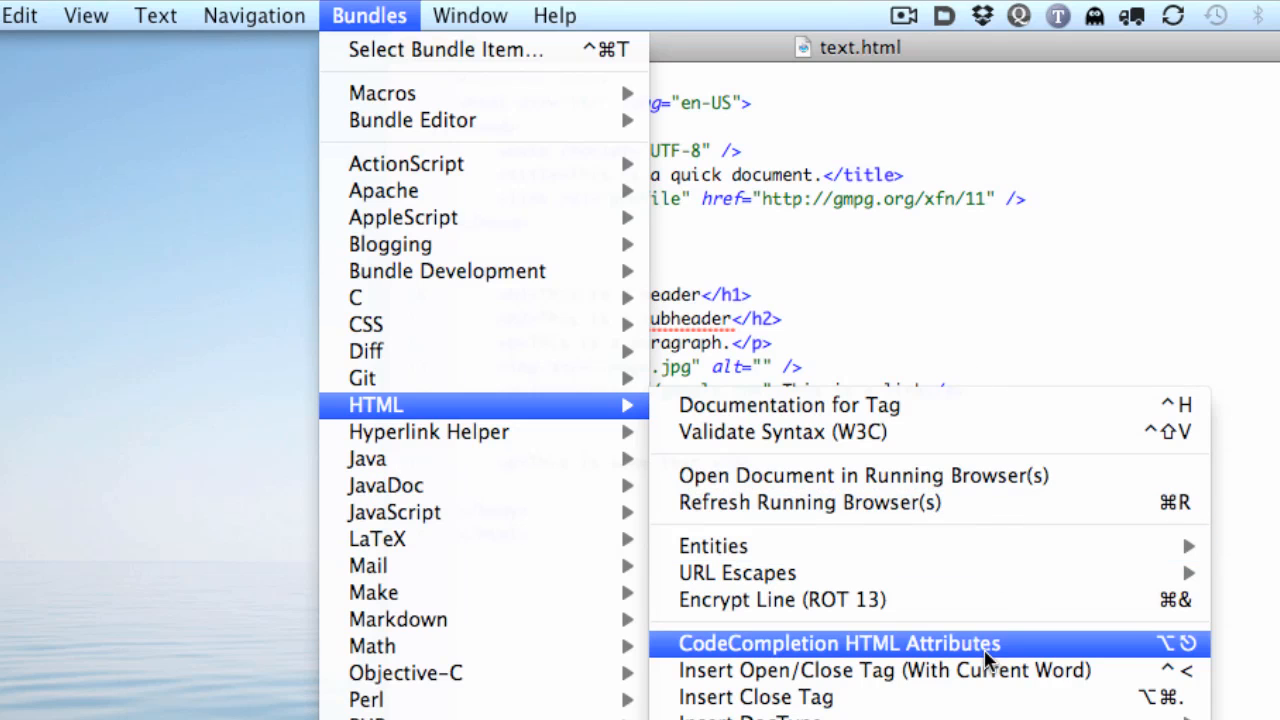
mouse_move(1058, 356)
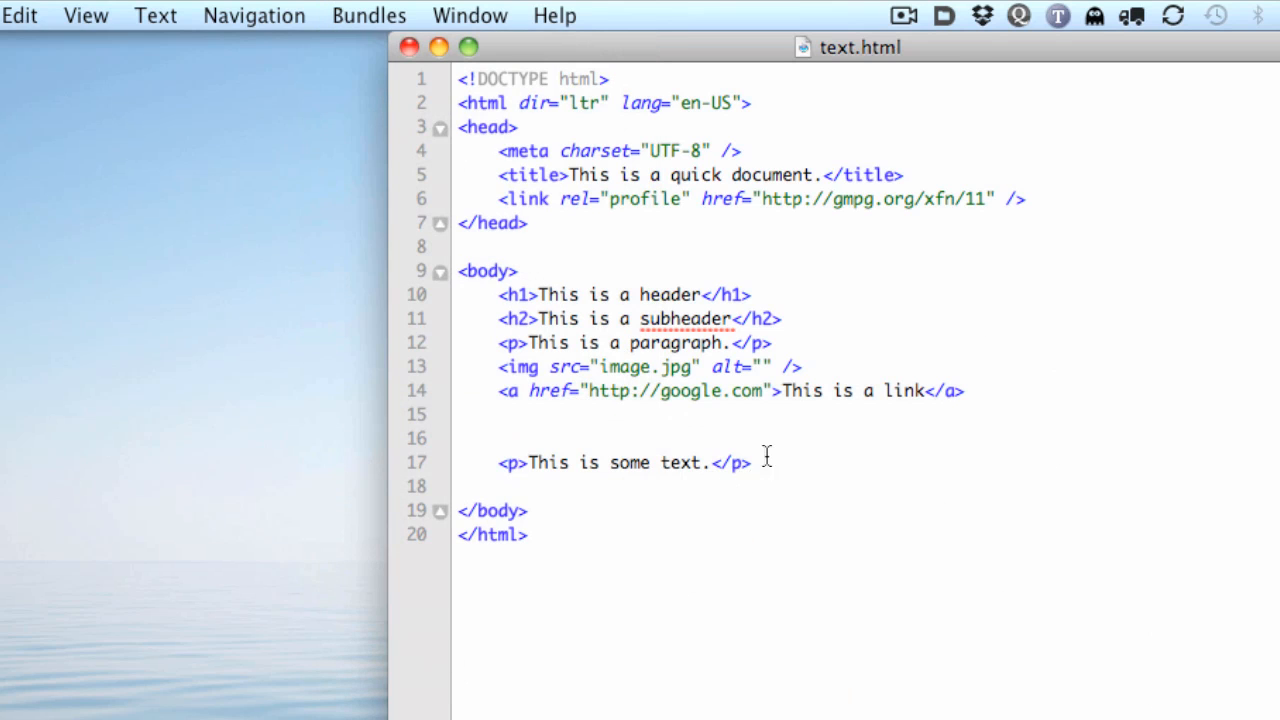
Put the cursor at the end of line 17, then open the TextExpander snippet library
left_click(747, 463)
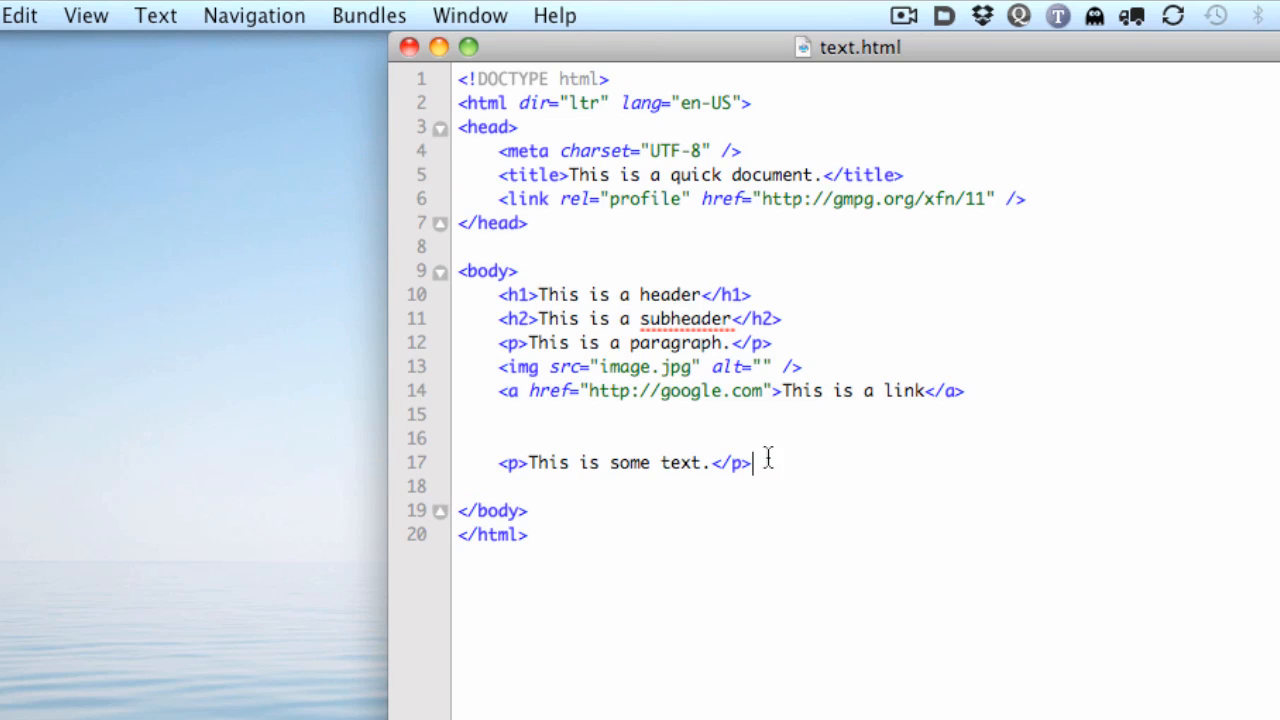
mouse_move(1211, 174)
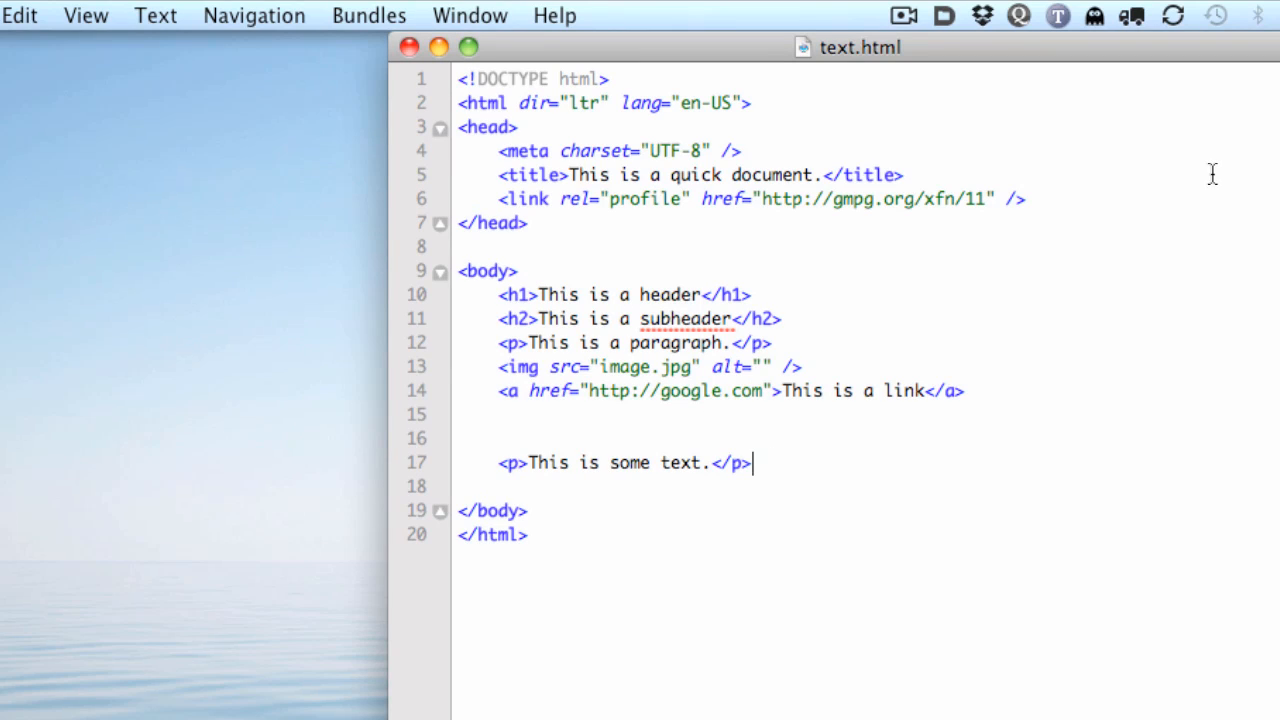
mouse_move(1105, 182)
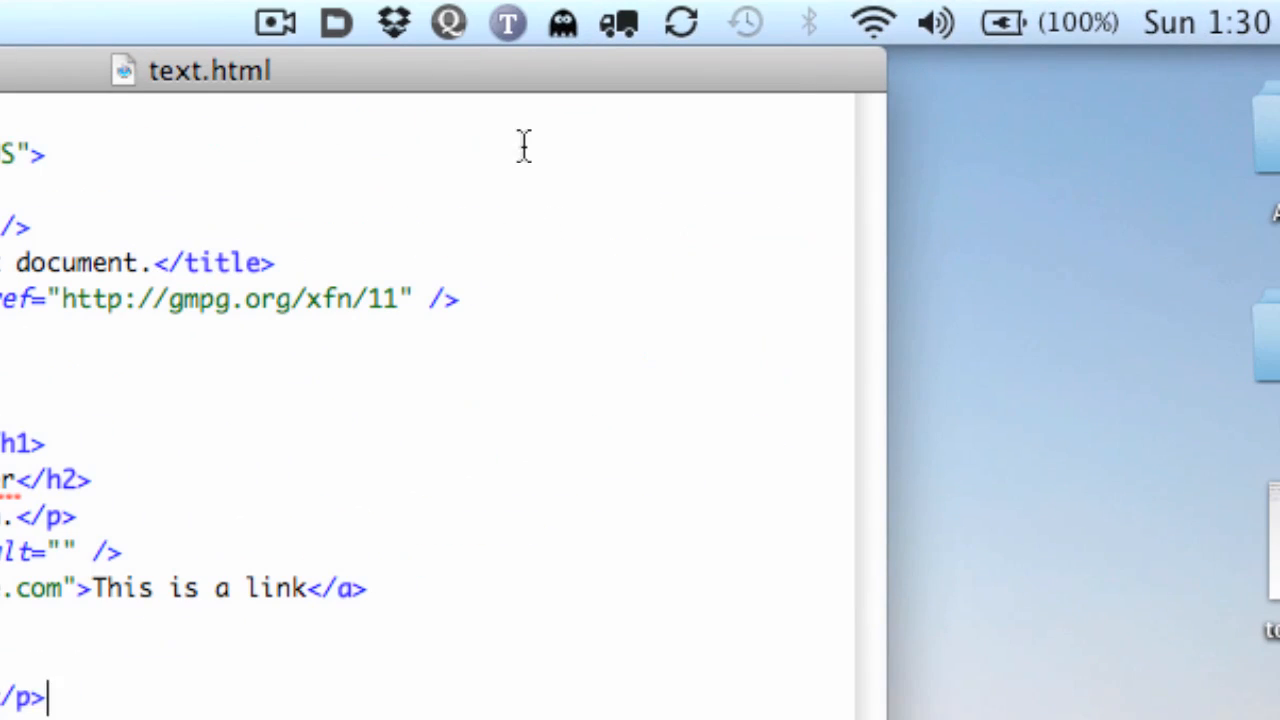
mouse_move(527, 60)
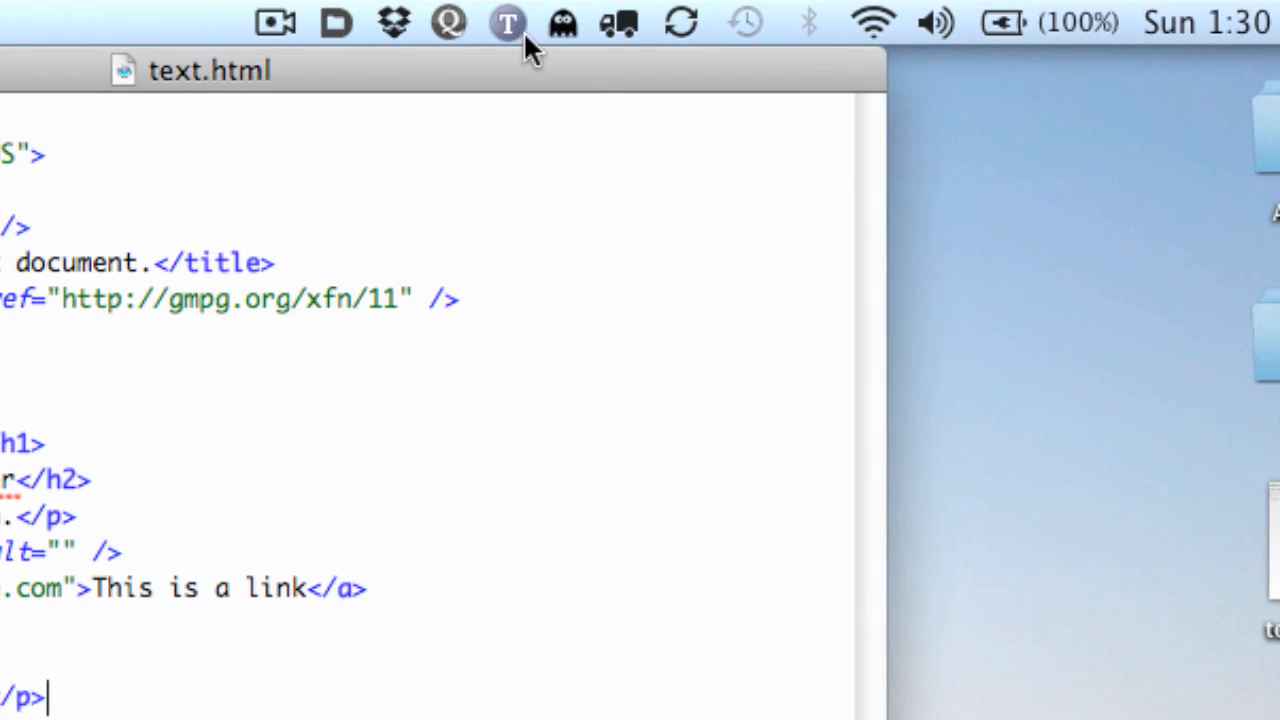
mouse_move(524, 50)
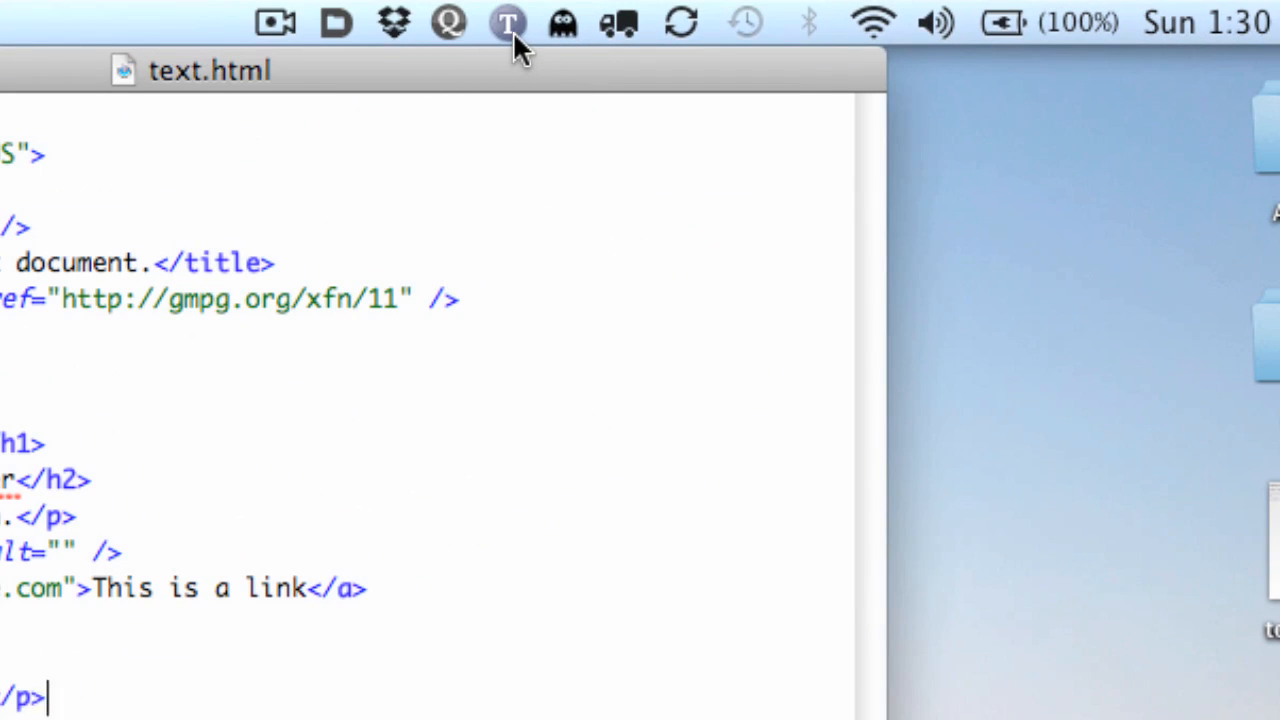
left_click(506, 24)
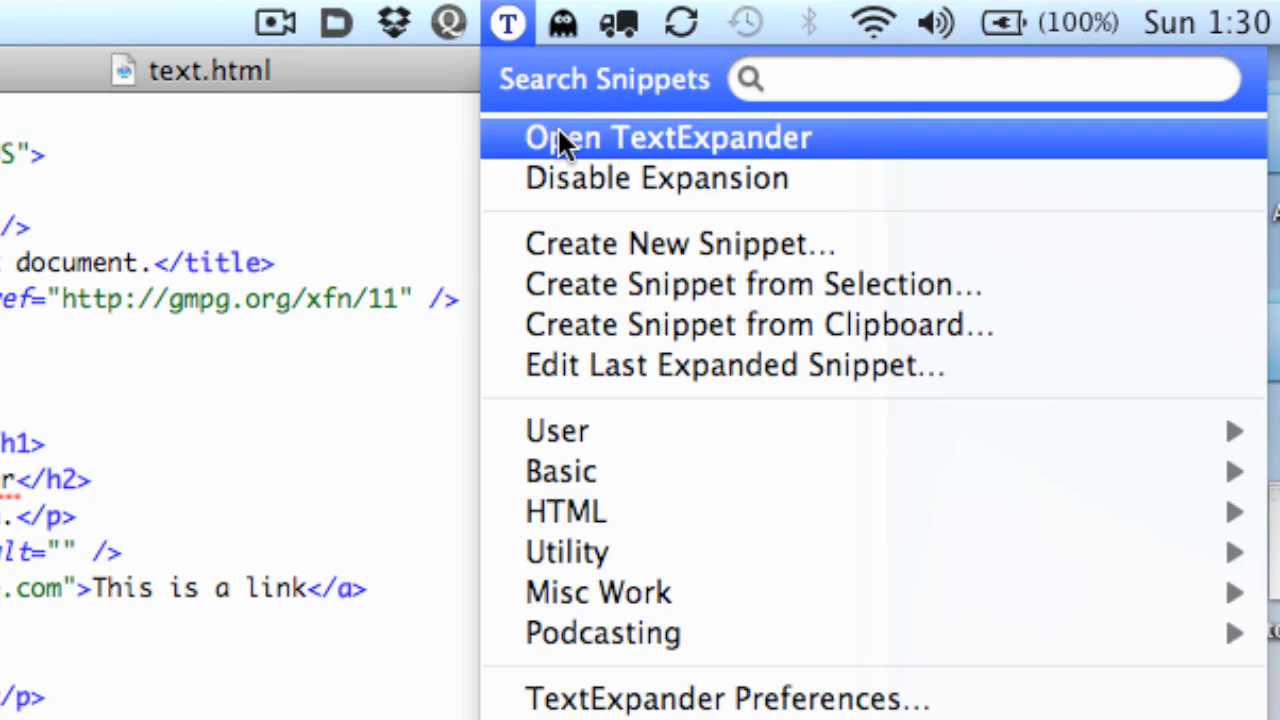
left_click(670, 137)
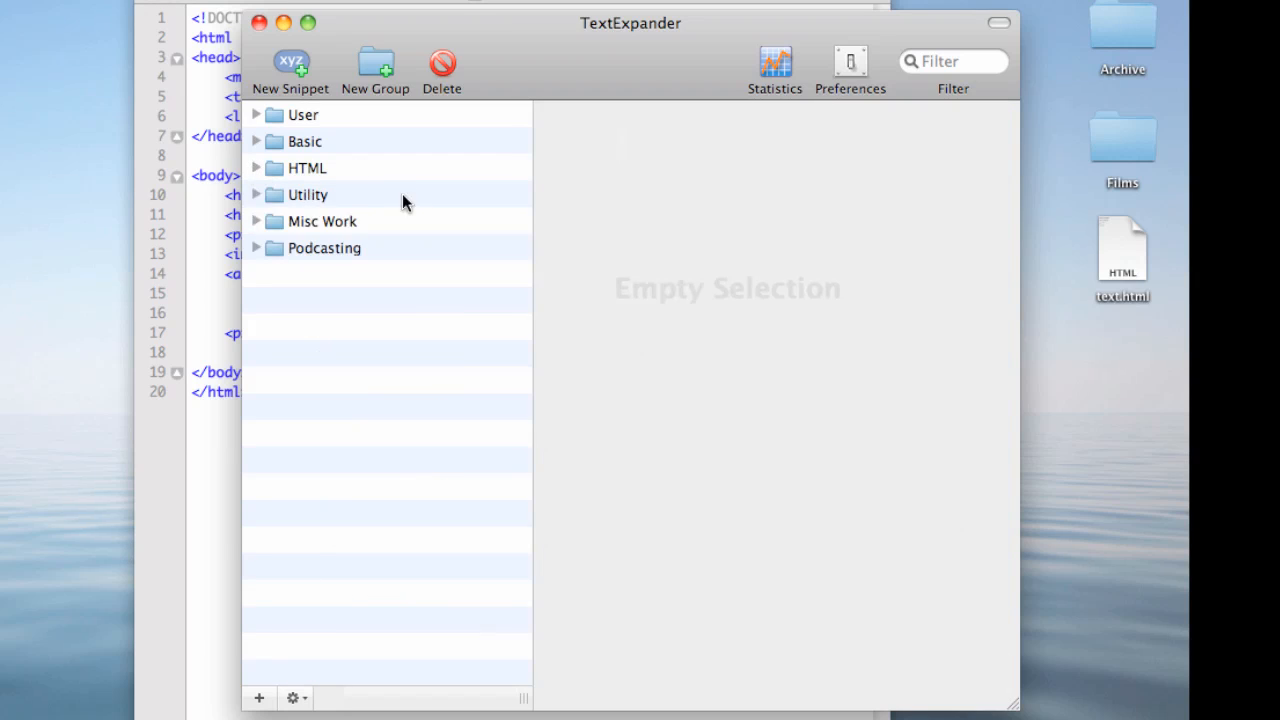
mouse_move(344, 202)
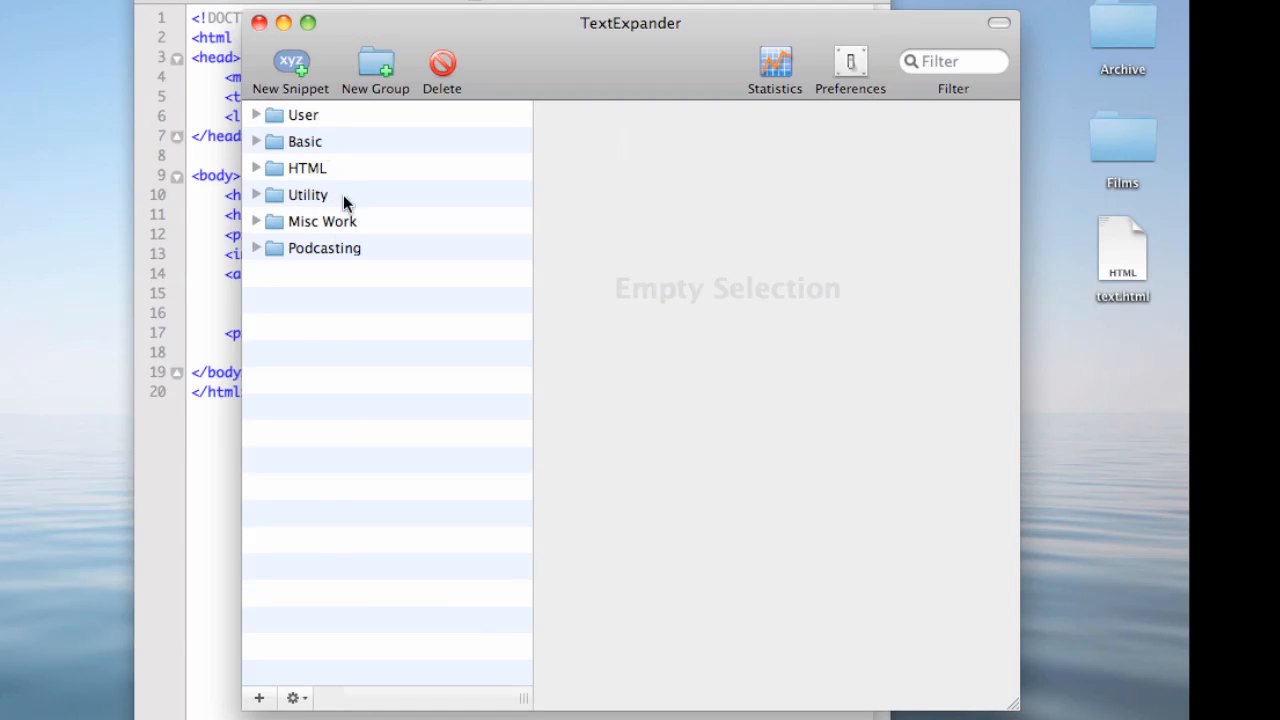
mouse_move(262, 144)
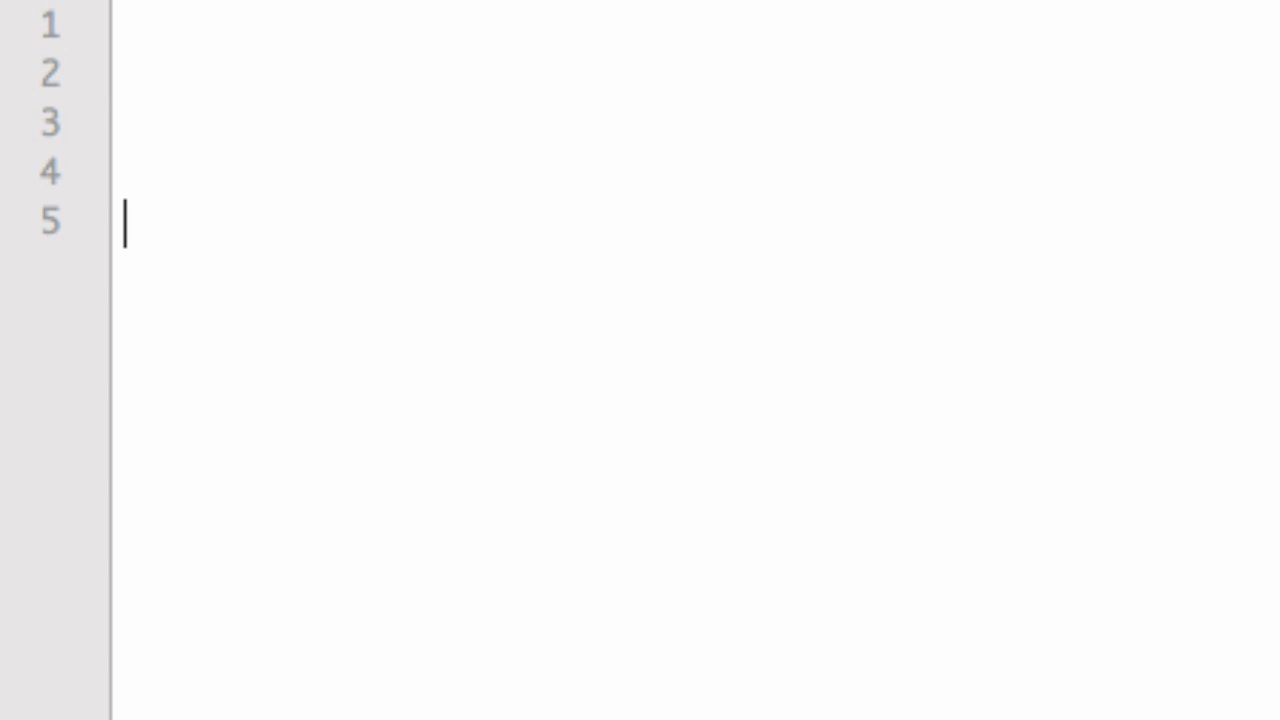
Type the ddate and ttime abbreviations to insert January 9, 2011 and 1:31 PM
type("ddat")
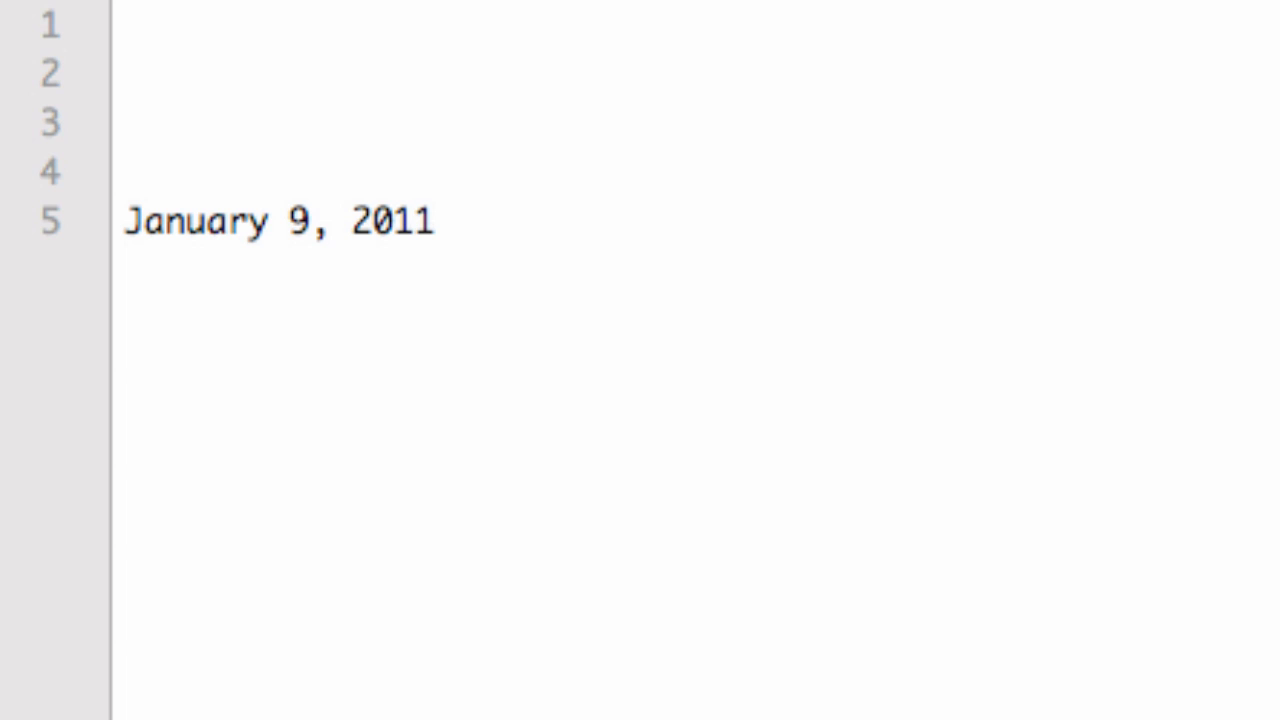
type("tti")
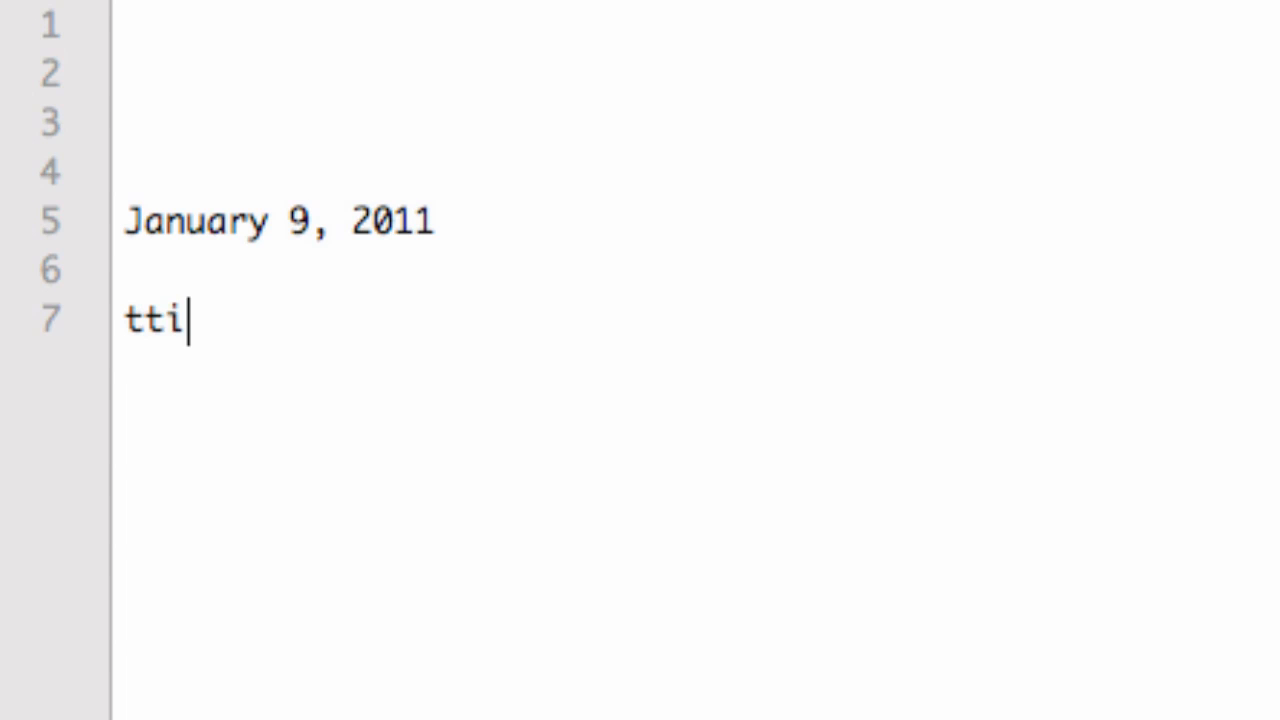
type("1:31 PM")
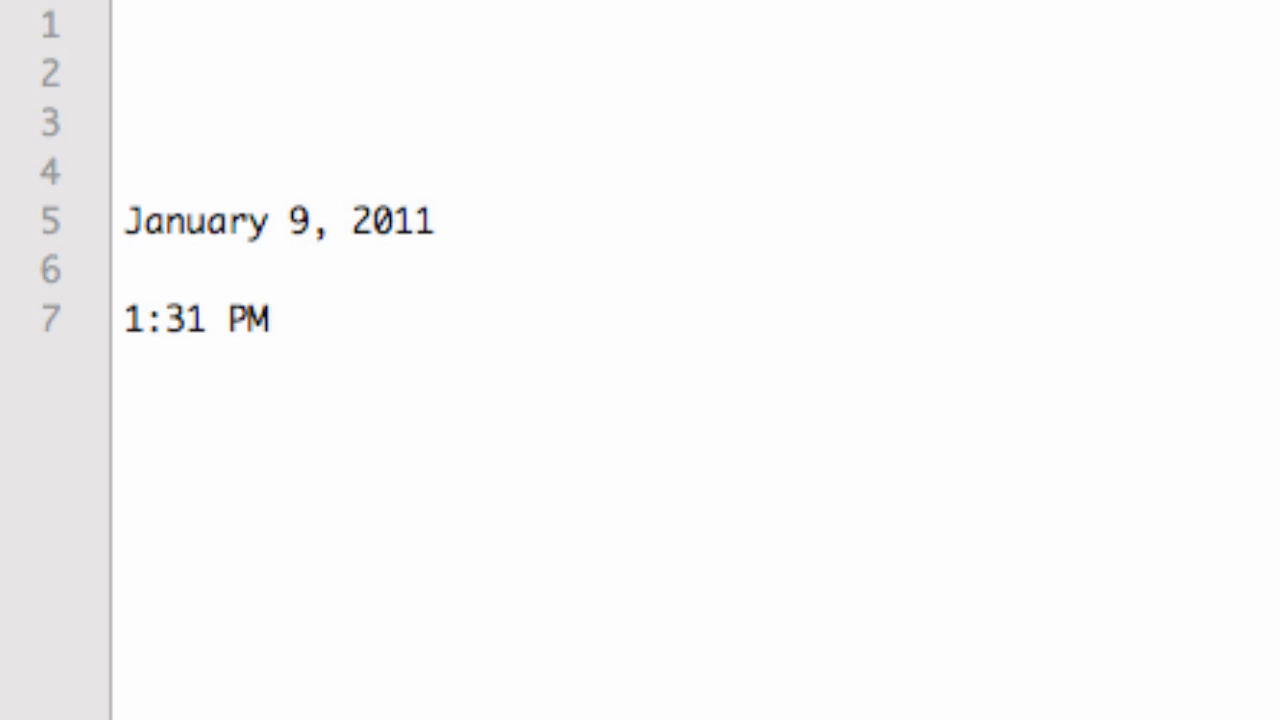
key("Enter")
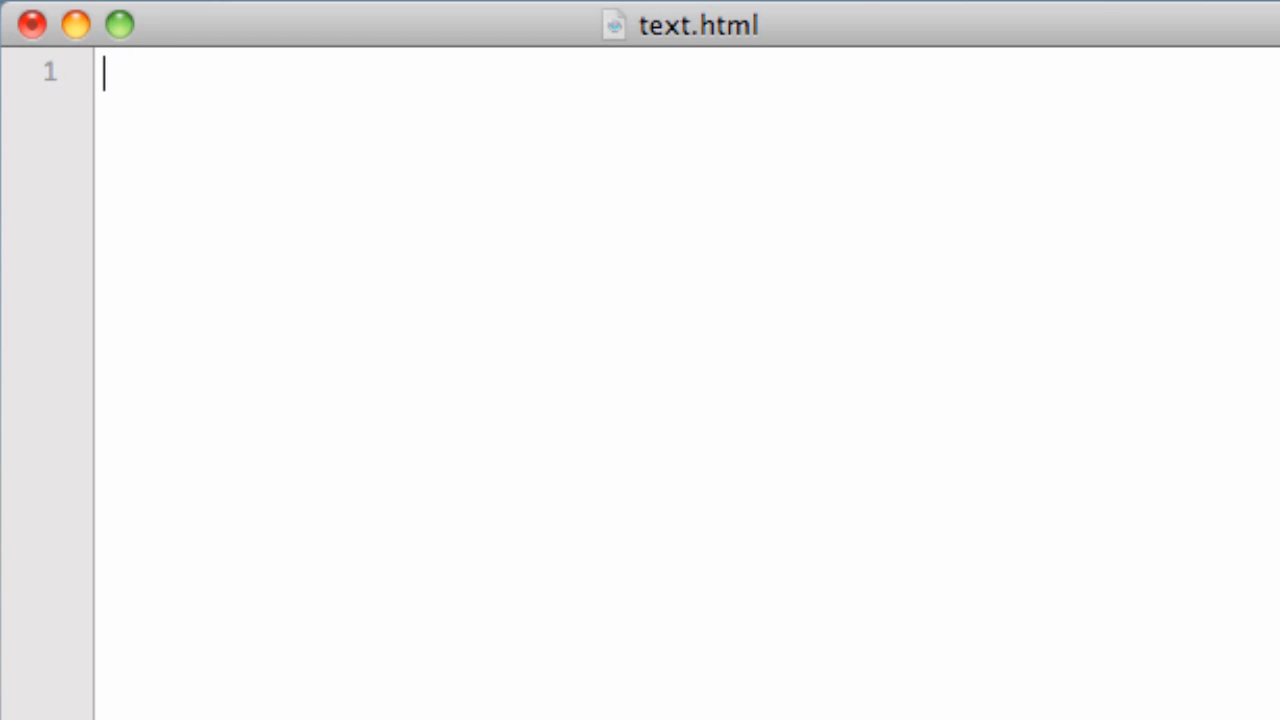
key("Enter")
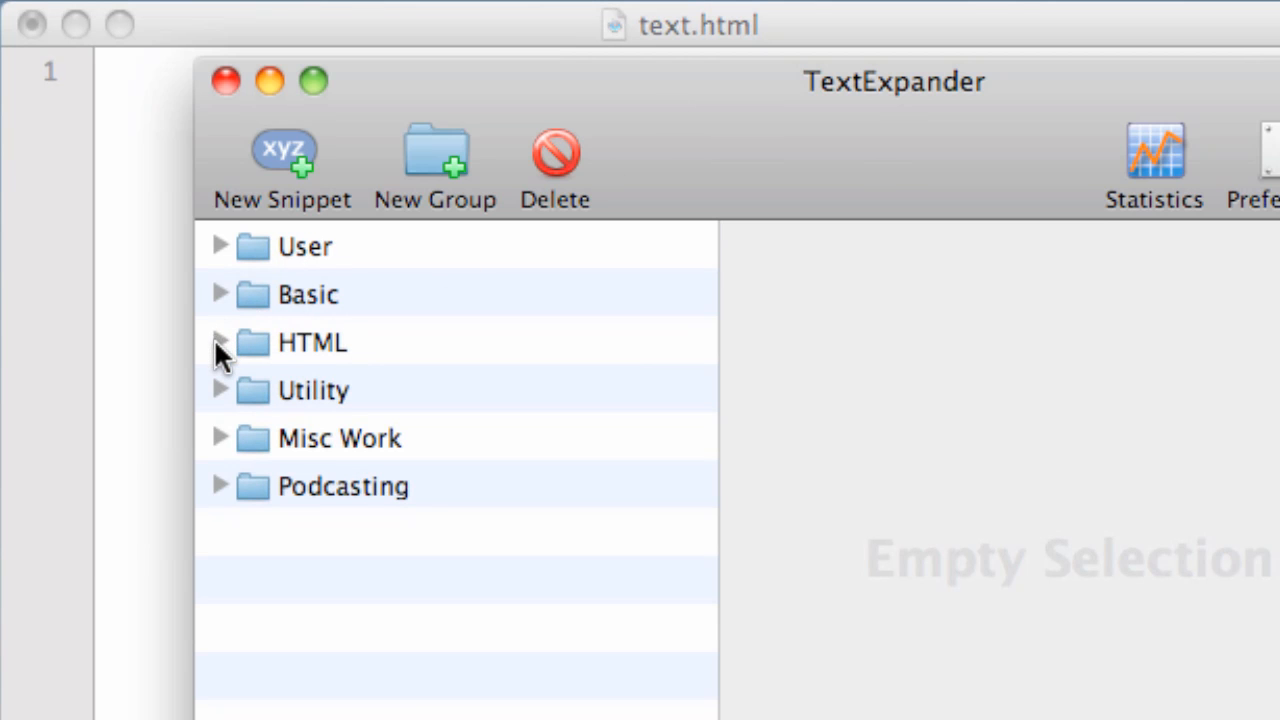
left_click(221, 342)
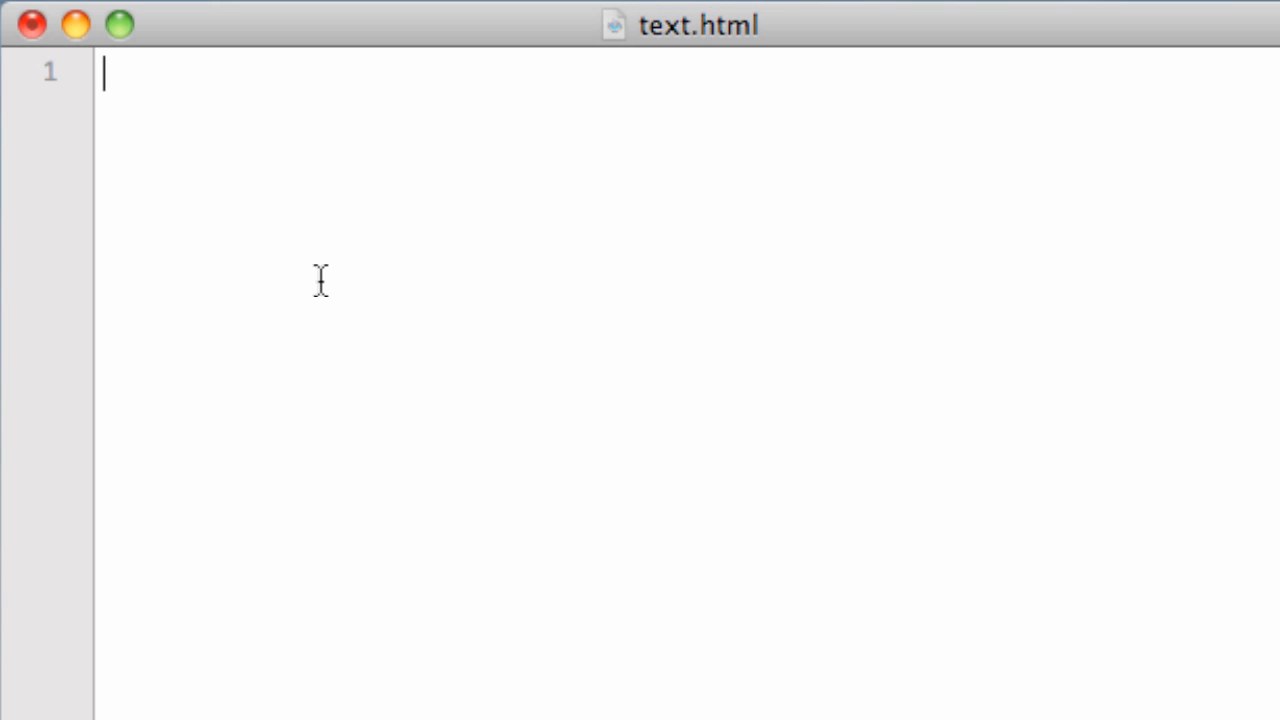
Expand the HTML skeleton snippet and title the page 'This is a document'
type(";htm")
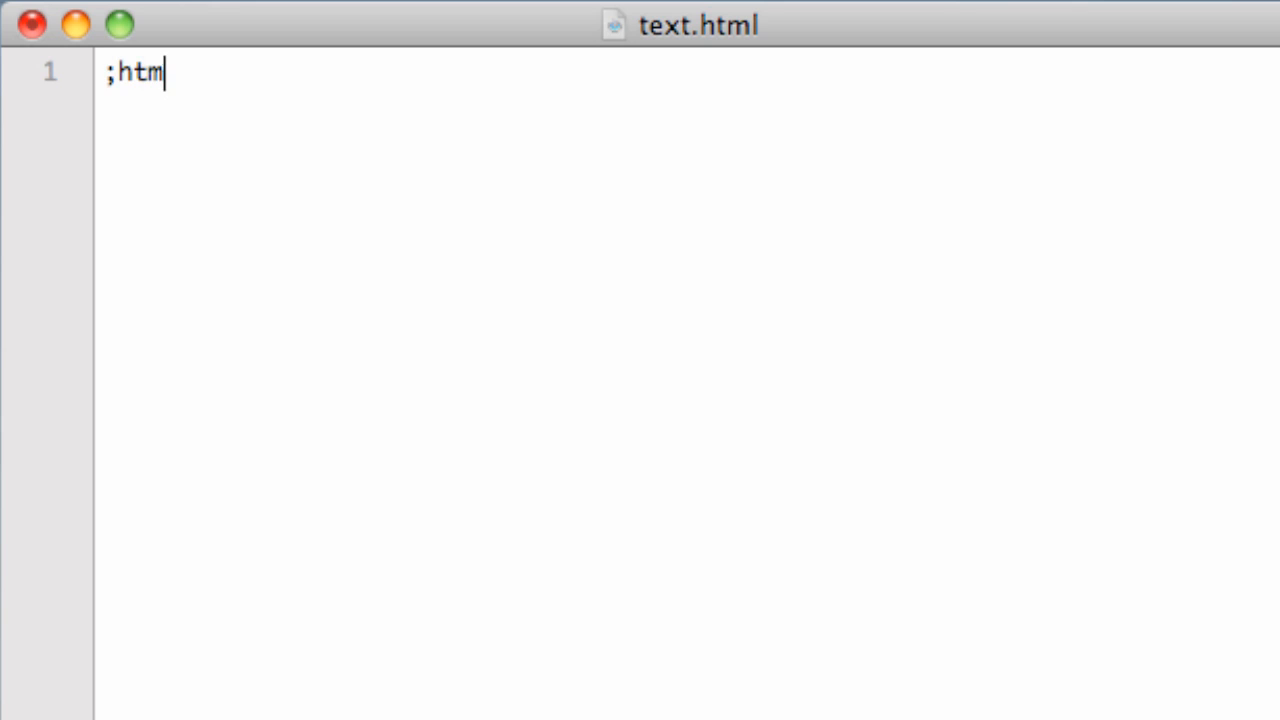
key("Tab")
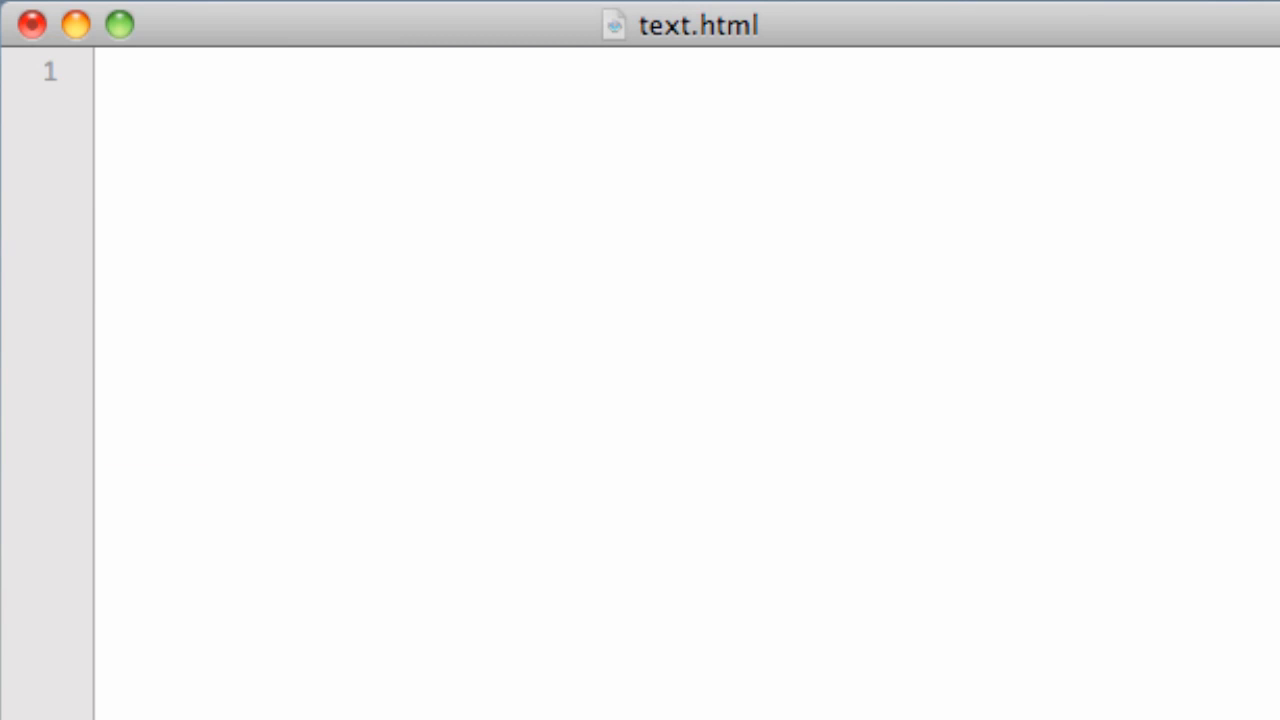
type(";")
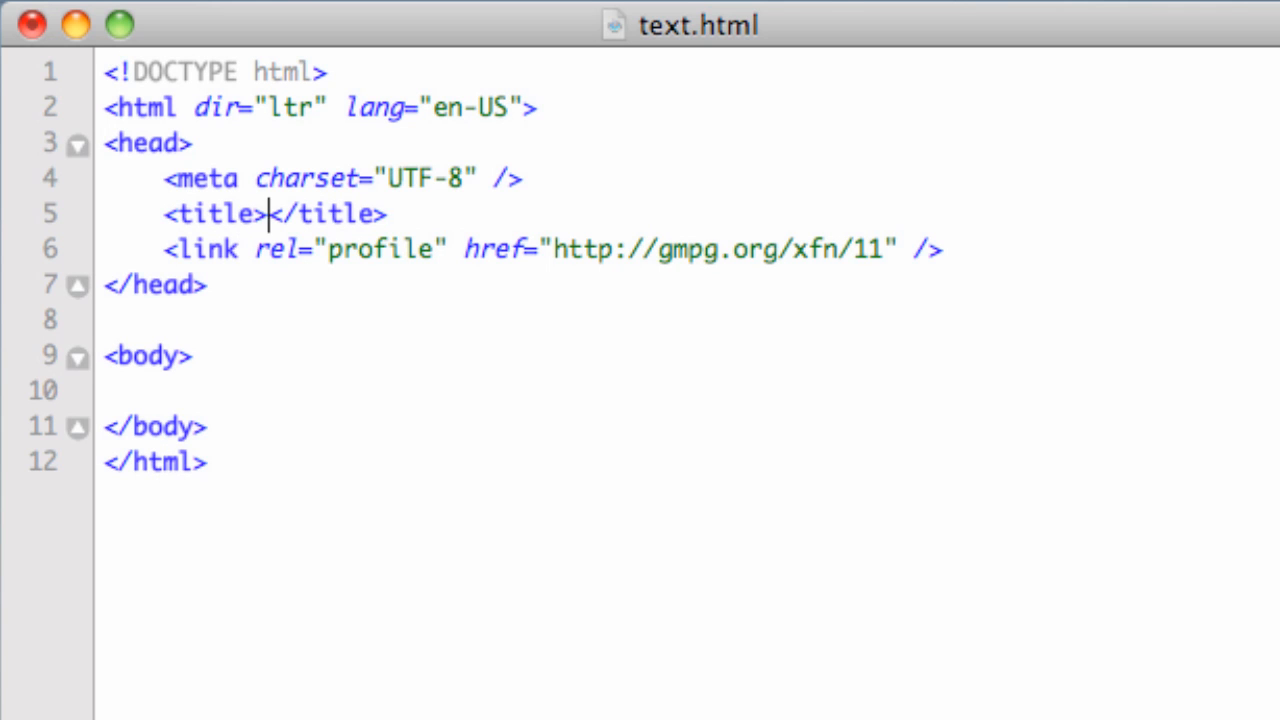
type("T")
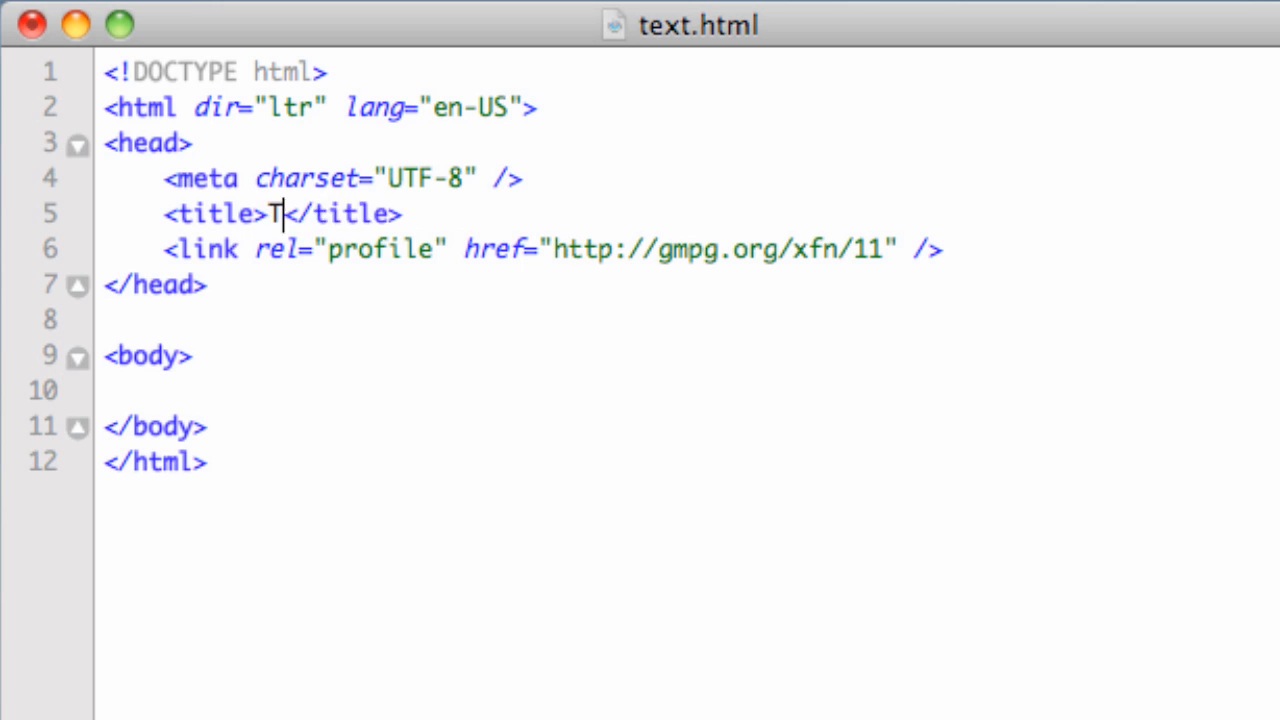
type("his is a docume")
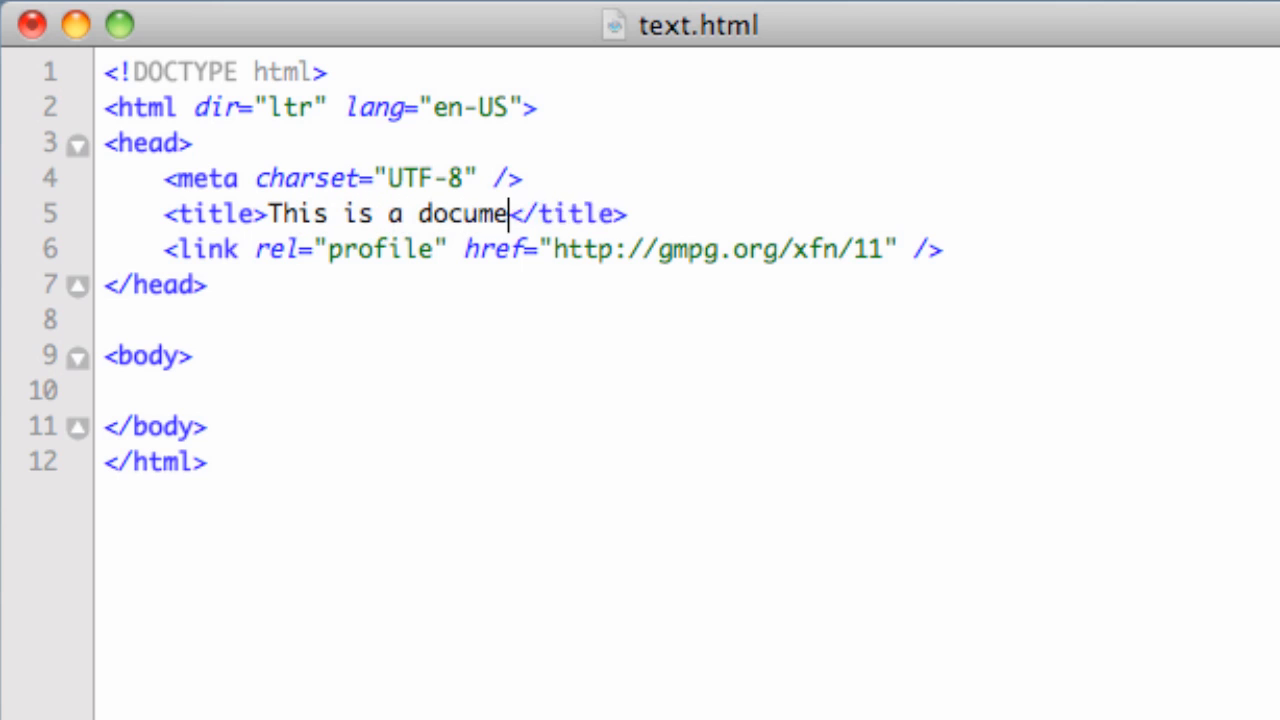
type("nt")
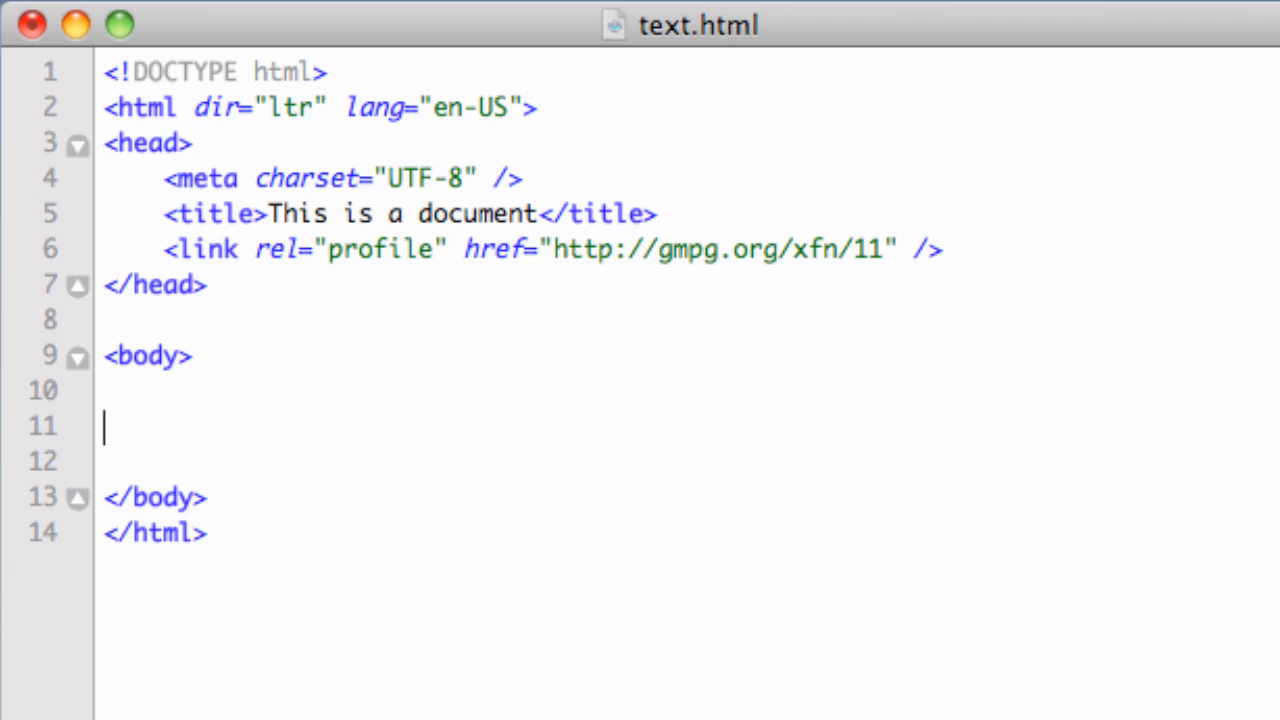
Add an h1 'This is a header' and an h2 subhead to the body
type(";")
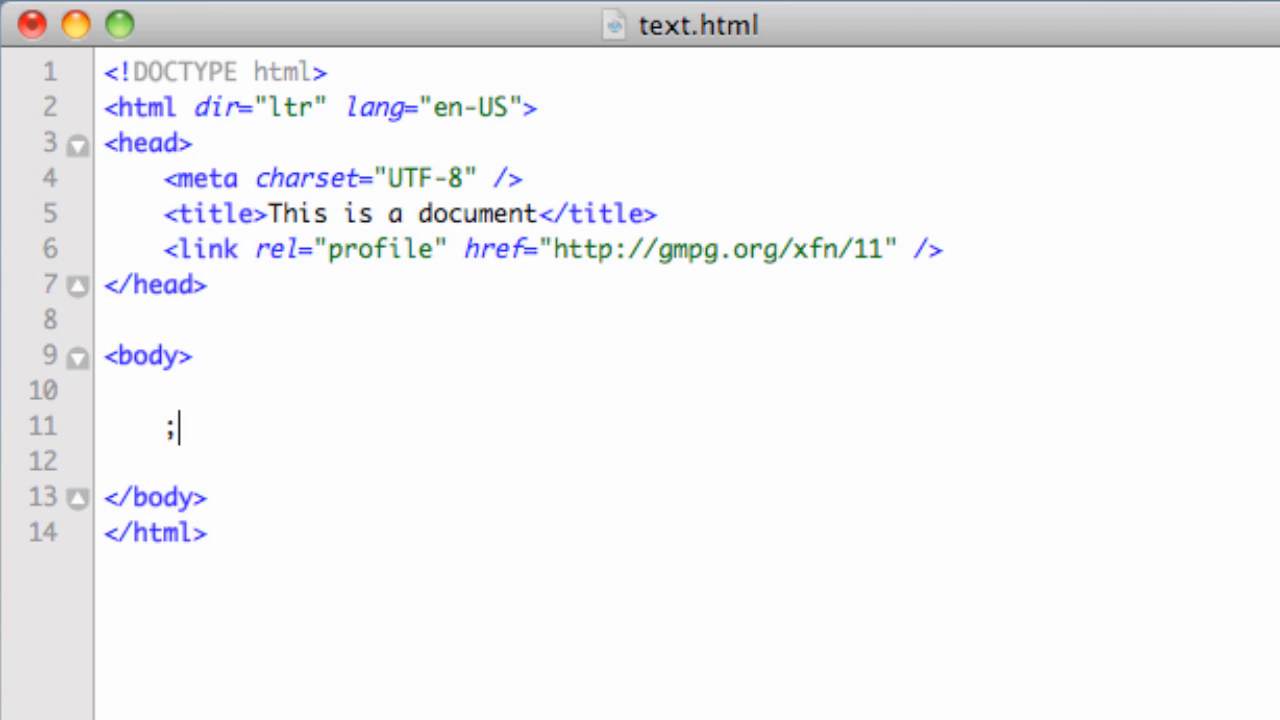
type("<h1>Thi i</h1>")
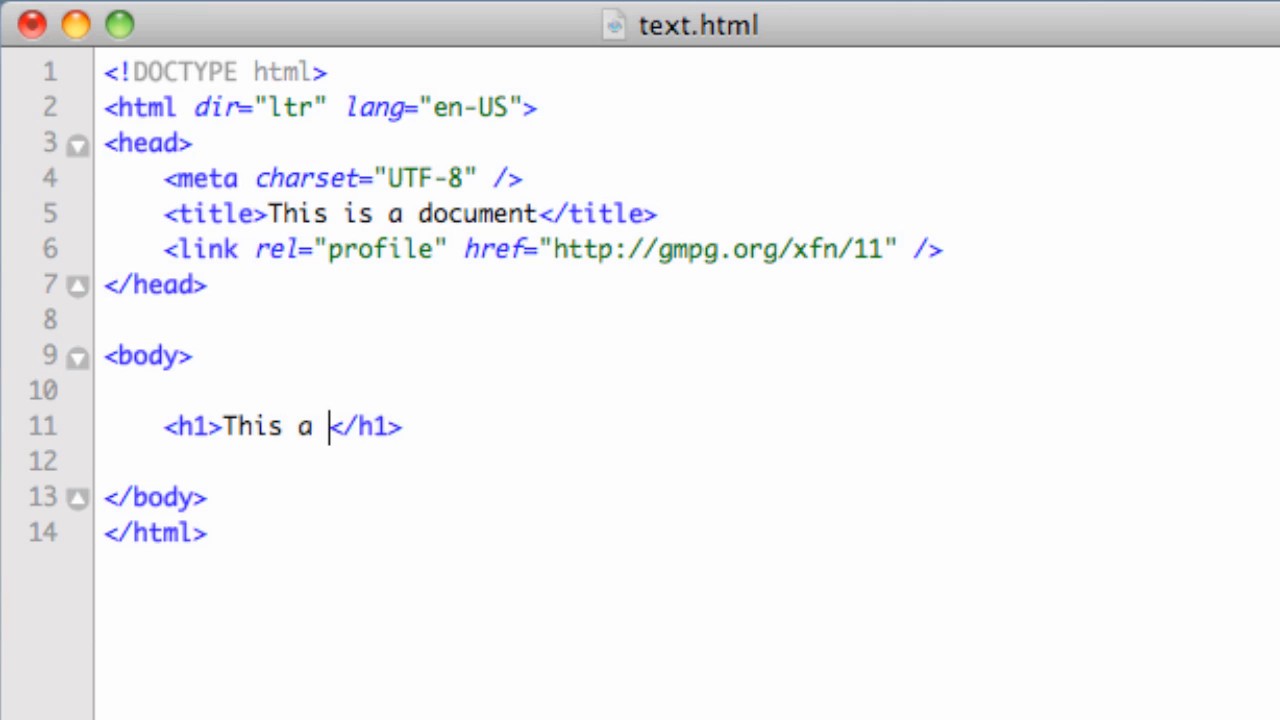
type("is a header")
left_click(690, 462)
type(";")
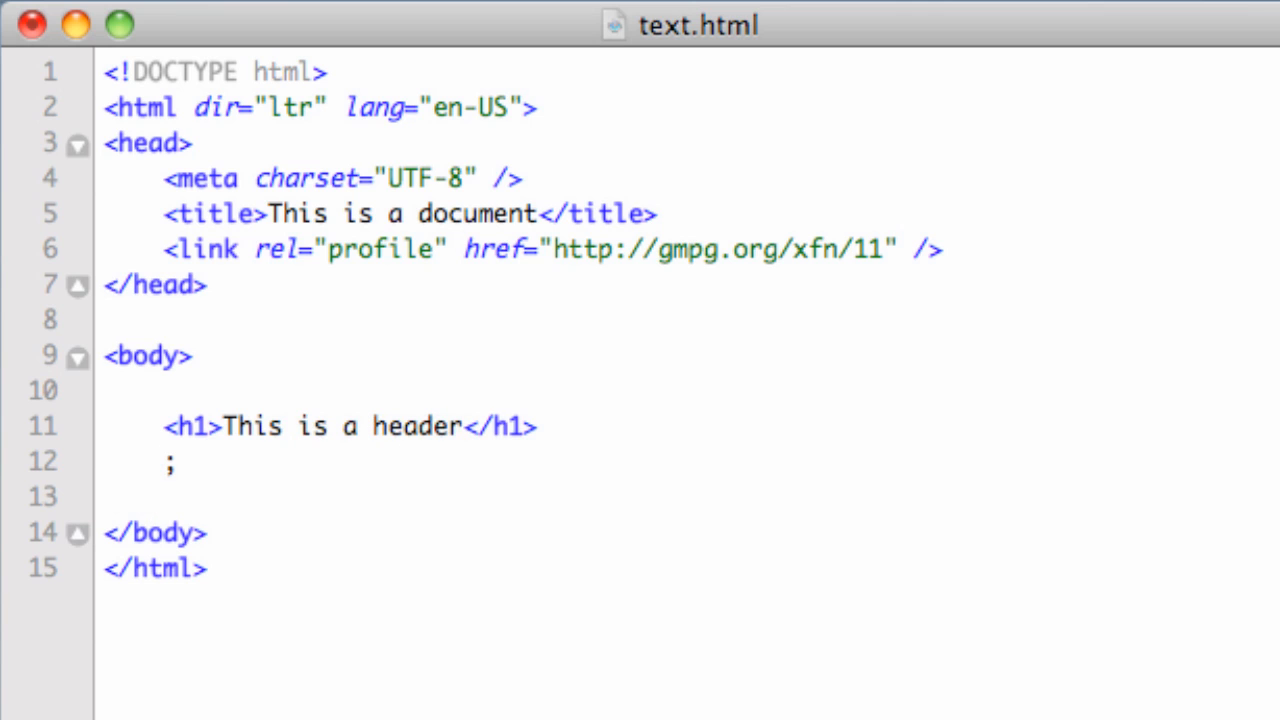
type("<h2>This is a </h2>")
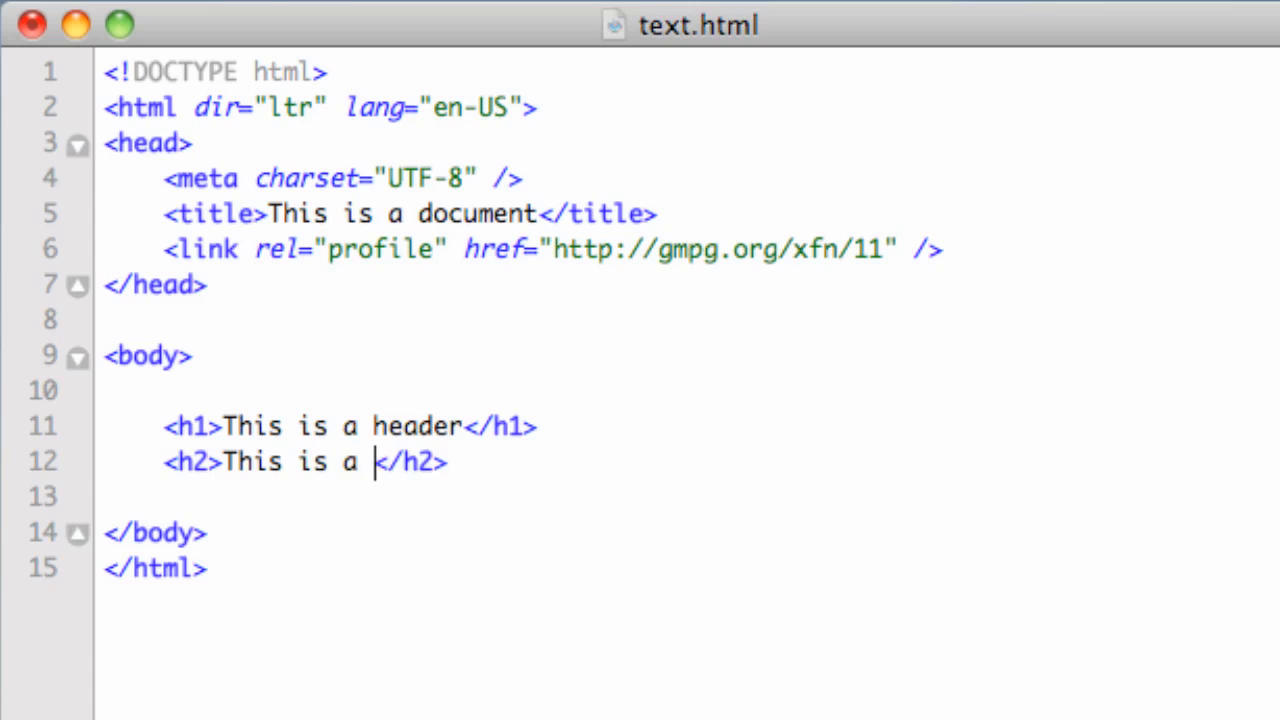
type("subj")
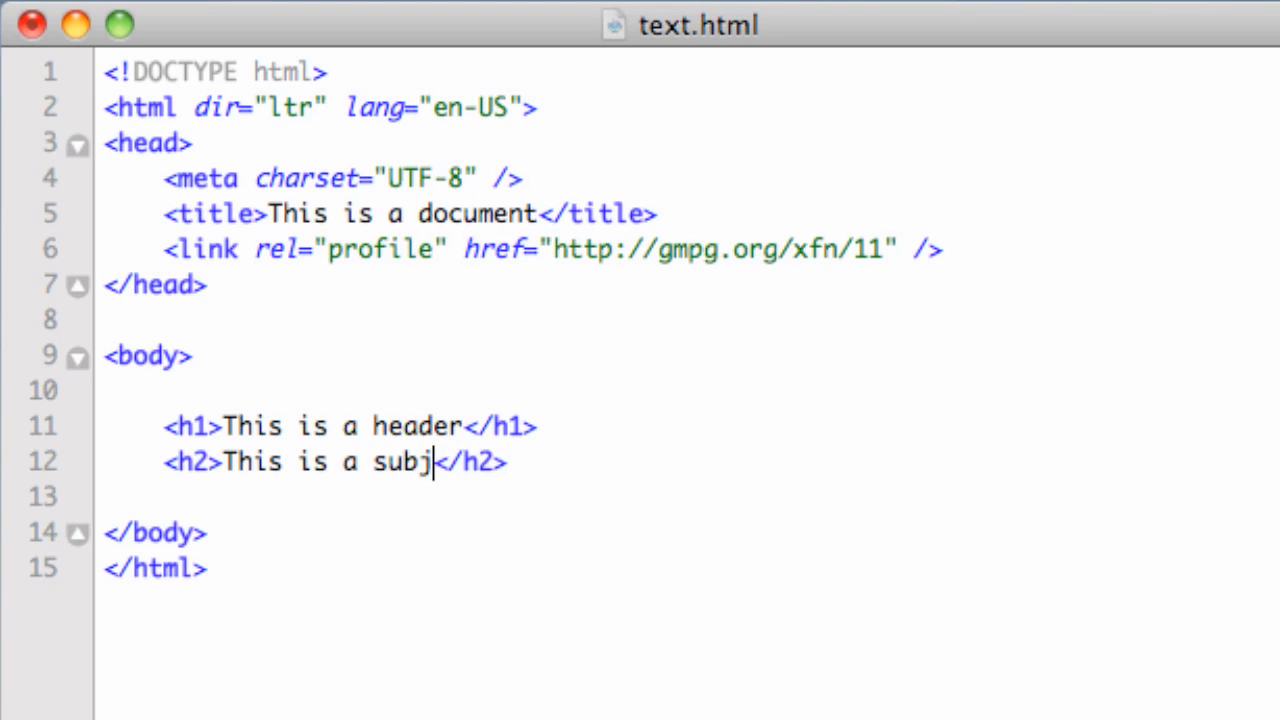
type("head")
type(";")
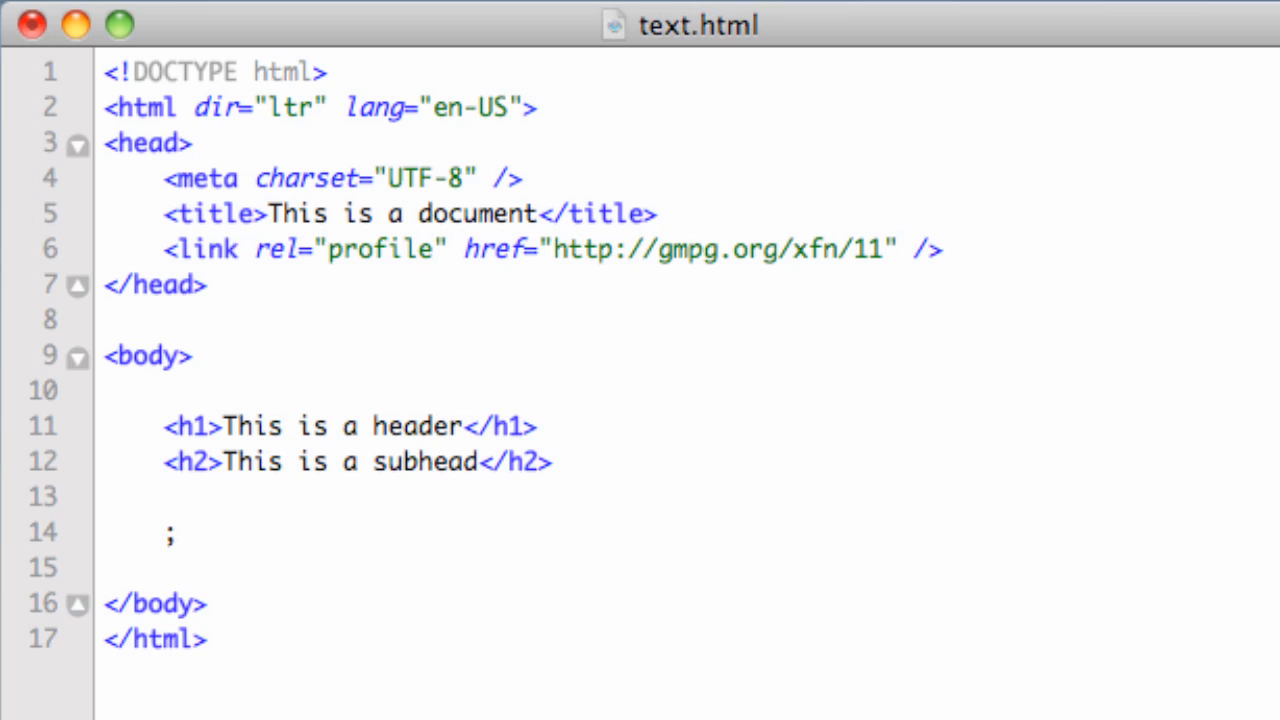
type("<a href=\"#\"></a>")
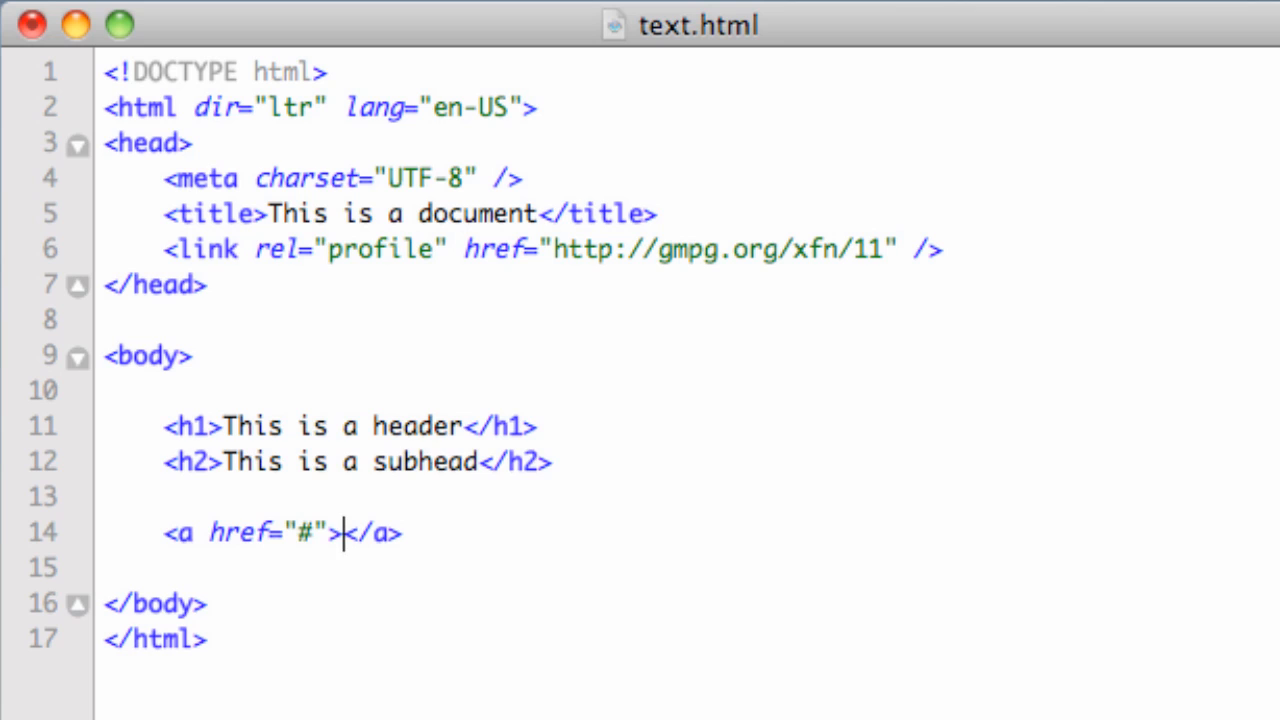
type("Th")
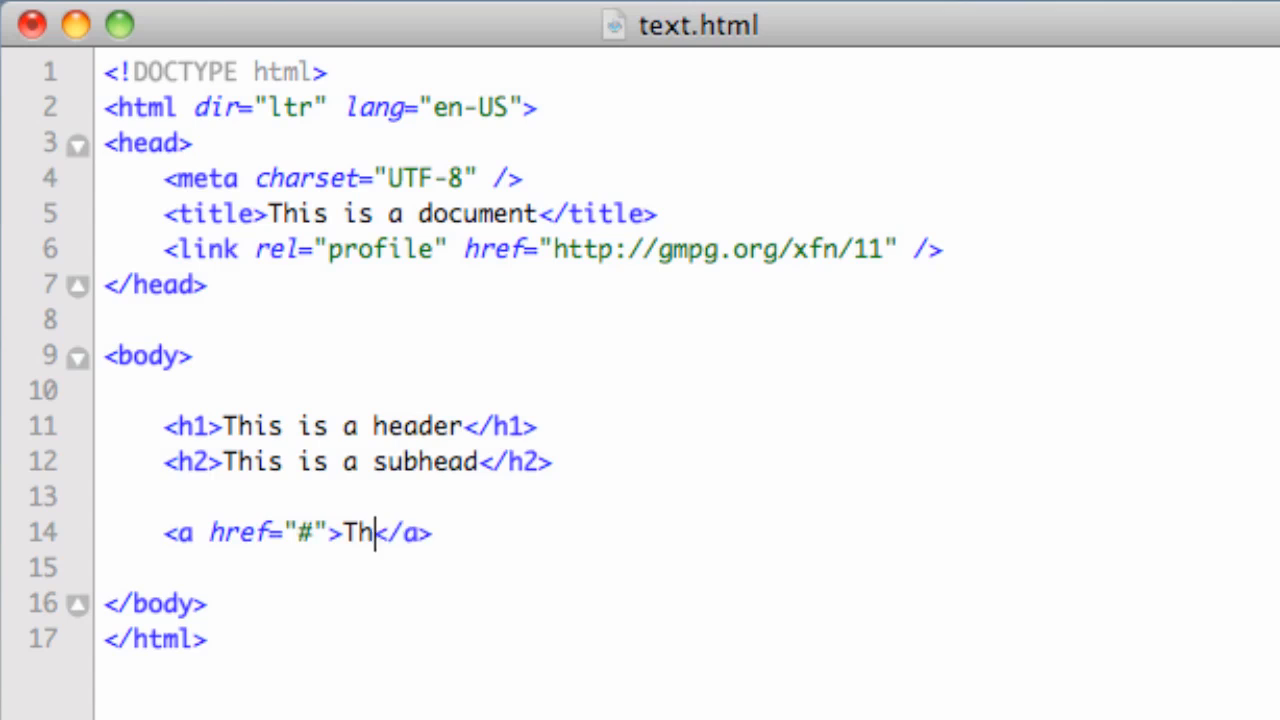
type("is is a link.")
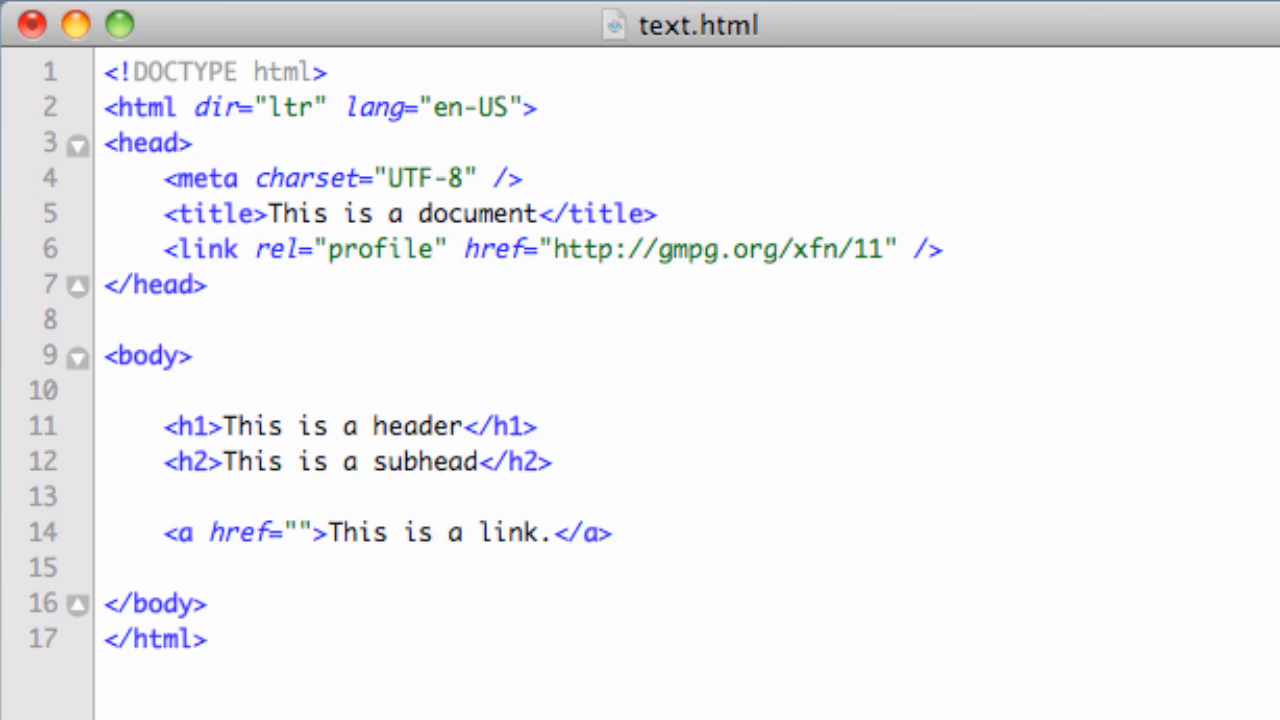
type("http:")
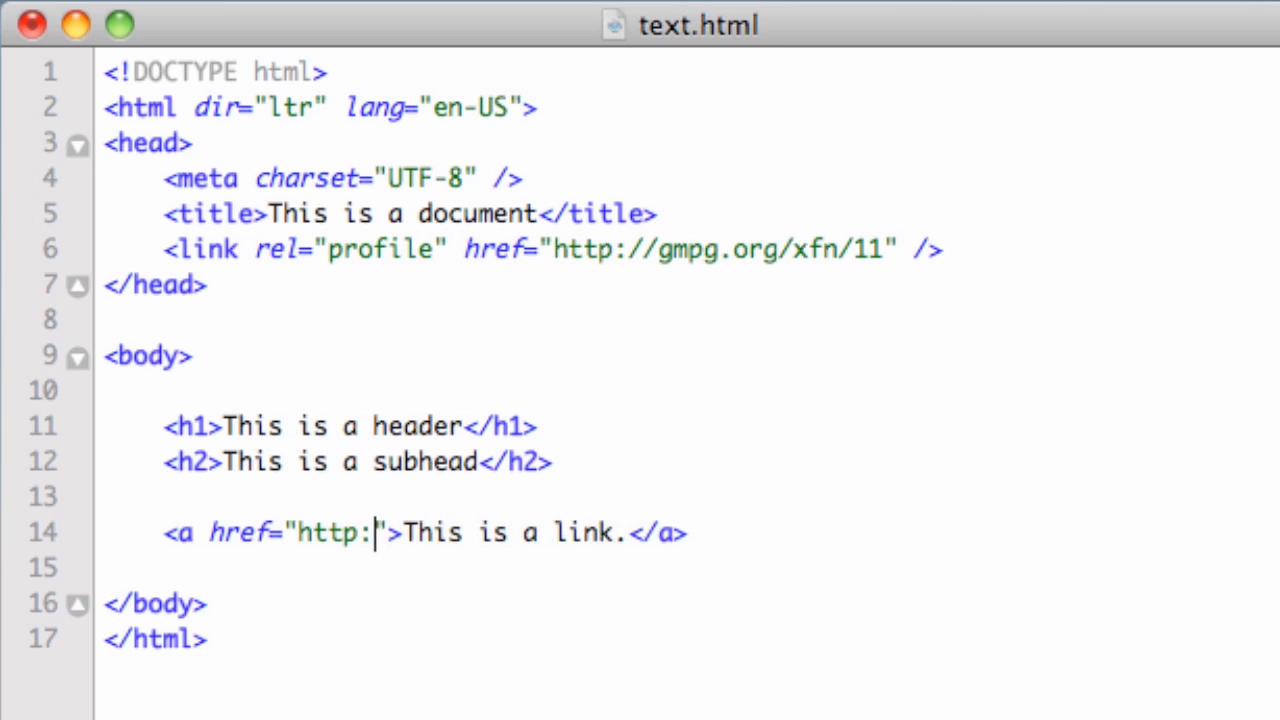
type("//google.com")
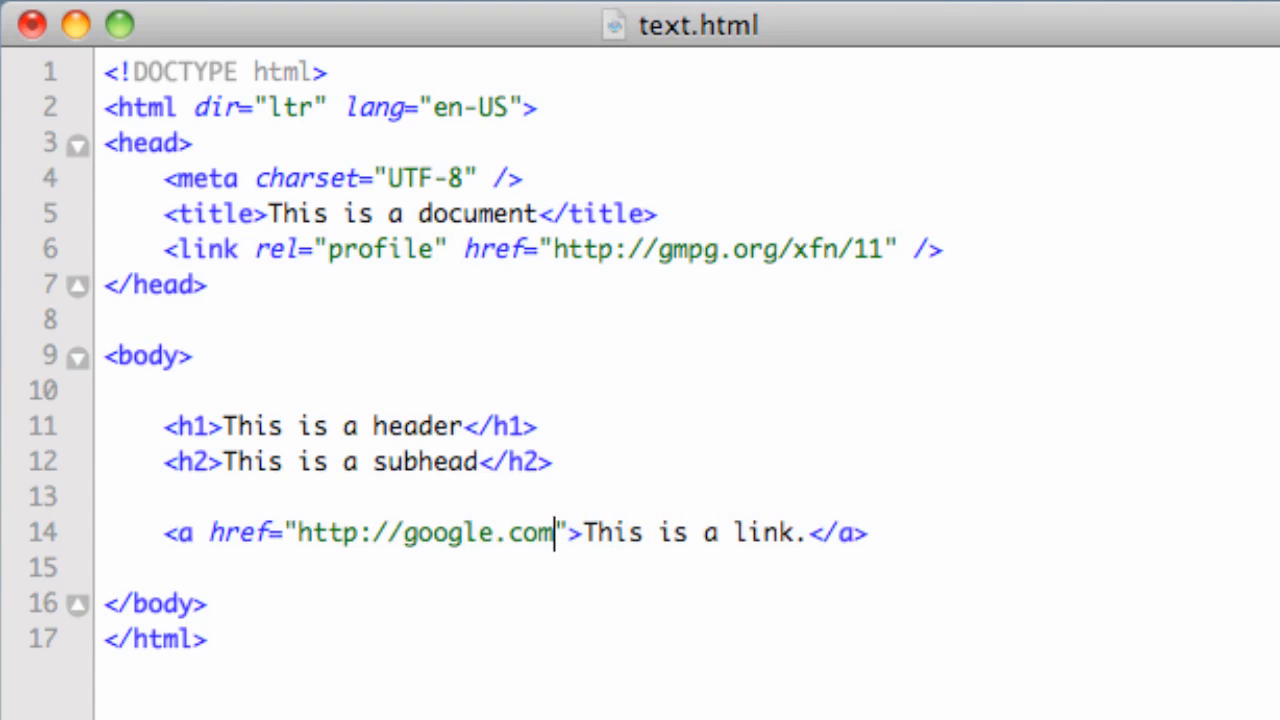
key("Enter")
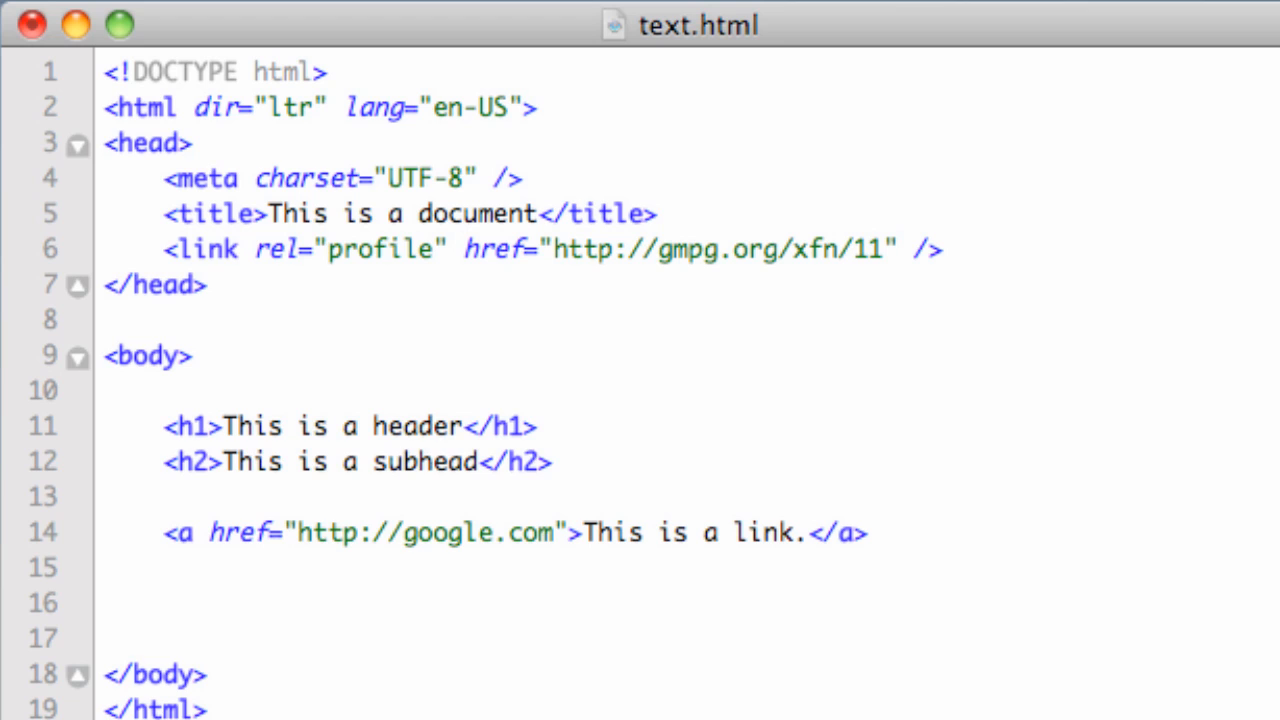
type(";pli")
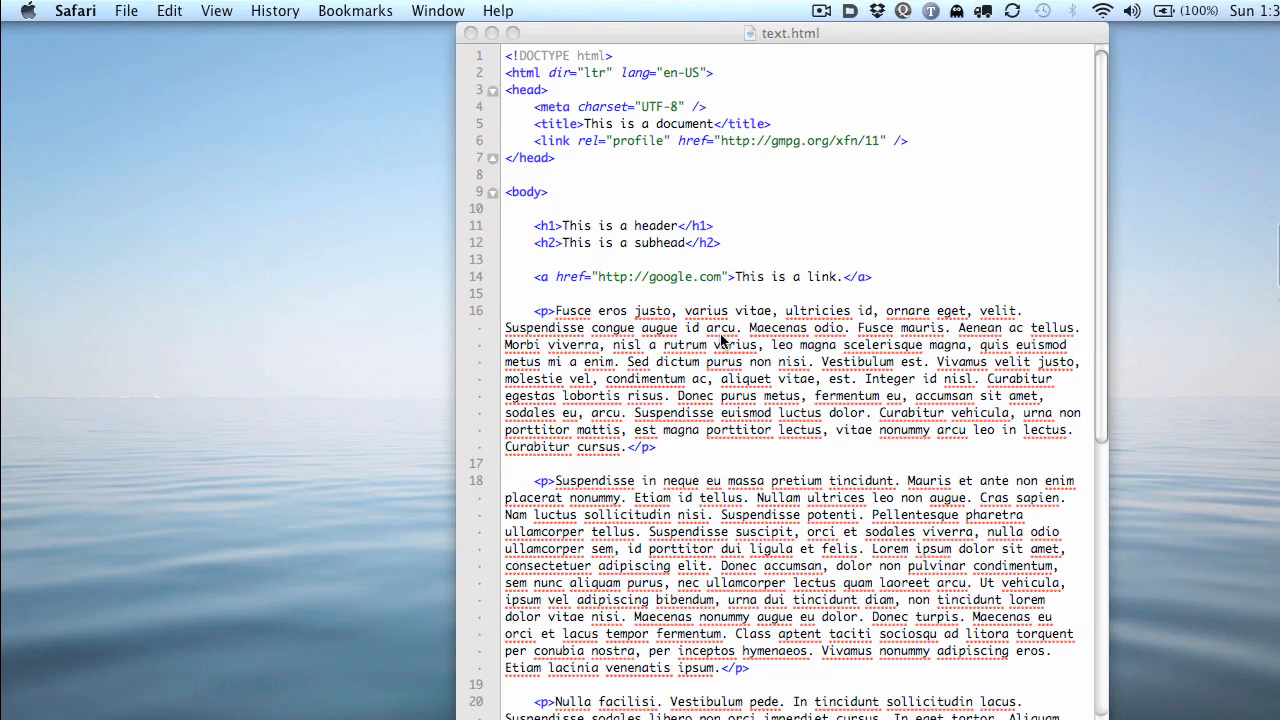
Bring the text.html editor window back to the front after the lorem ipsum expands
left_click(769, 214)
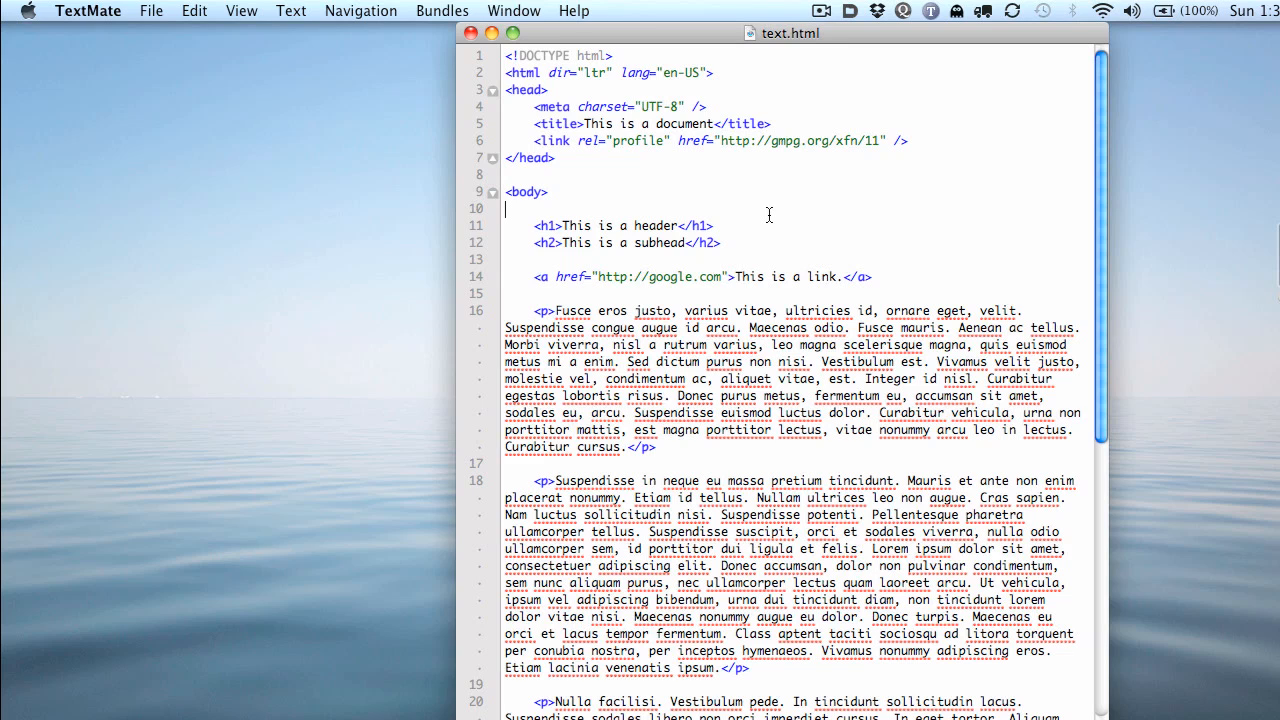
mouse_move(812, 176)
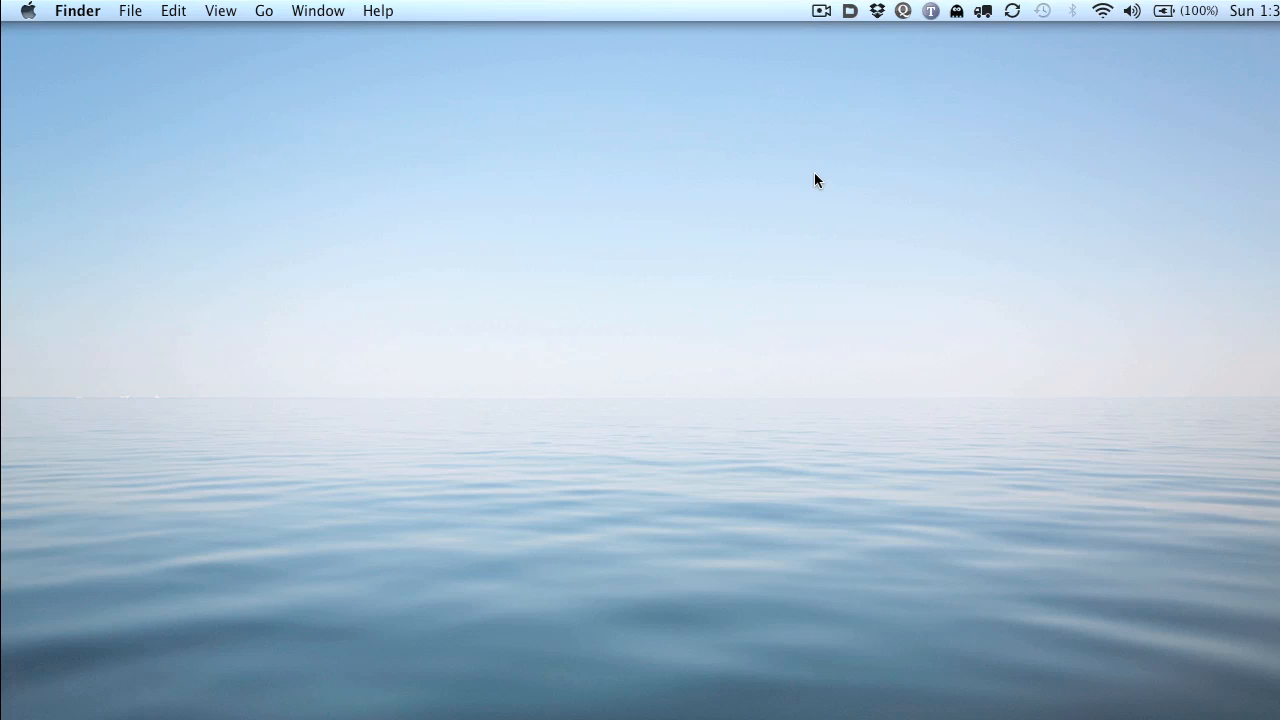
mouse_move(1038, 228)
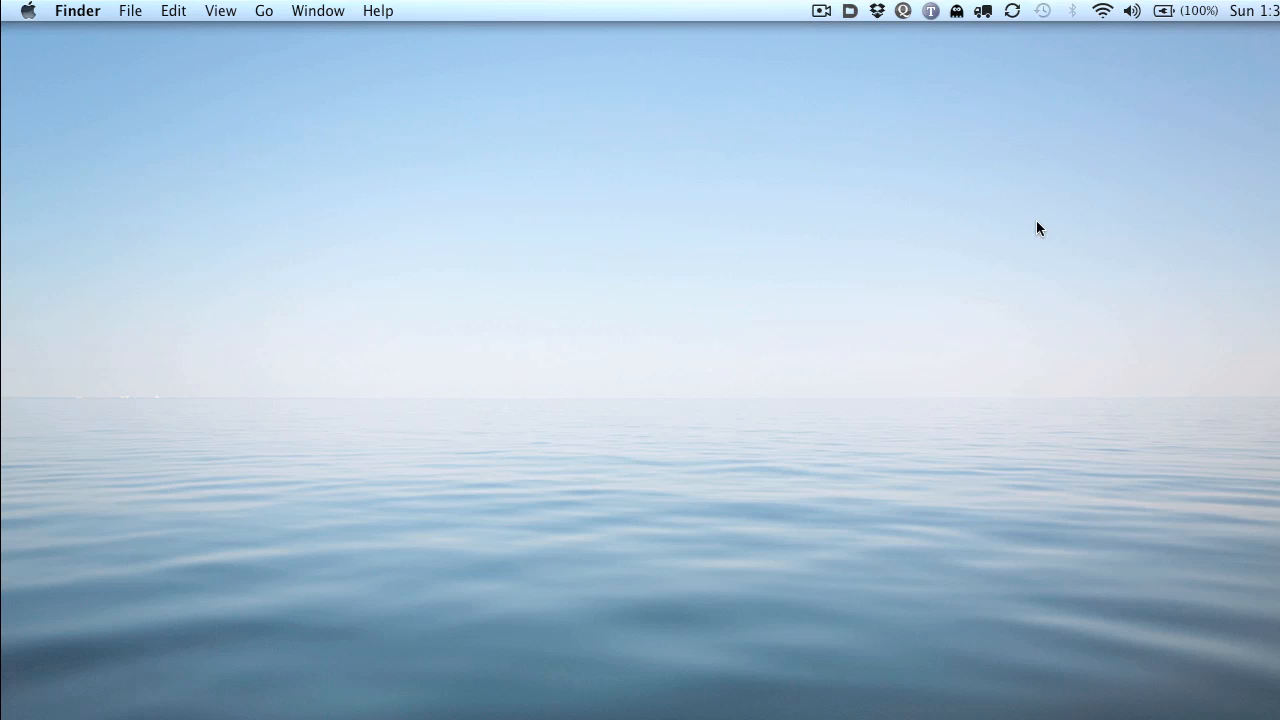
mouse_move(1123, 170)
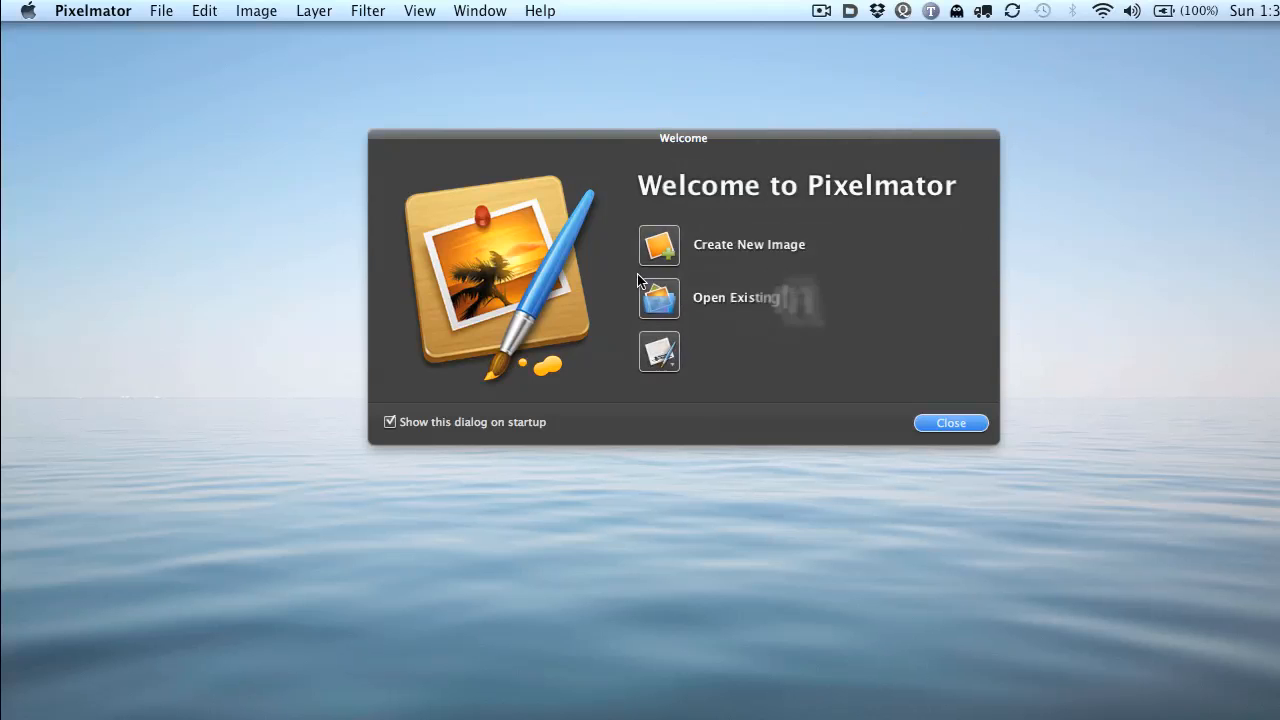
Create a blank 640 × 480 image, choose the pencil and draw a black squiggle
left_click(658, 245)
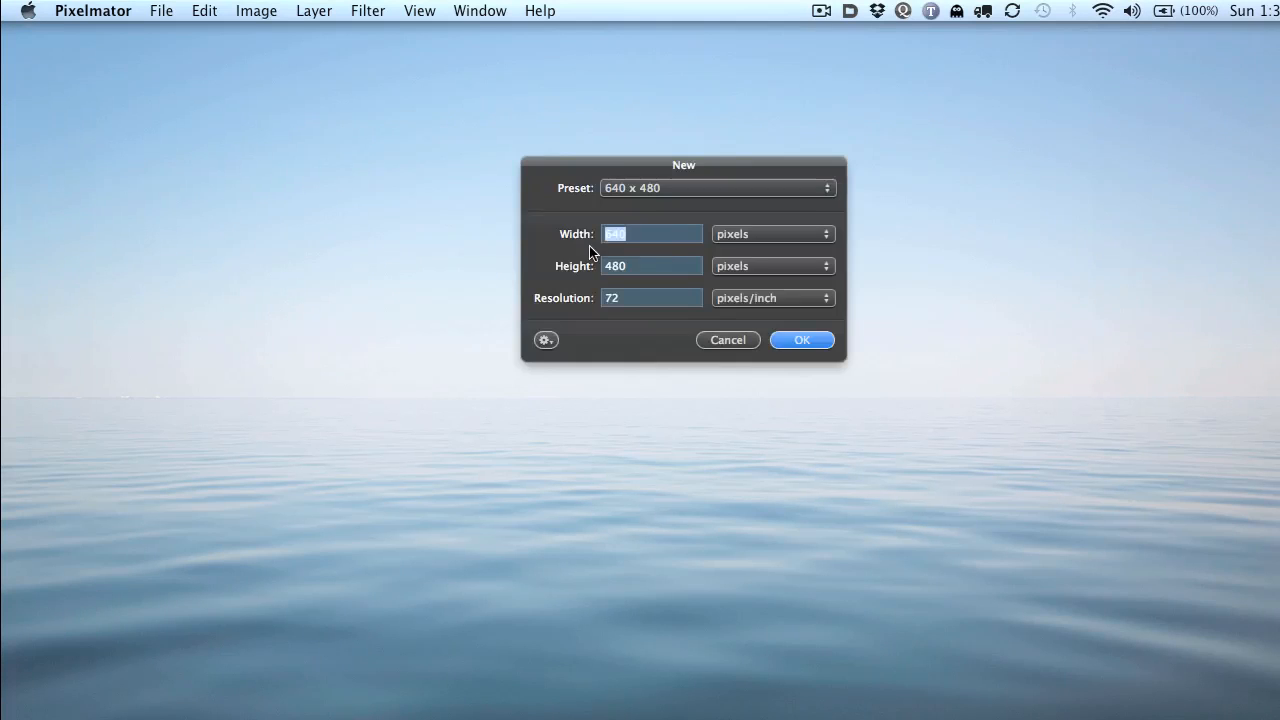
left_click(801, 339)
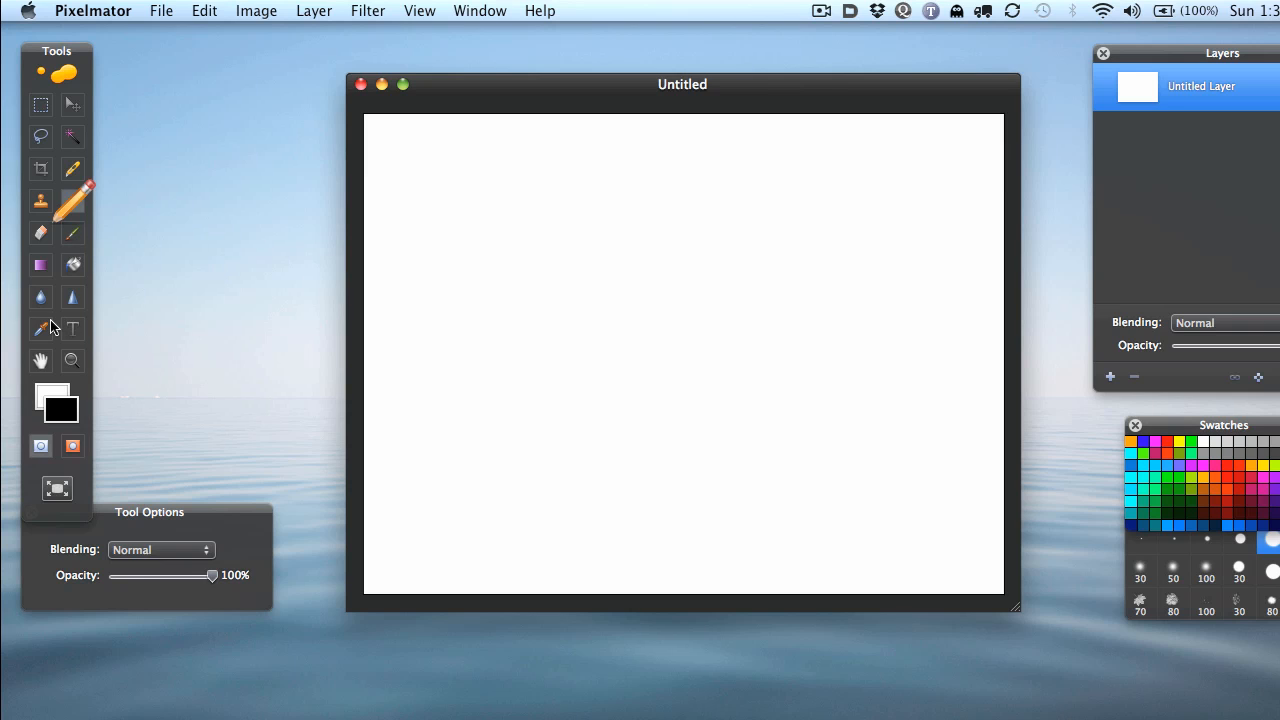
left_click(457, 306)
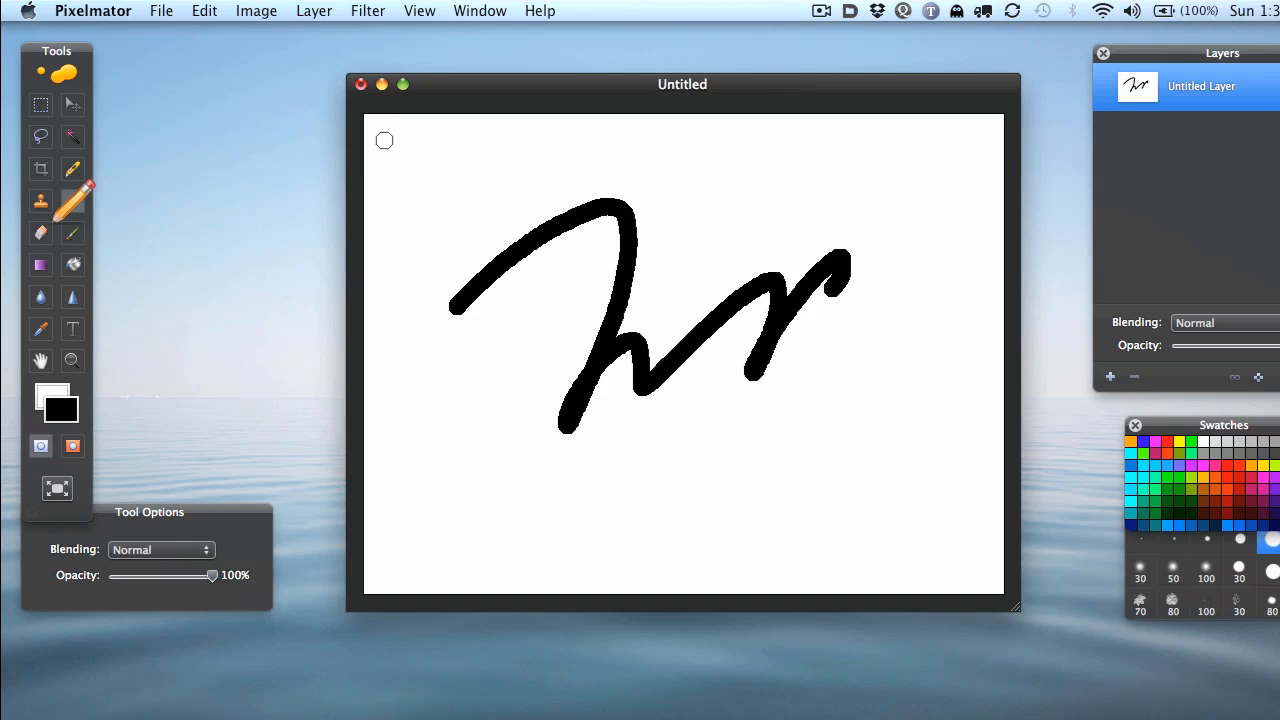
mouse_move(414, 126)
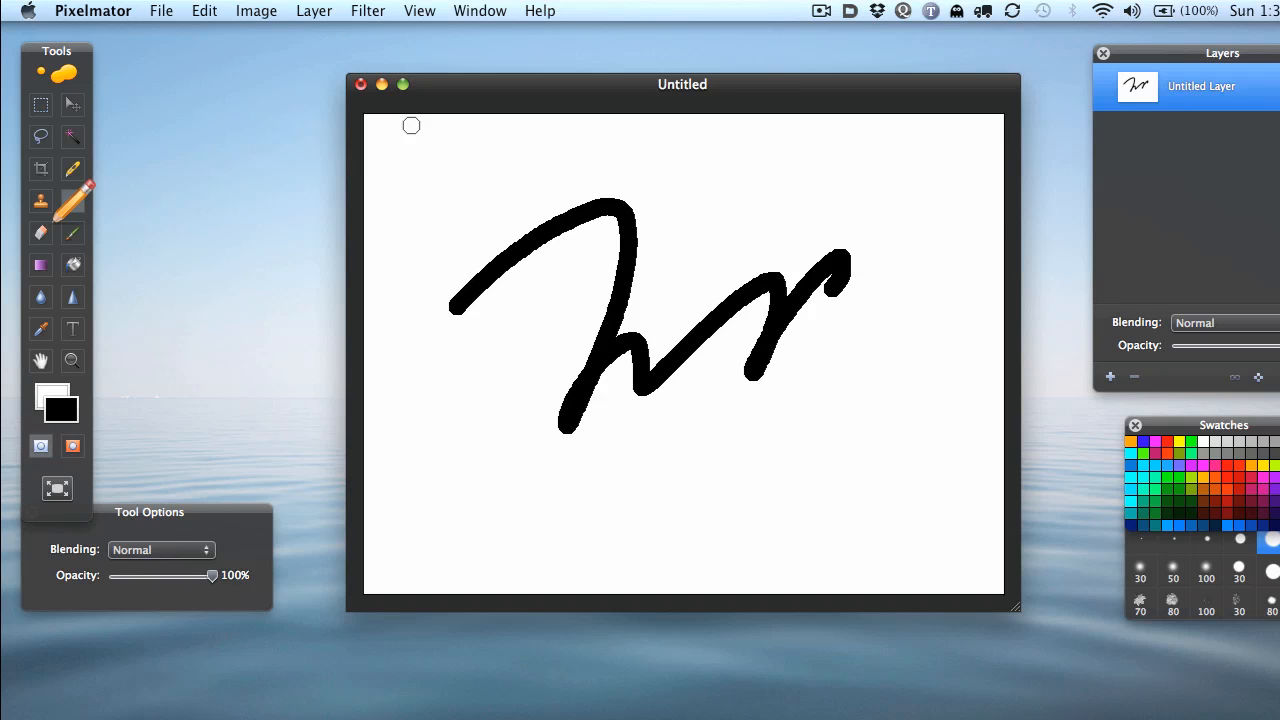
left_click(361, 84)
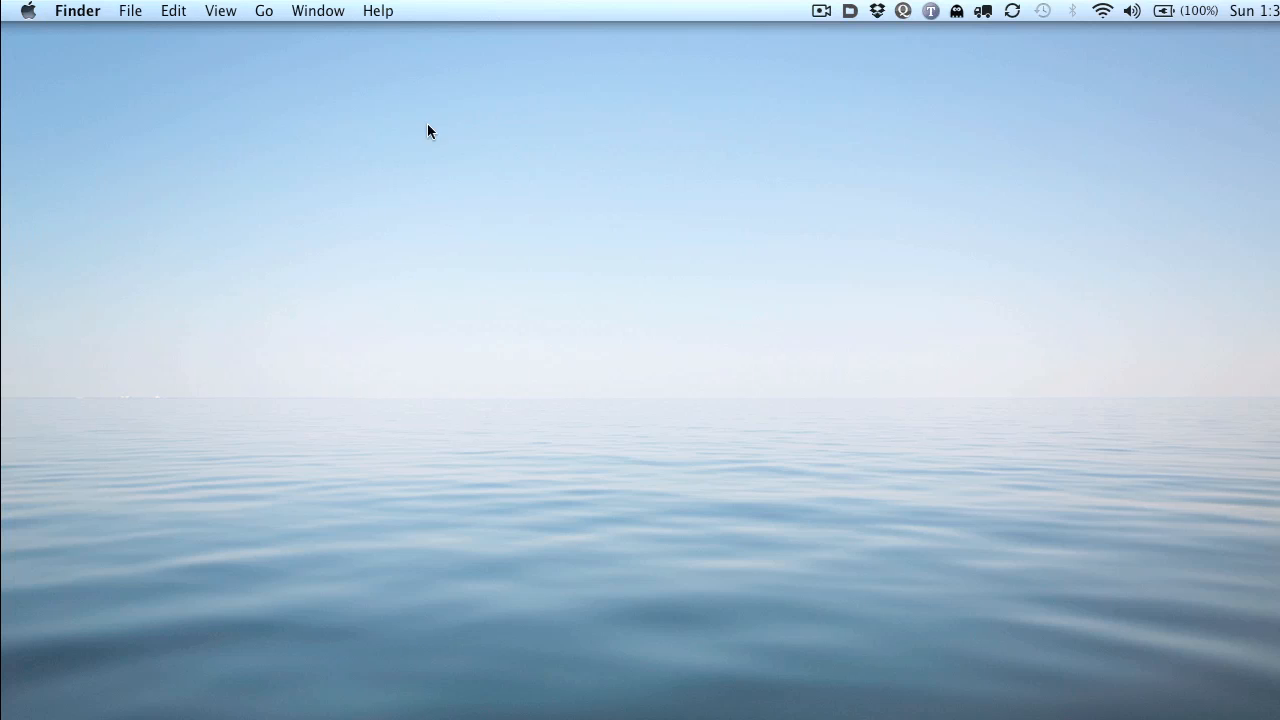
mouse_move(375, 194)
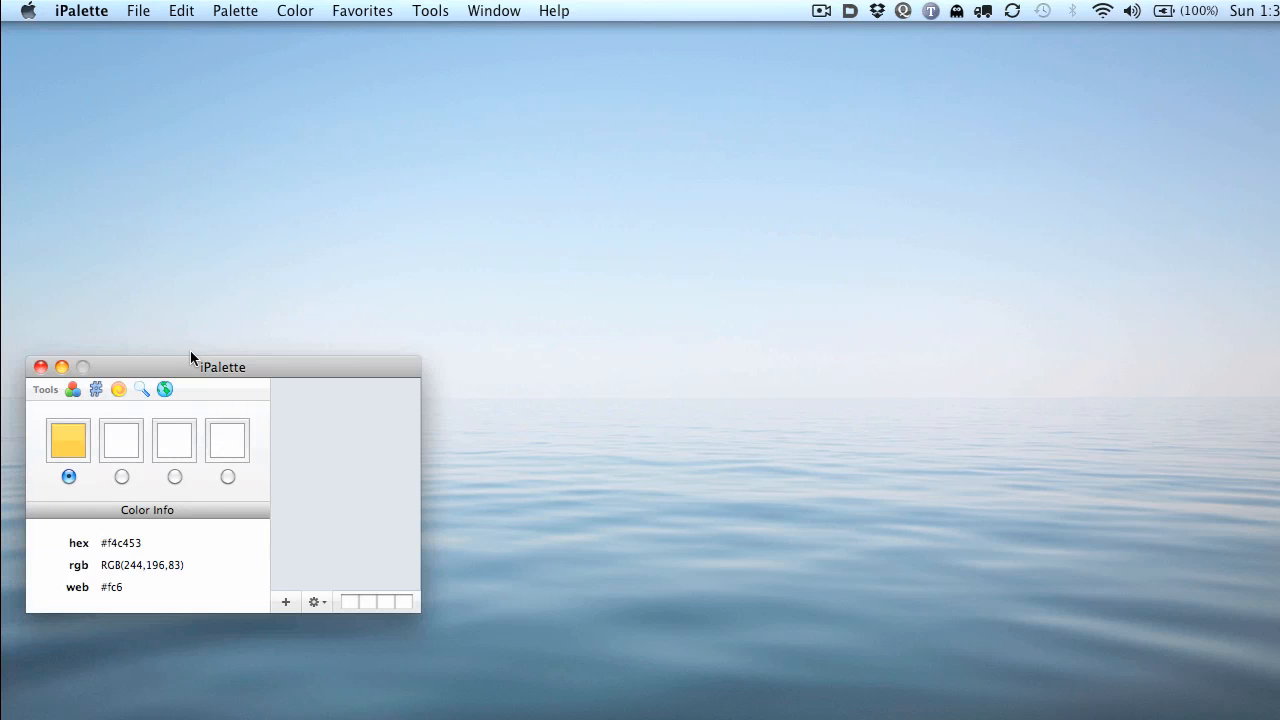
Drag the iPalette window higher up on the desktop
left_click_drag(222, 367, 318, 257)
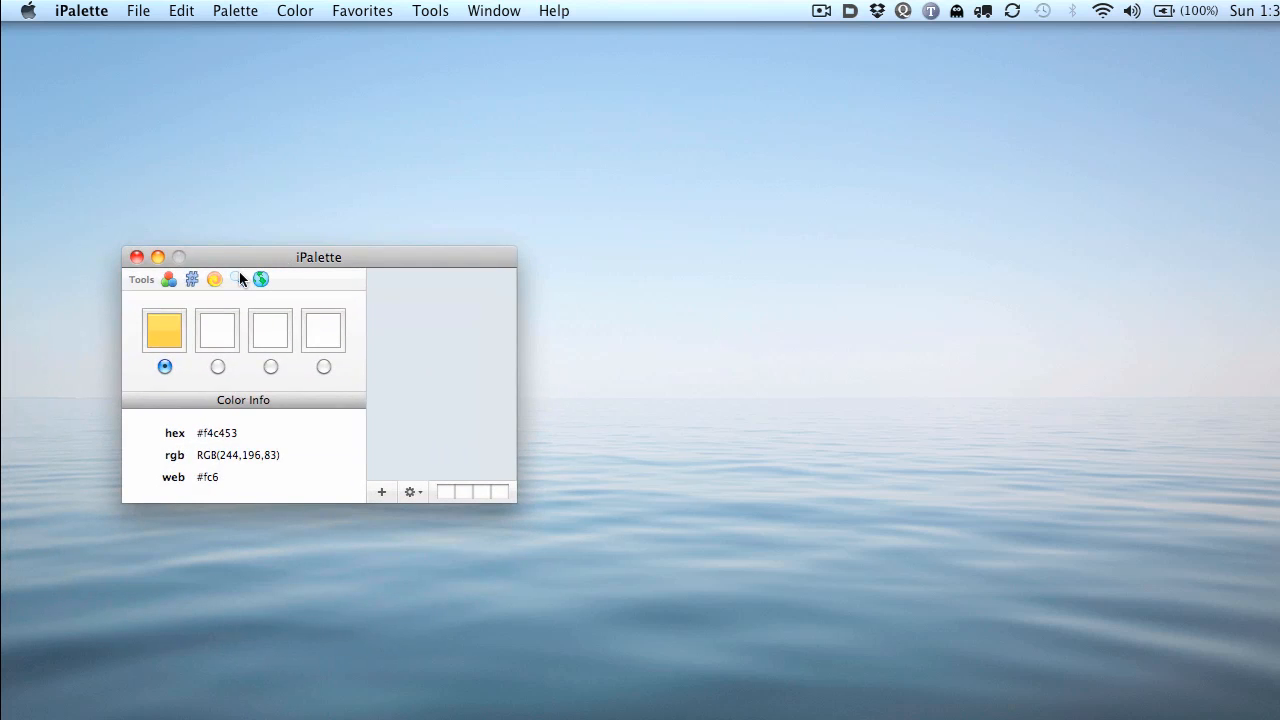
mouse_move(237, 280)
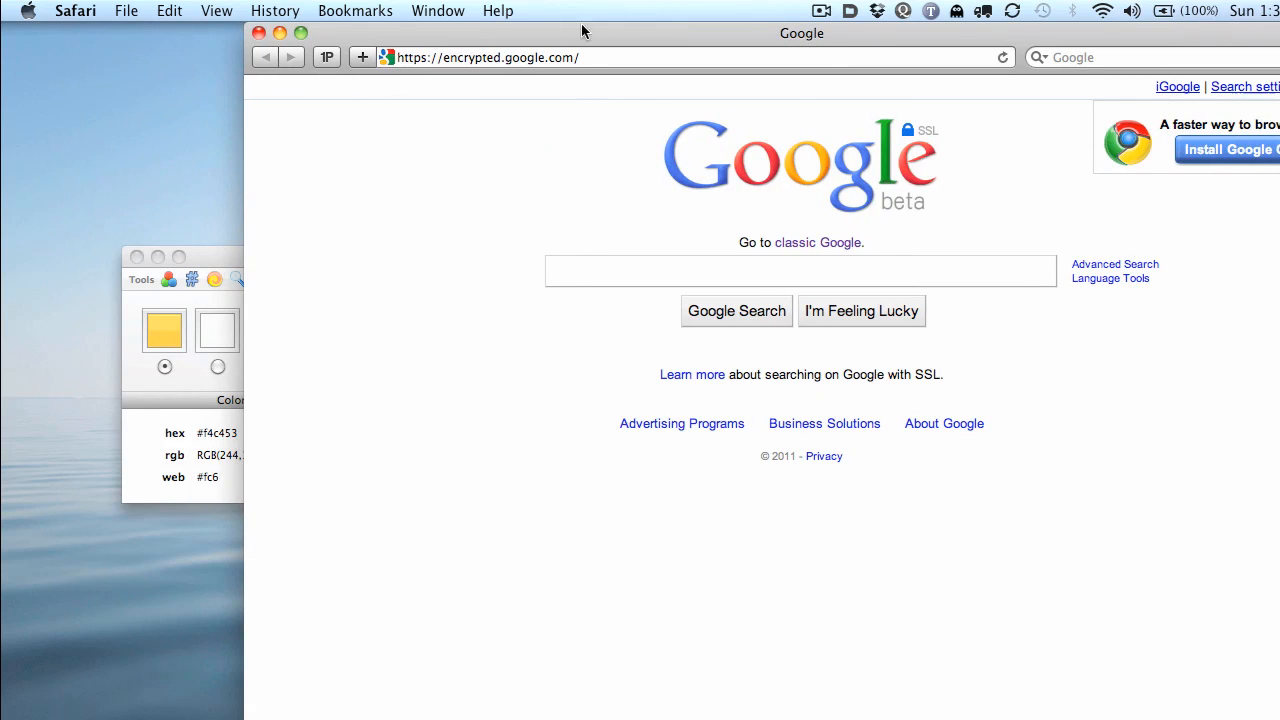
mouse_move(294, 276)
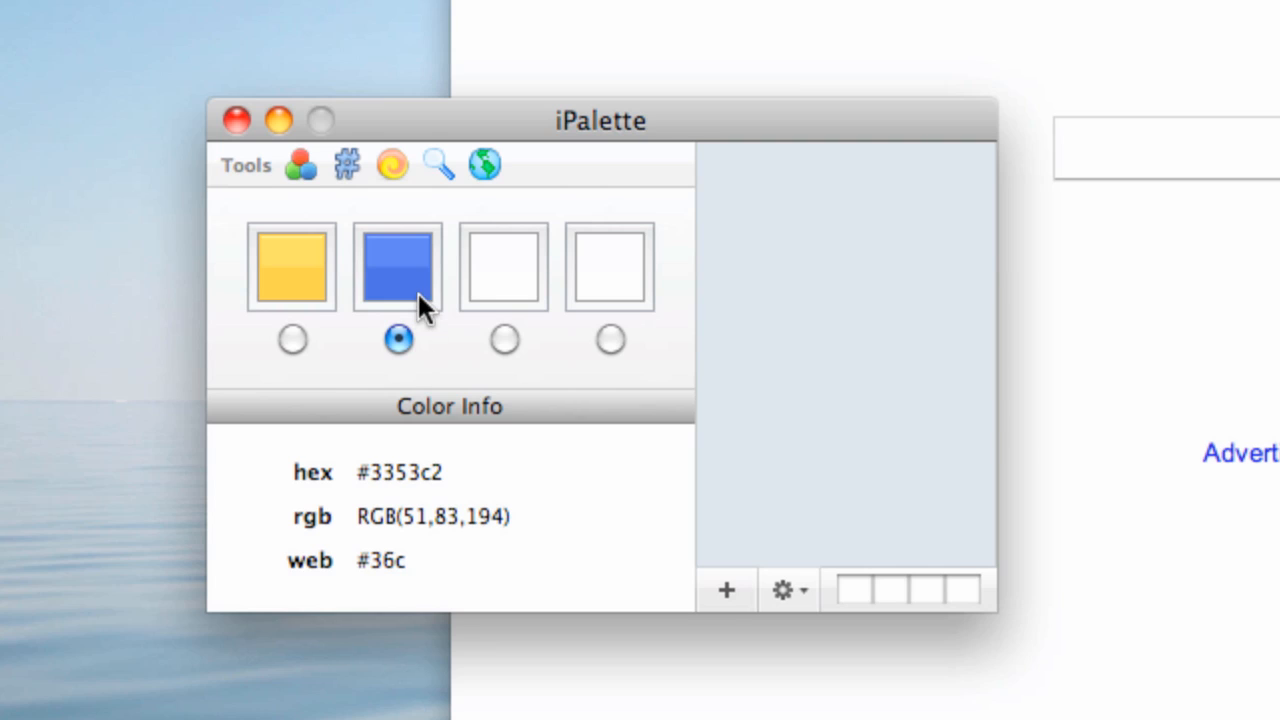
mouse_move(421, 303)
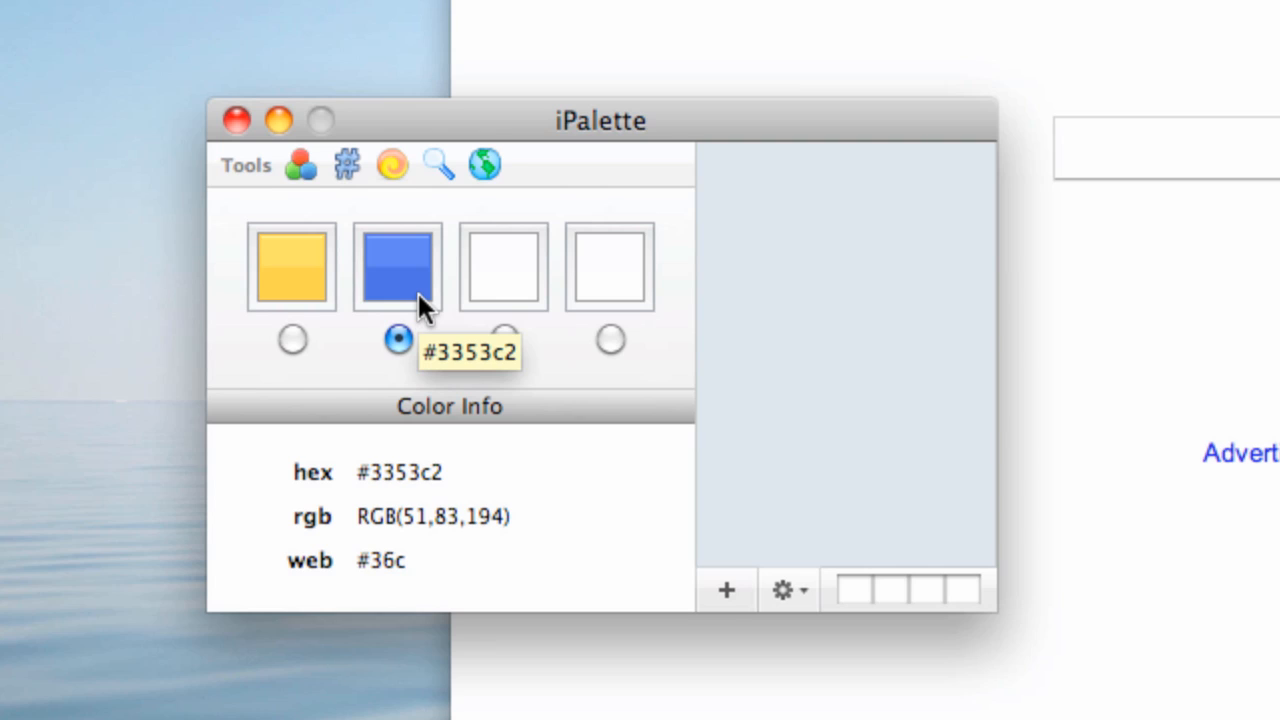
mouse_move(303, 203)
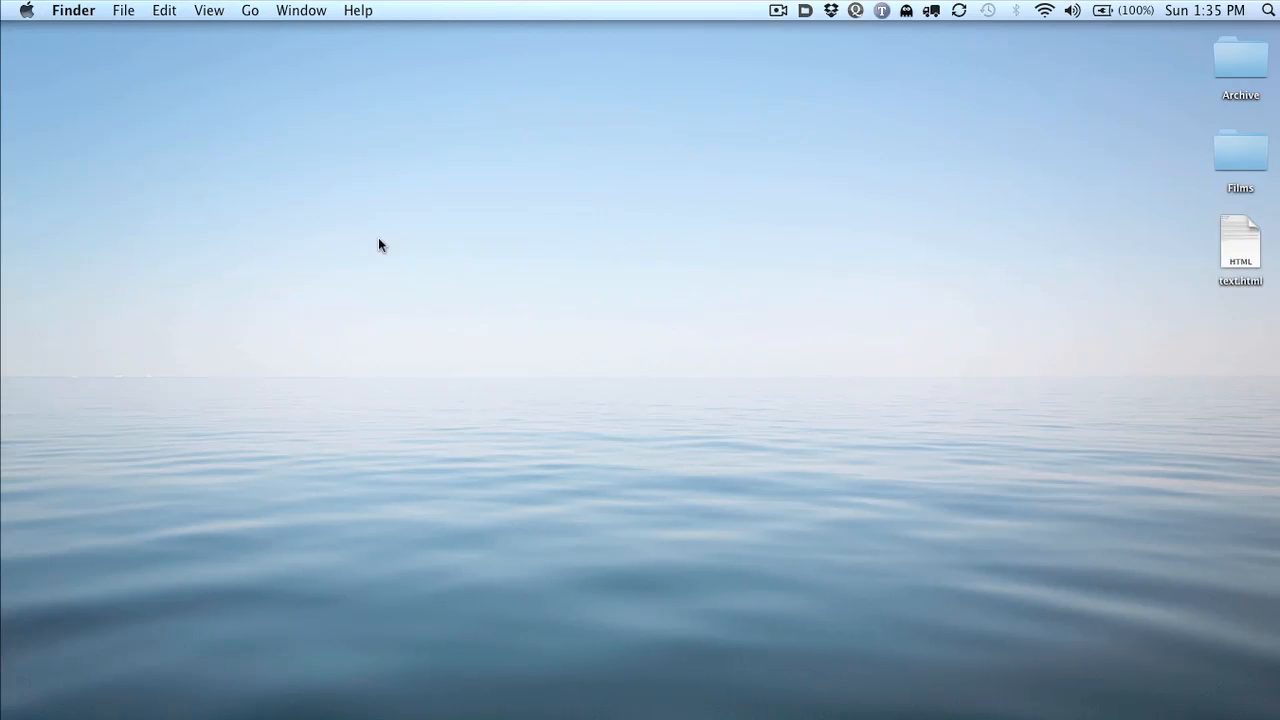
mouse_move(303, 173)
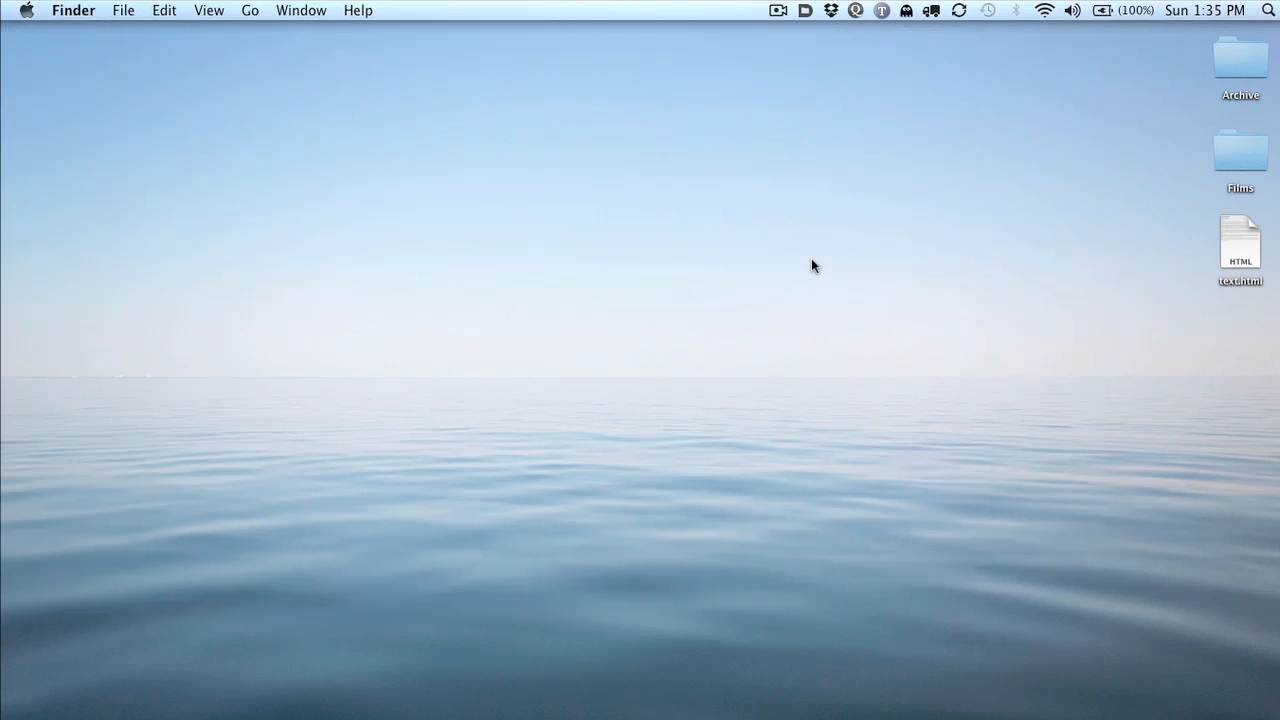
mouse_move(1094, 294)
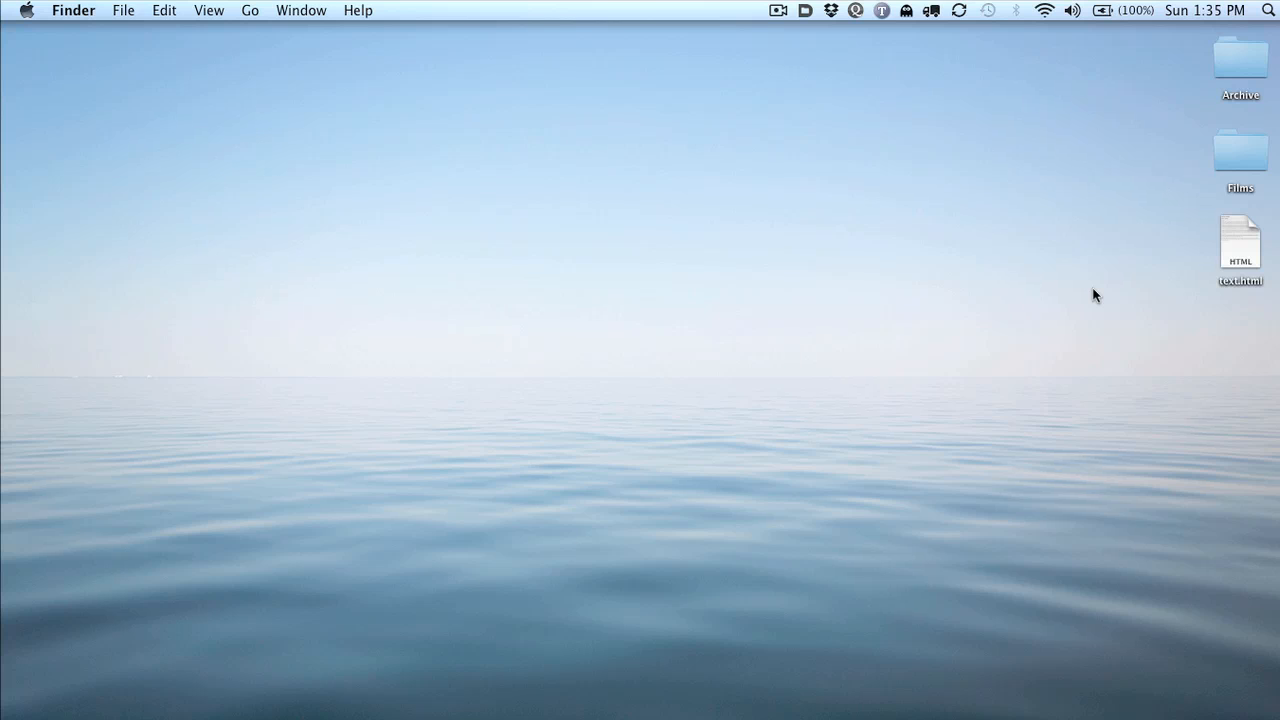
mouse_move(654, 203)
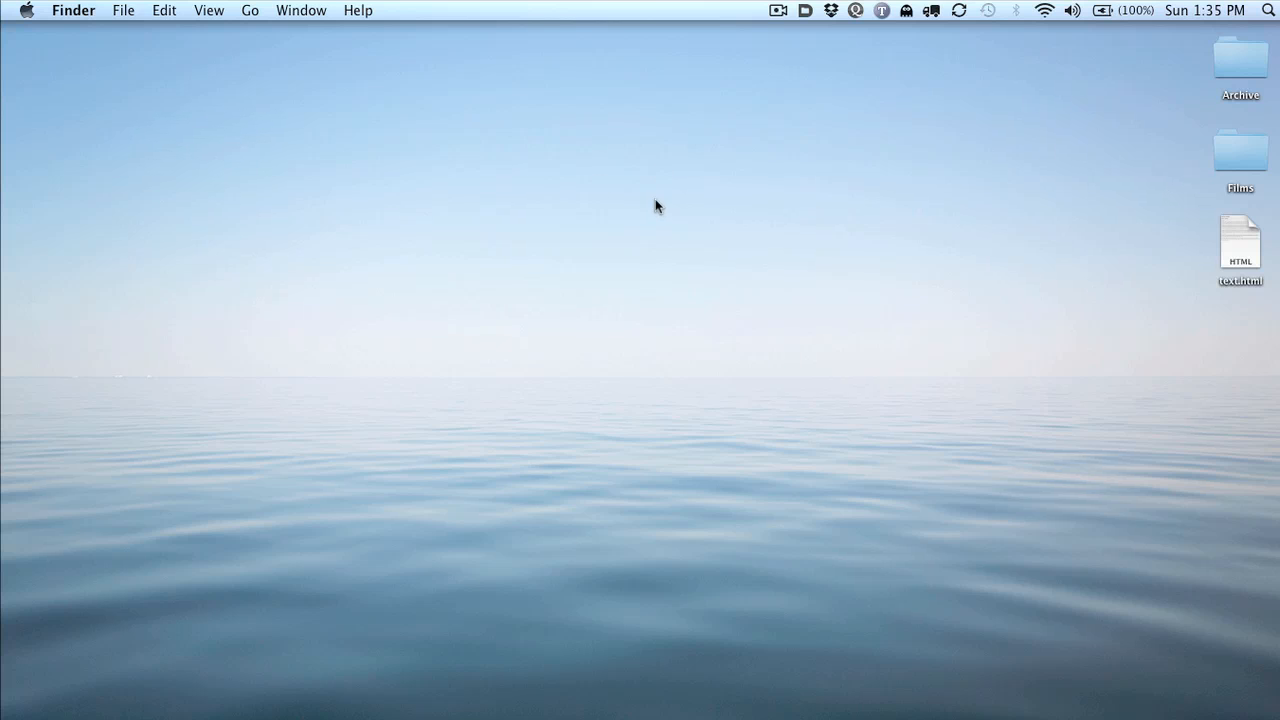
mouse_move(872, 228)
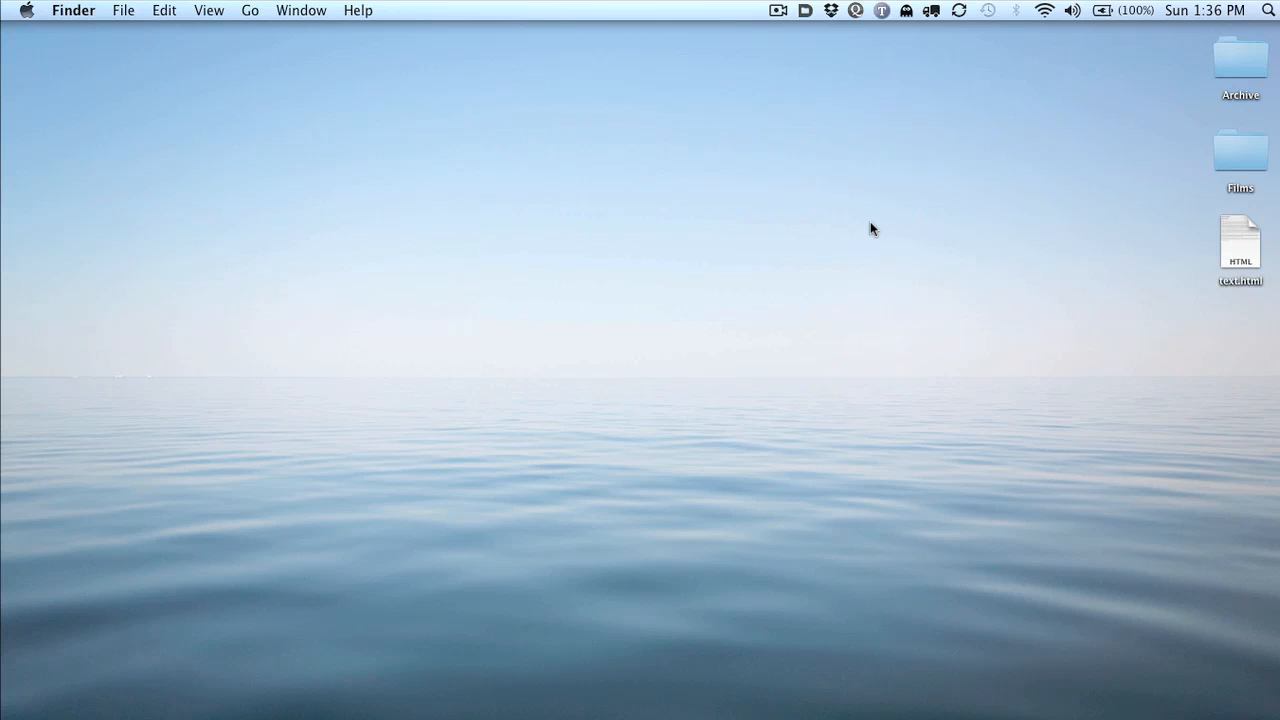
mouse_move(786, 136)
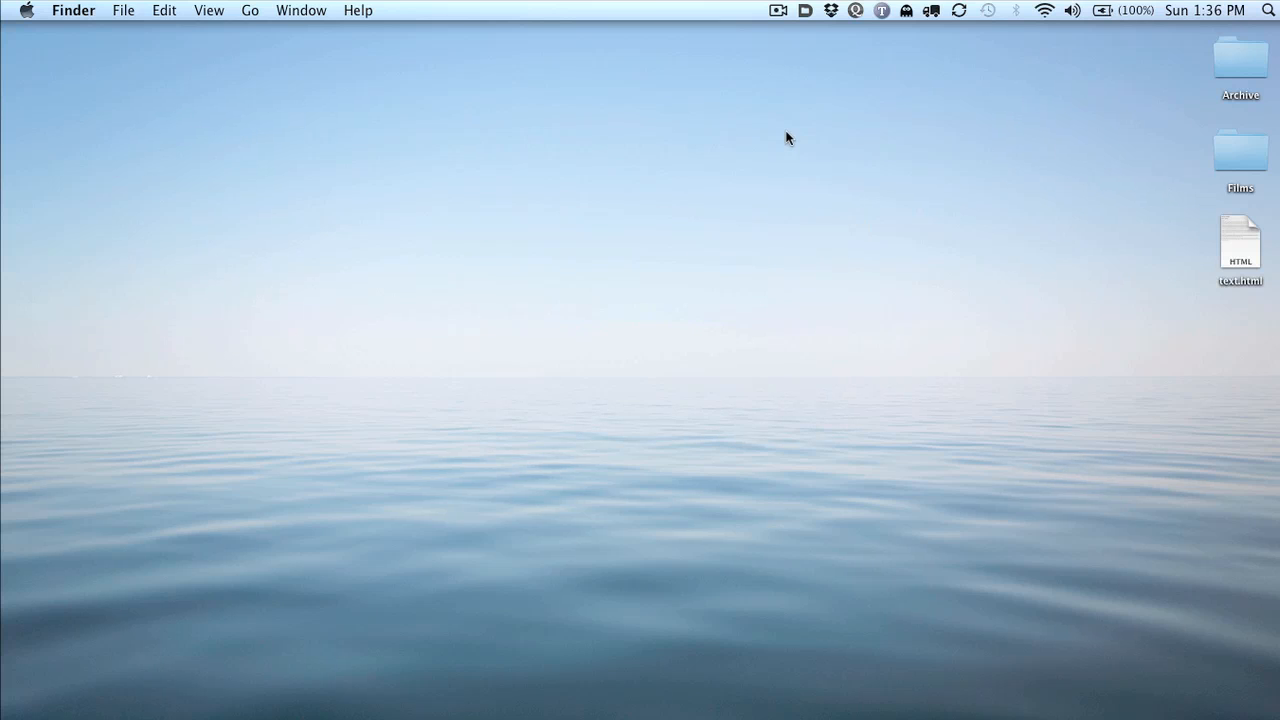
mouse_move(832, 57)
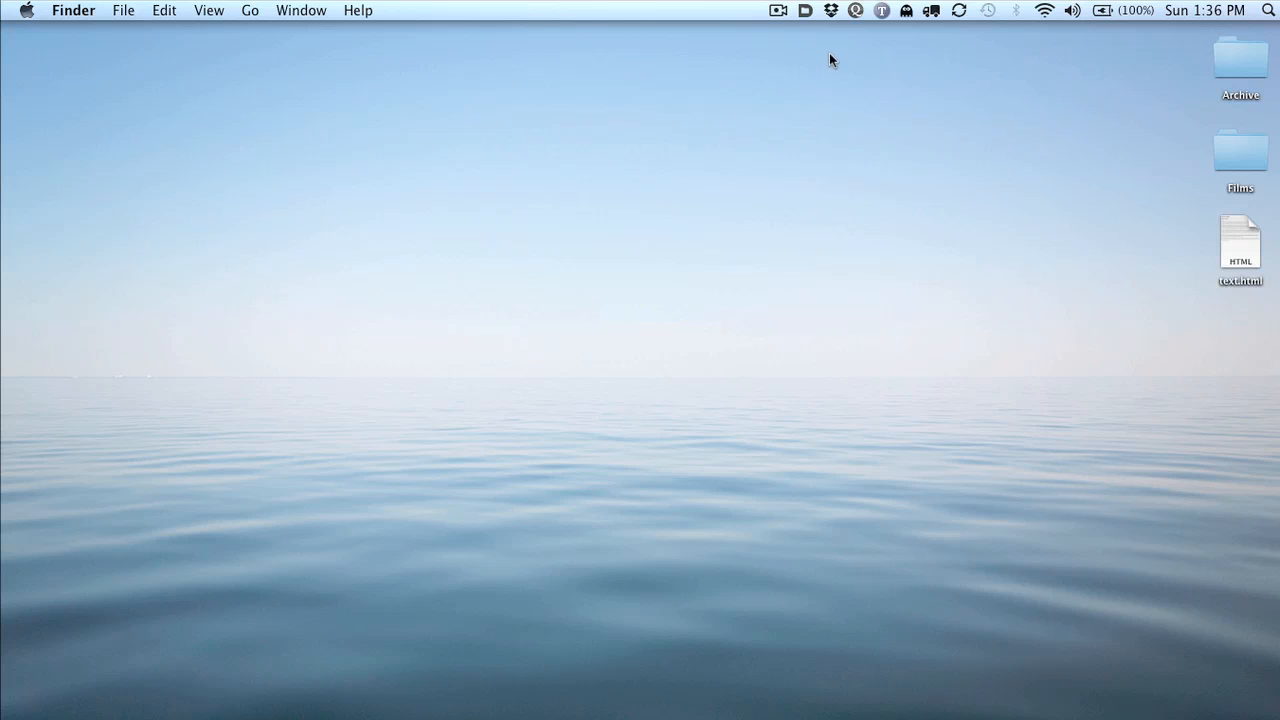
mouse_move(851, 41)
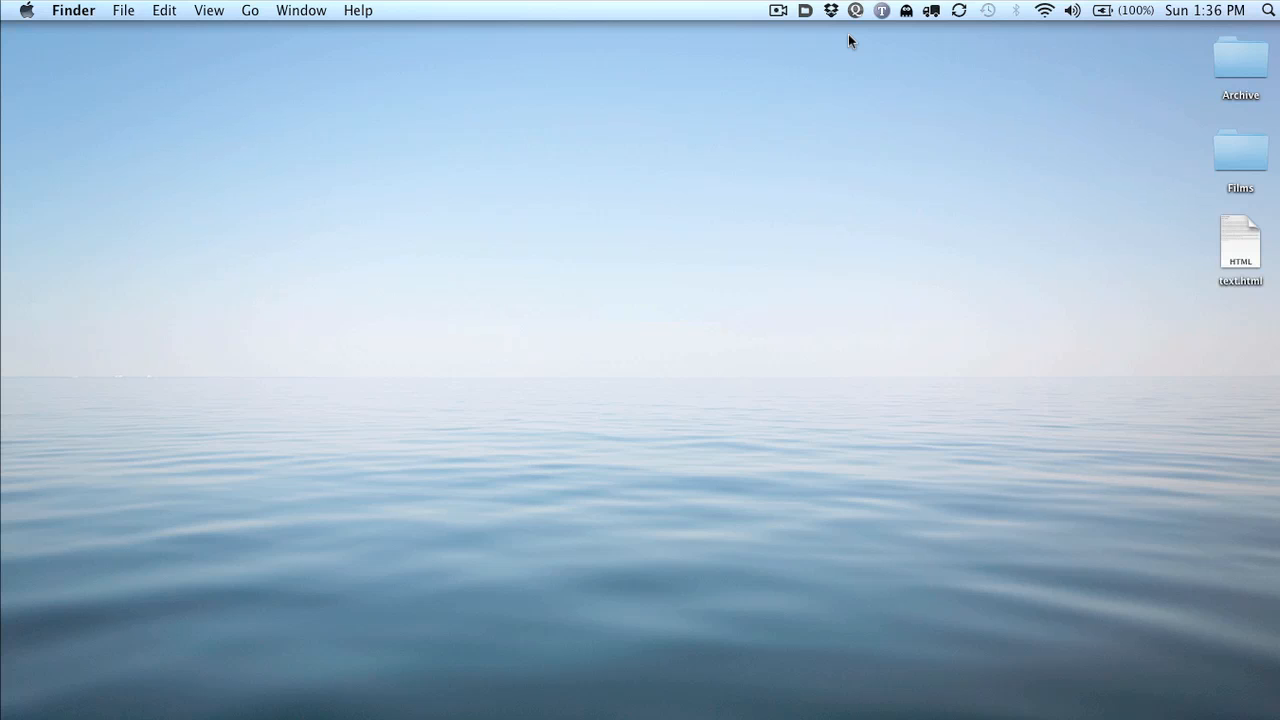
mouse_move(848, 18)
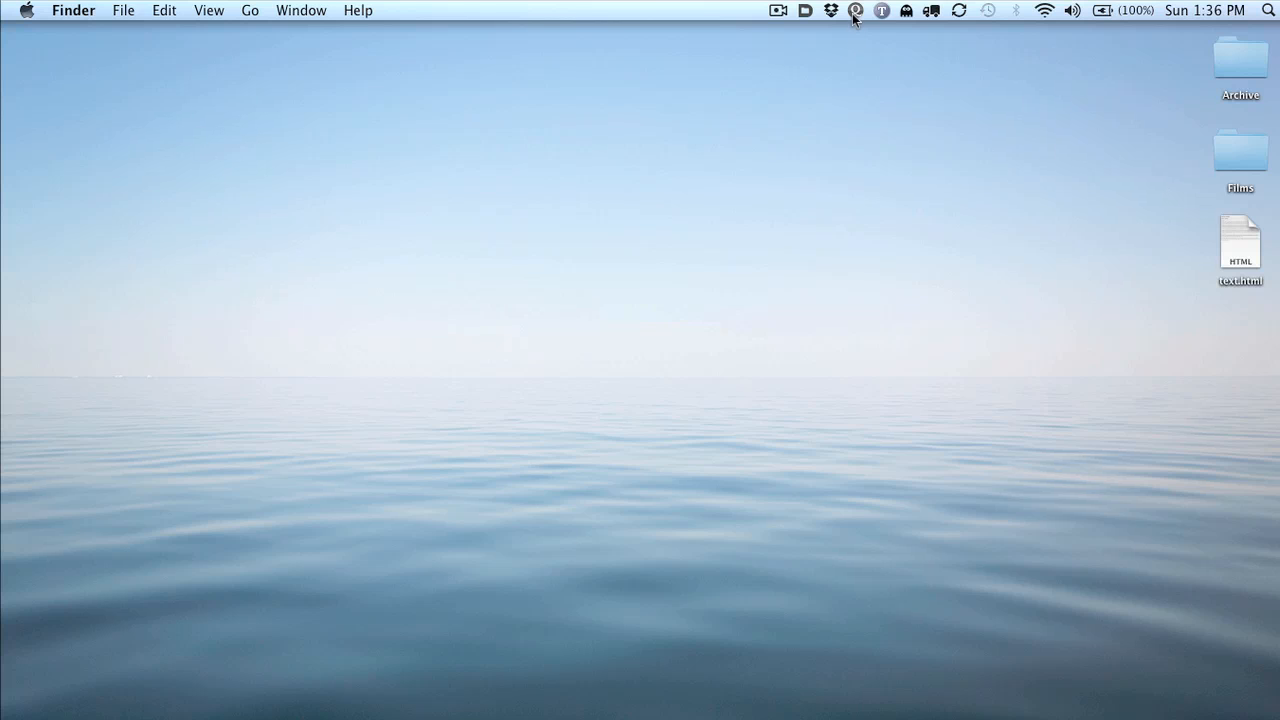
mouse_move(854, 62)
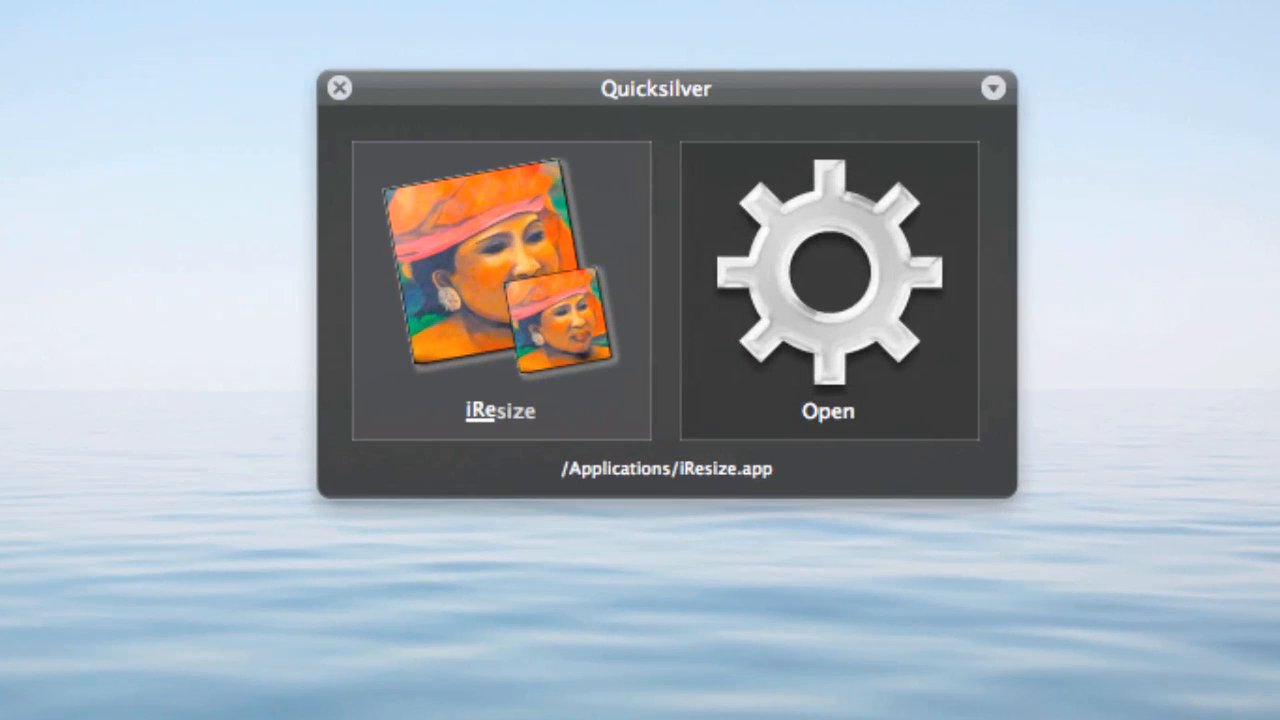
mouse_move(810, 280)
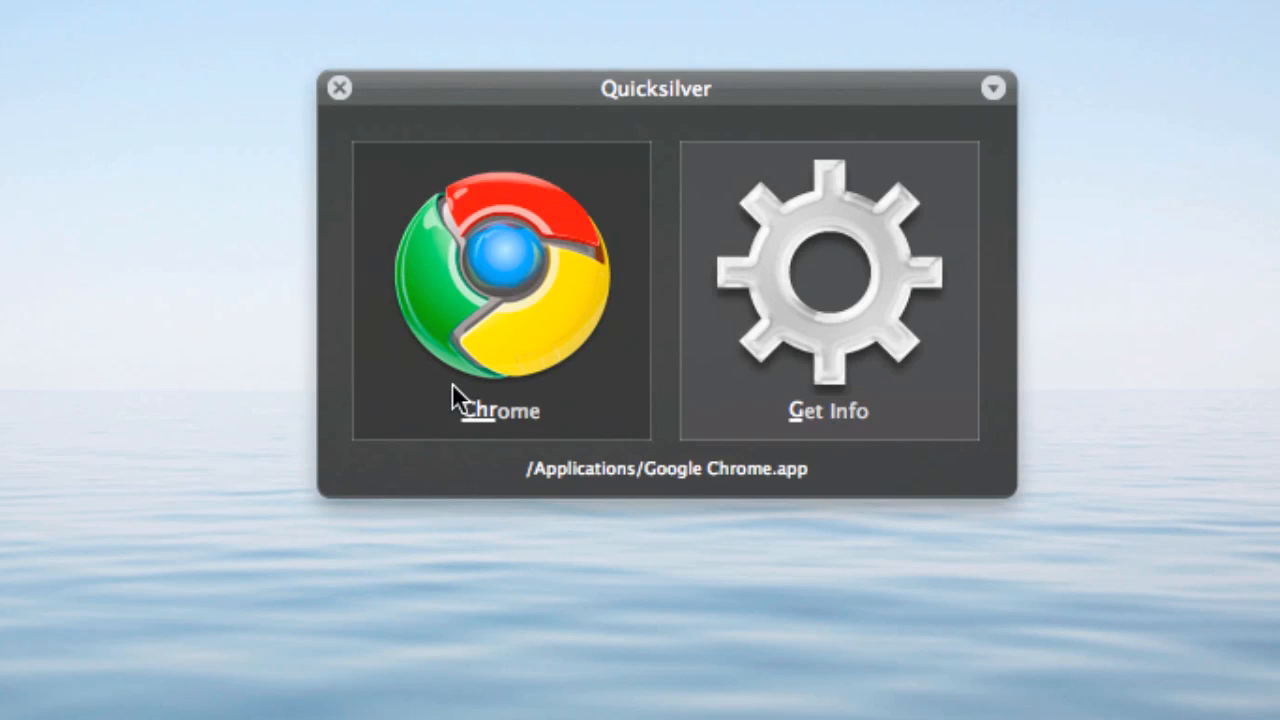
Show Google Chrome's Get Info window with its 185.5 MB size and version
left_click(821, 290)
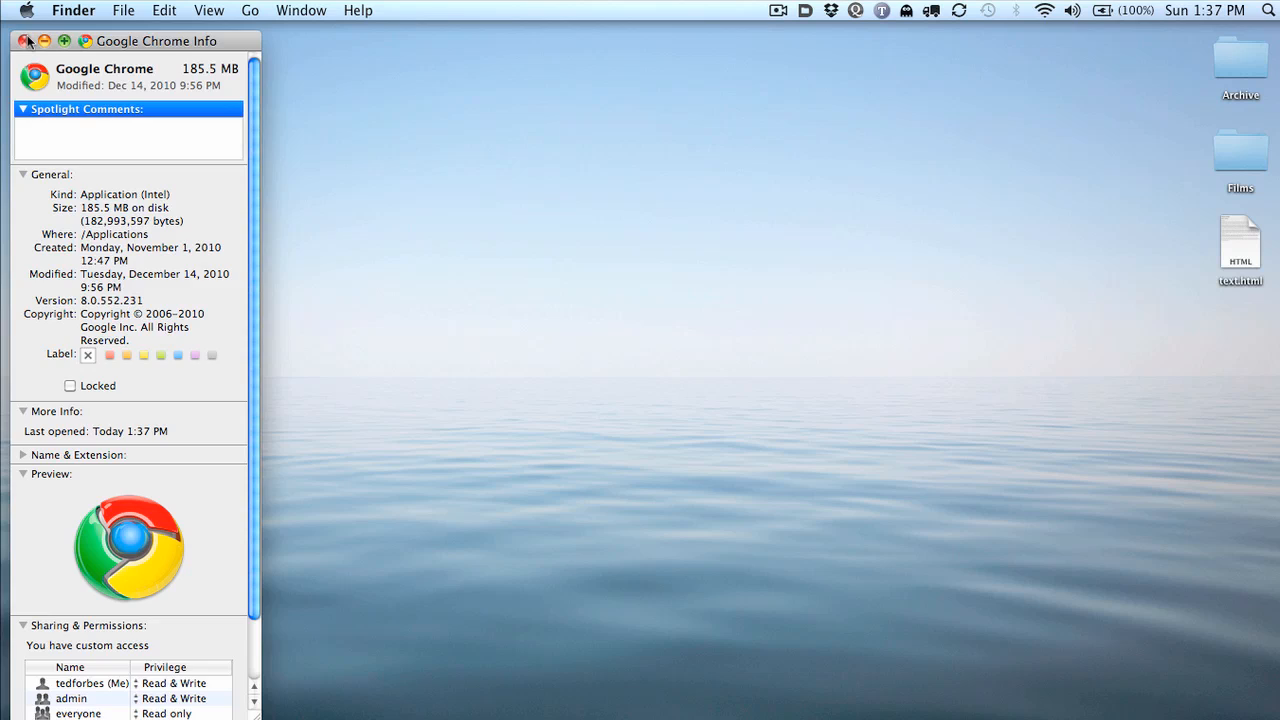
Close Chrome's info window and open the Dropbox menu showing 8.8% of 2.0GB used
left_click(28, 40)
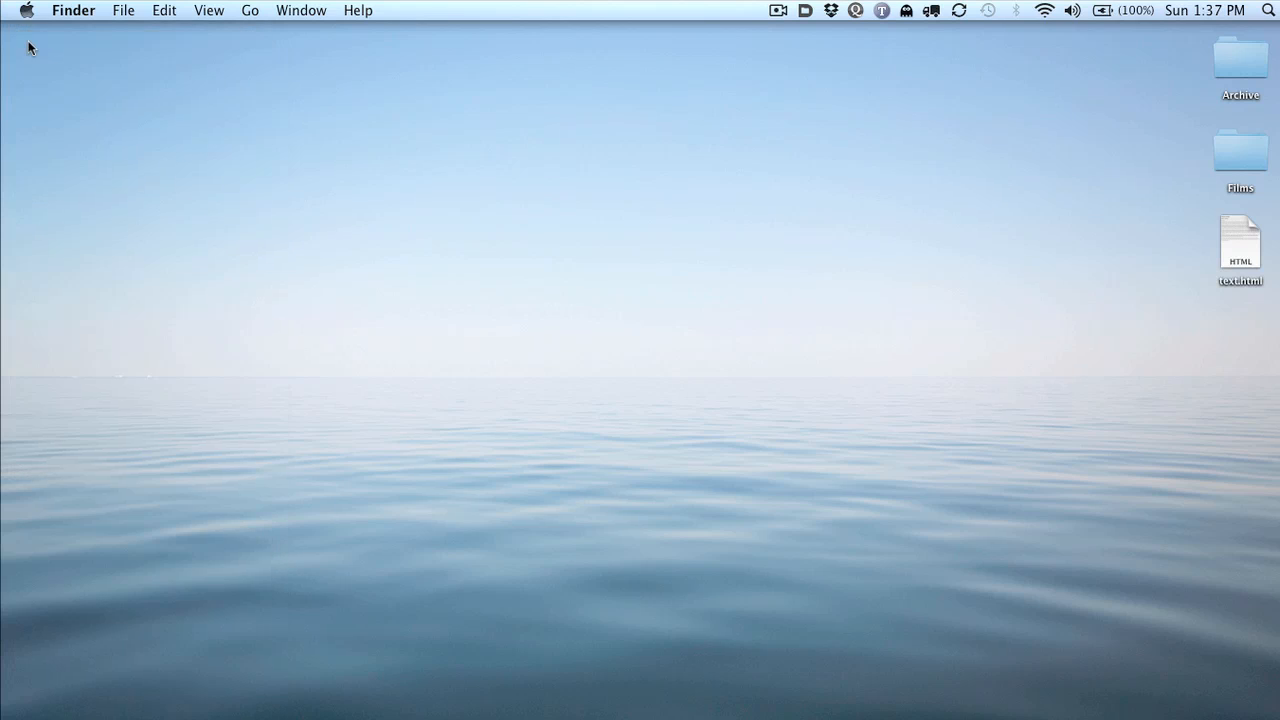
mouse_move(663, 82)
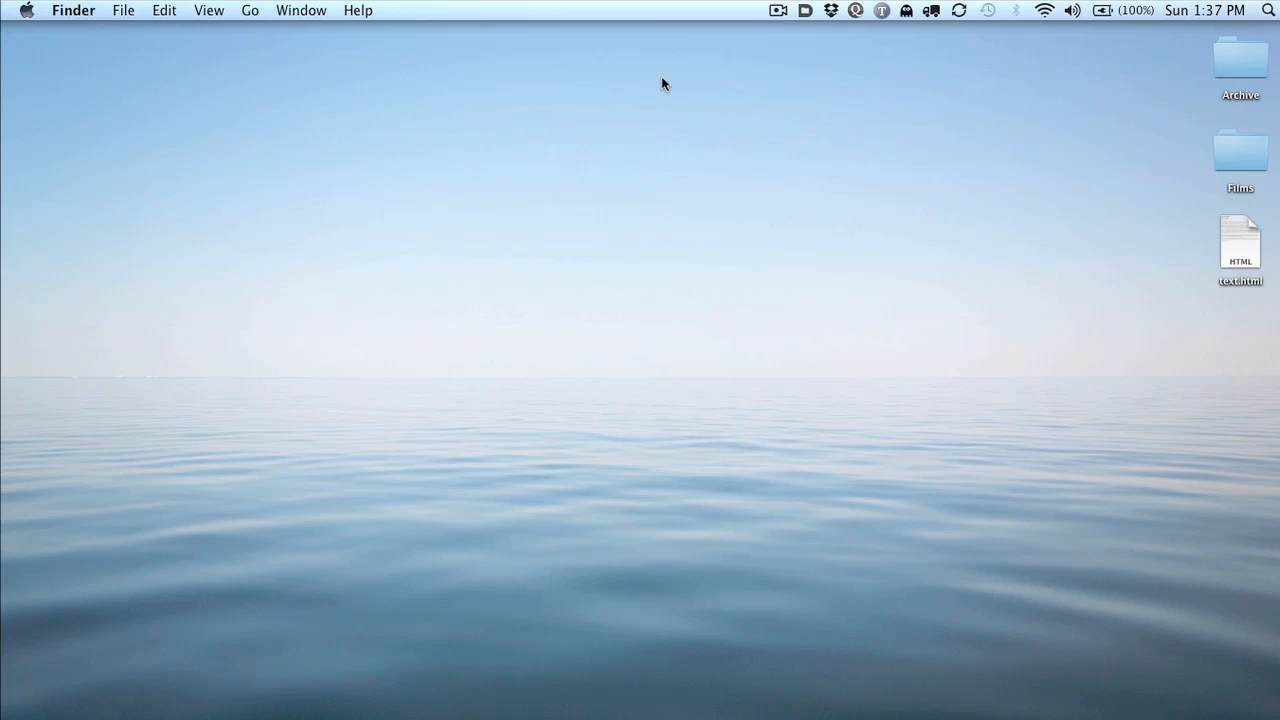
mouse_move(961, 62)
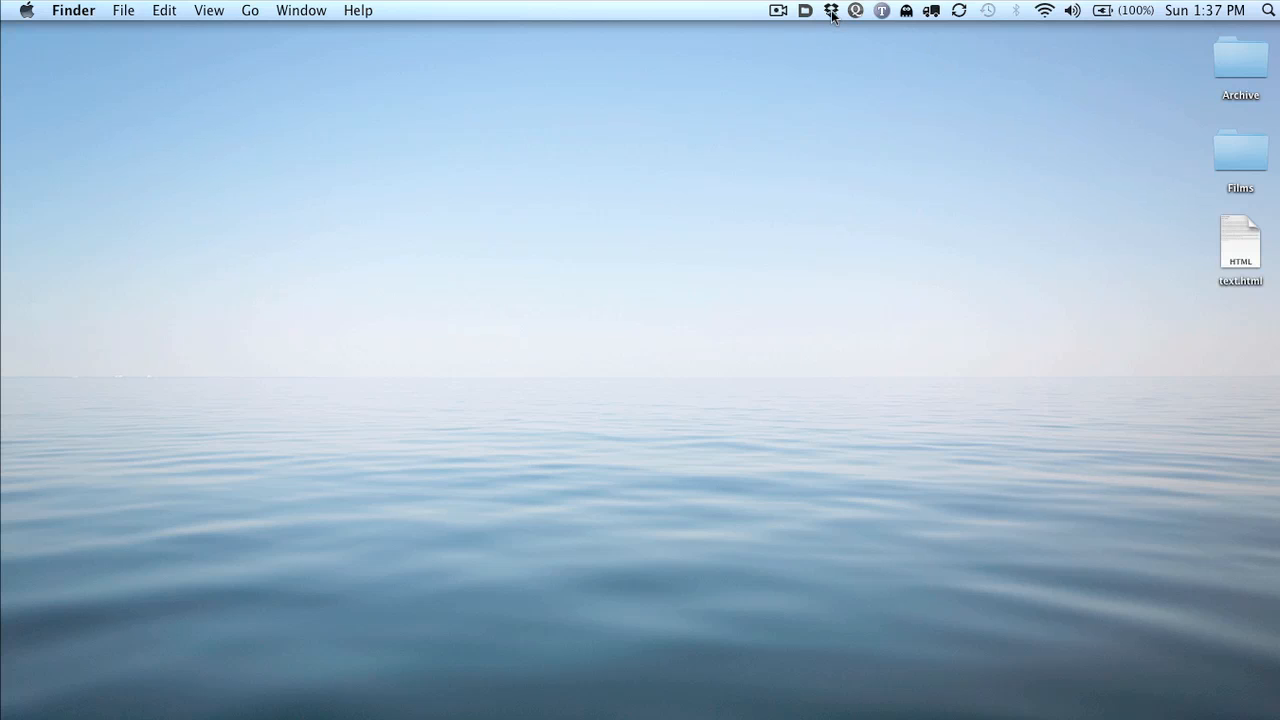
left_click(831, 12)
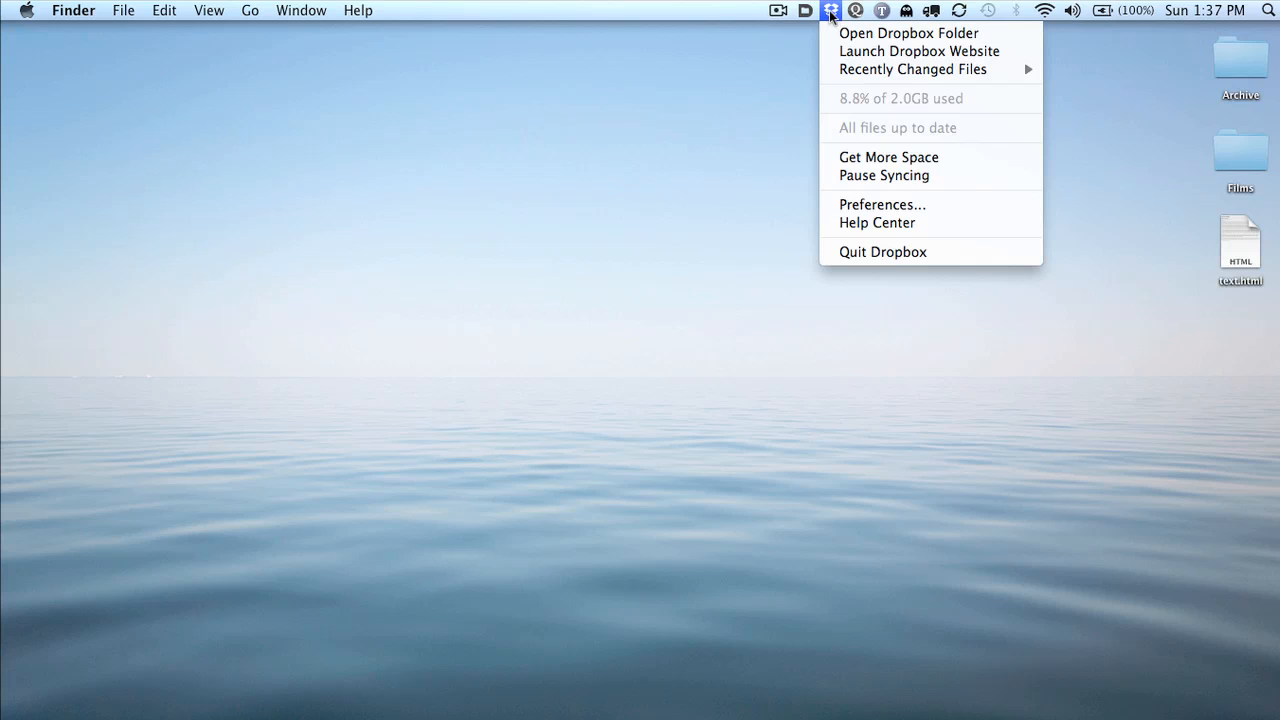
mouse_move(735, 86)
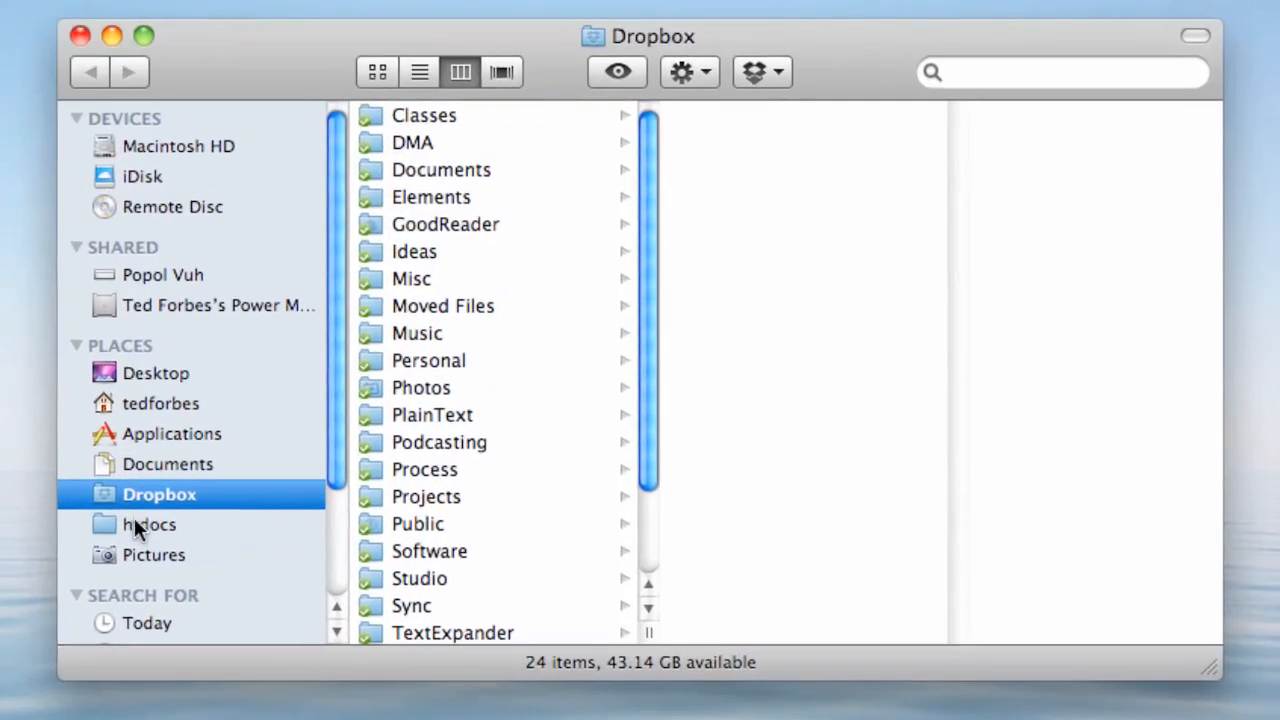
Scroll through the 24-item Dropbox folder, including Classes, Documents, Music and Projects
scroll("down", 3)
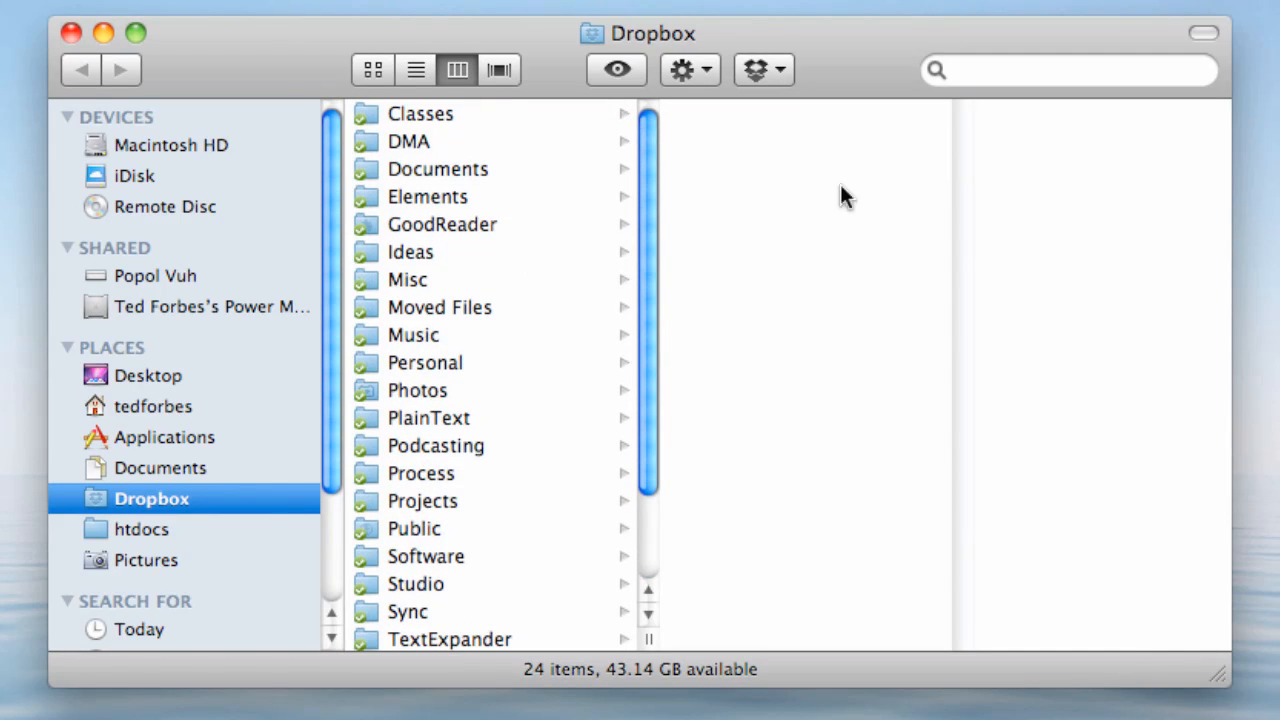
mouse_move(535, 178)
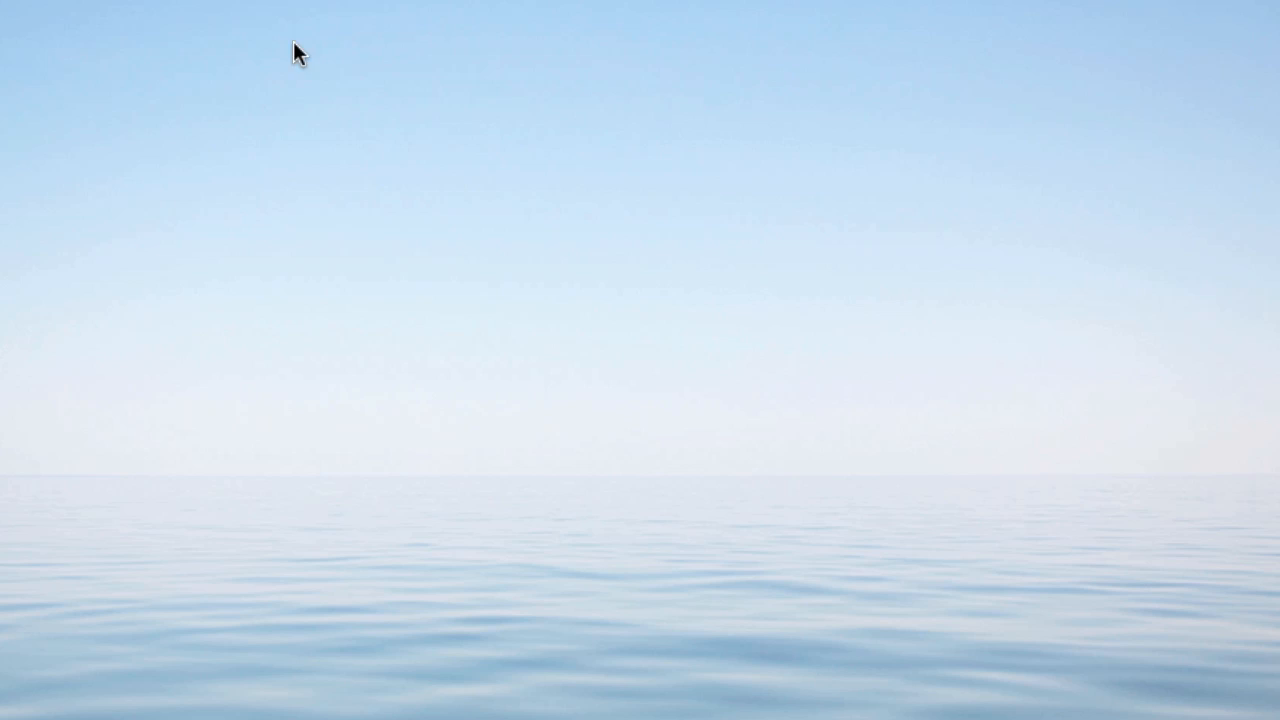
mouse_move(402, 335)
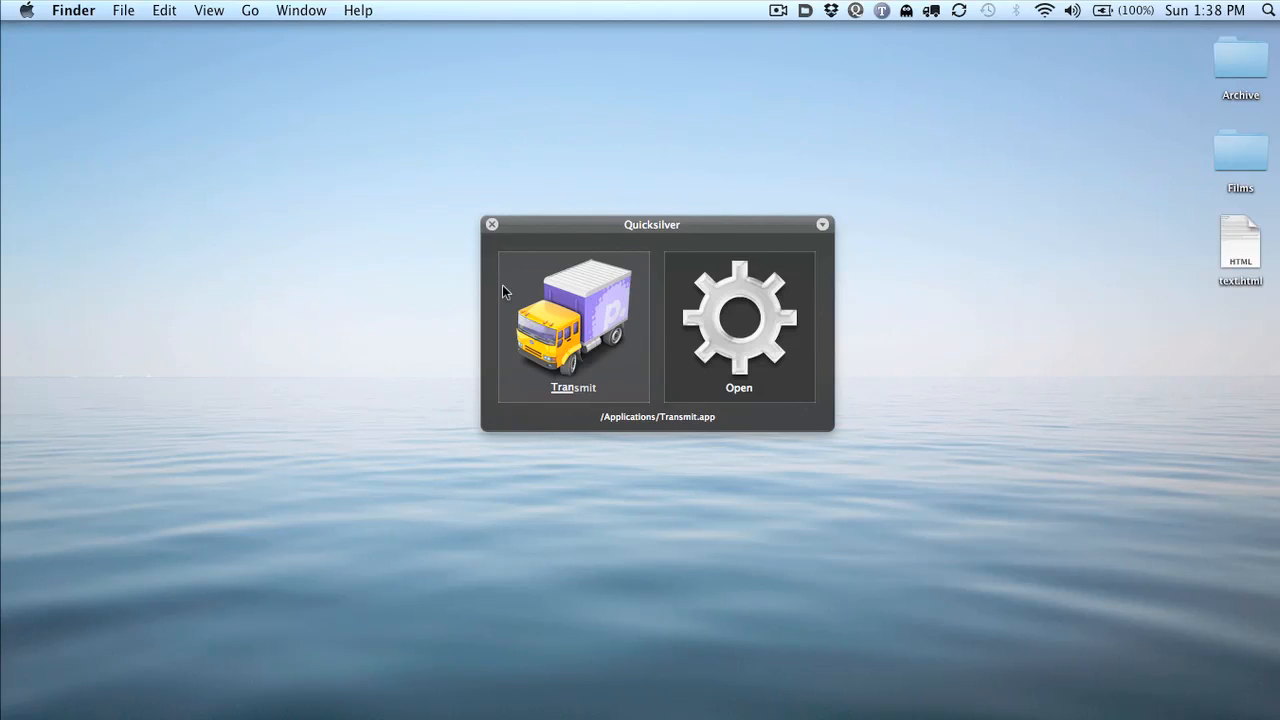
Launch Transmit and cycle through SFTP, WebDAV, SFTP, Favorites, ending on FTP
left_click(573, 325)
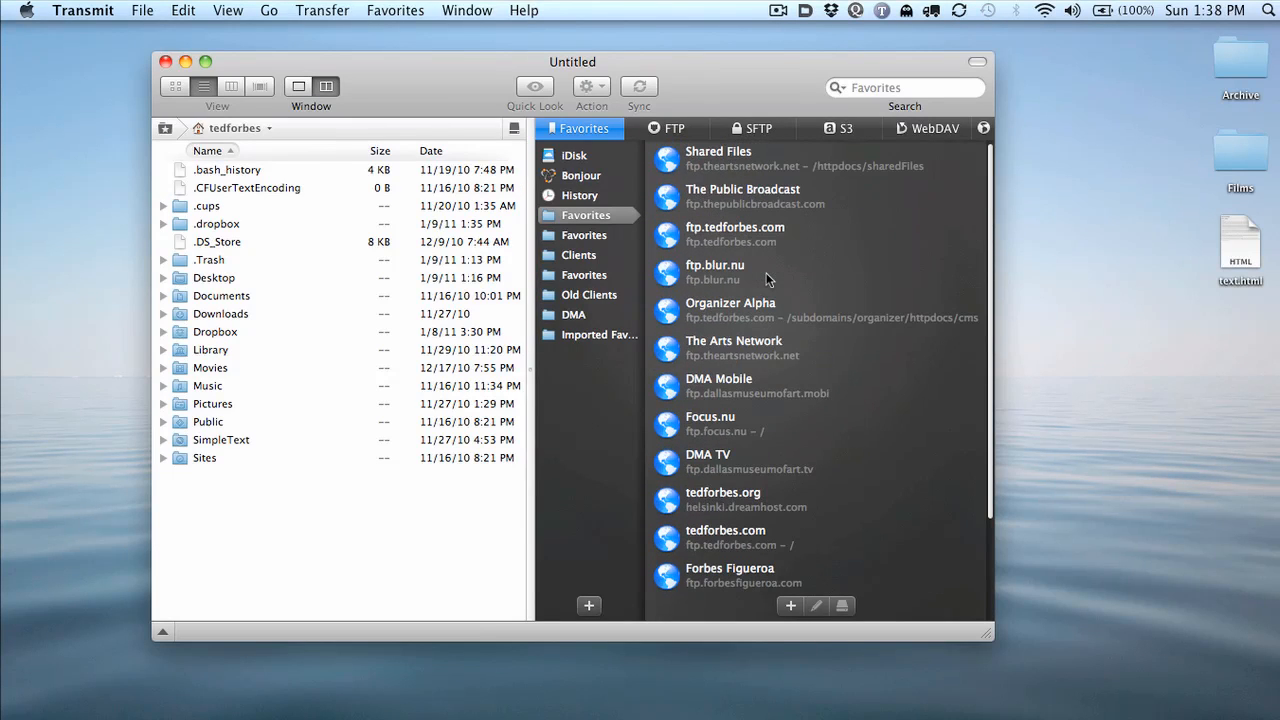
mouse_move(689, 153)
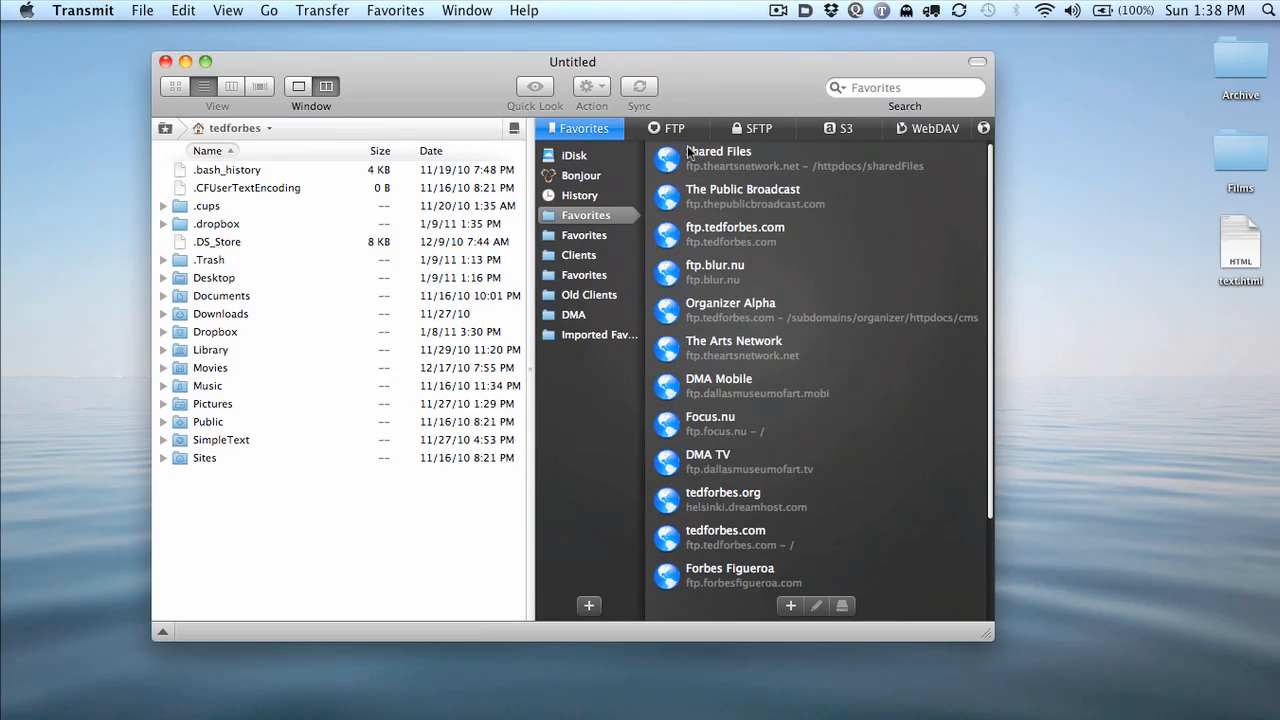
mouse_move(715, 133)
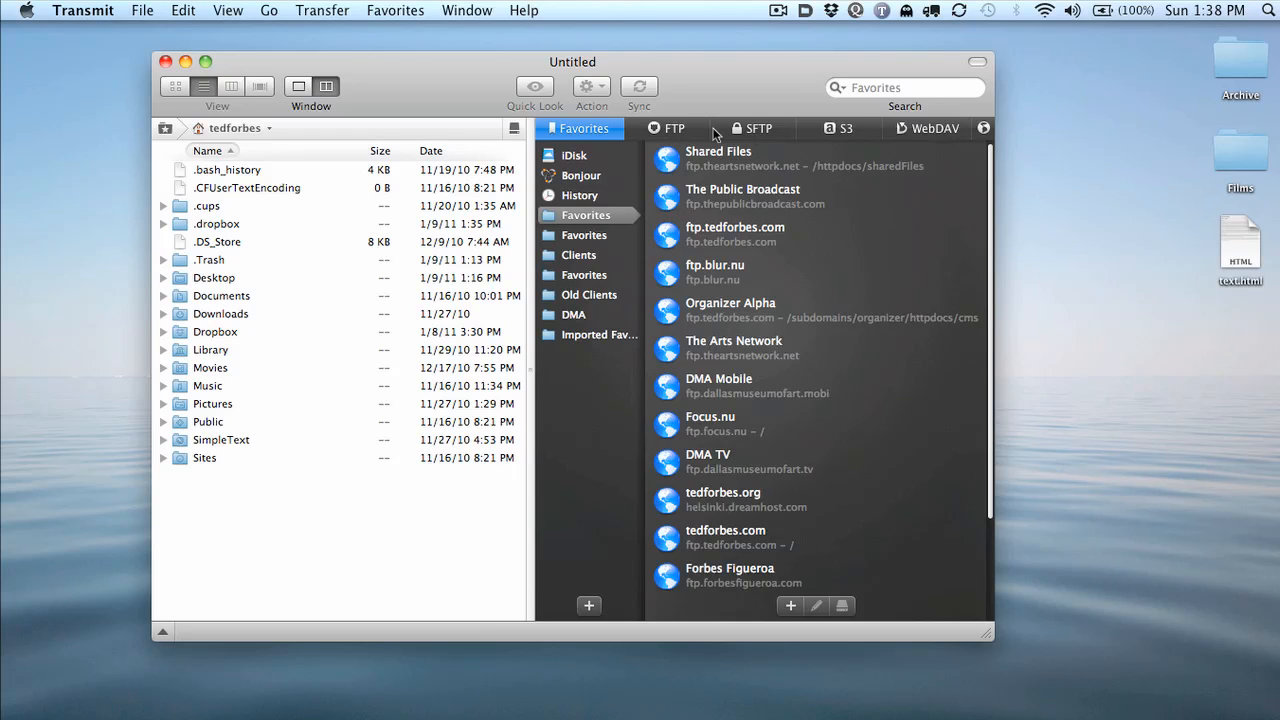
left_click(754, 128)
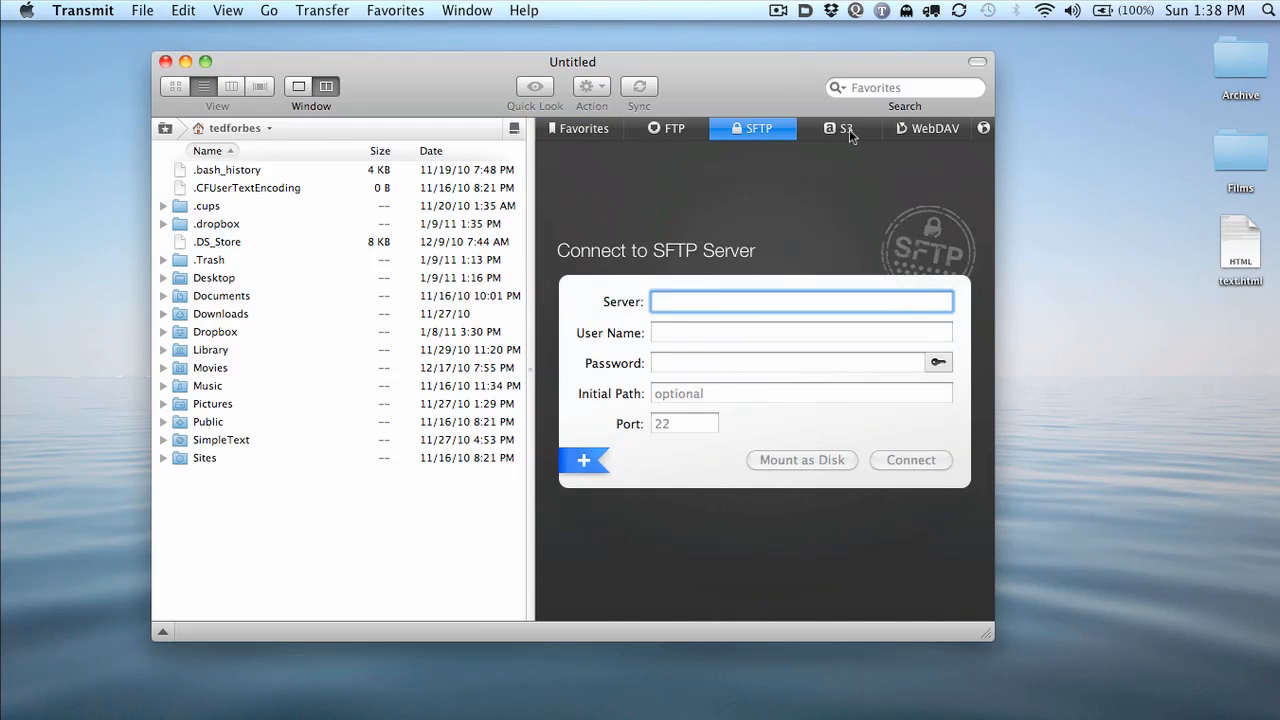
left_click(927, 128)
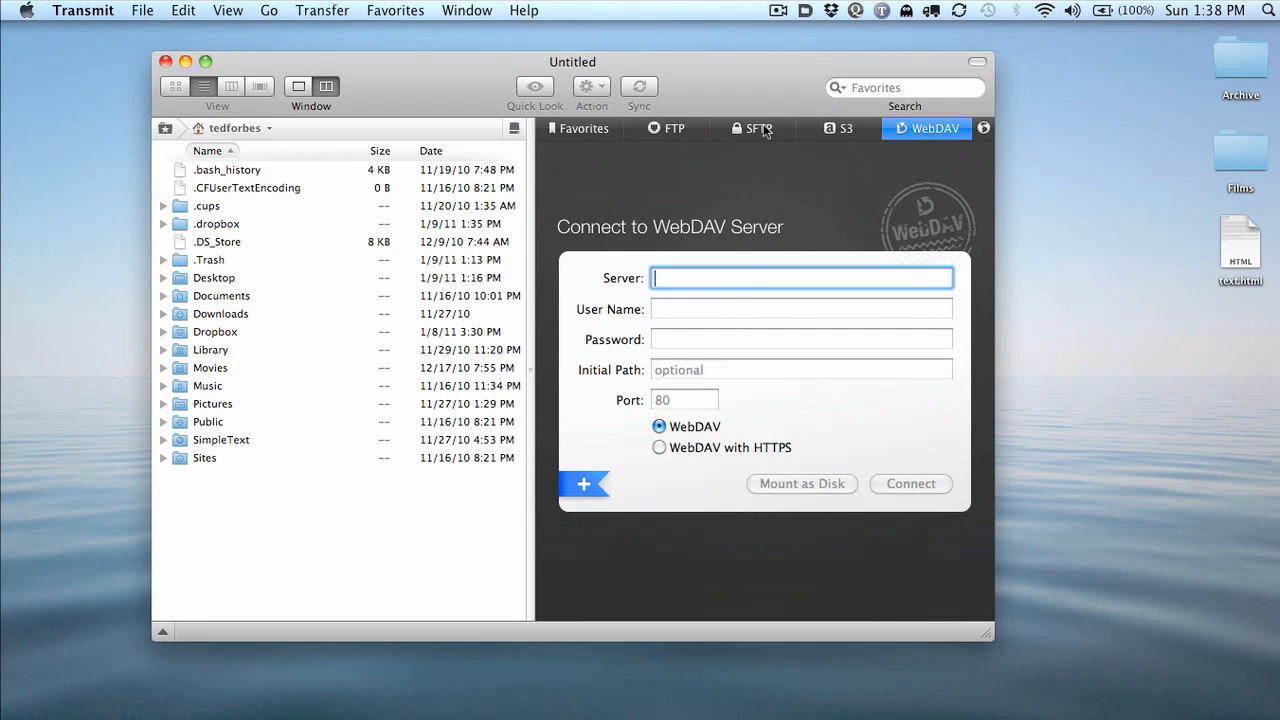
left_click(755, 128)
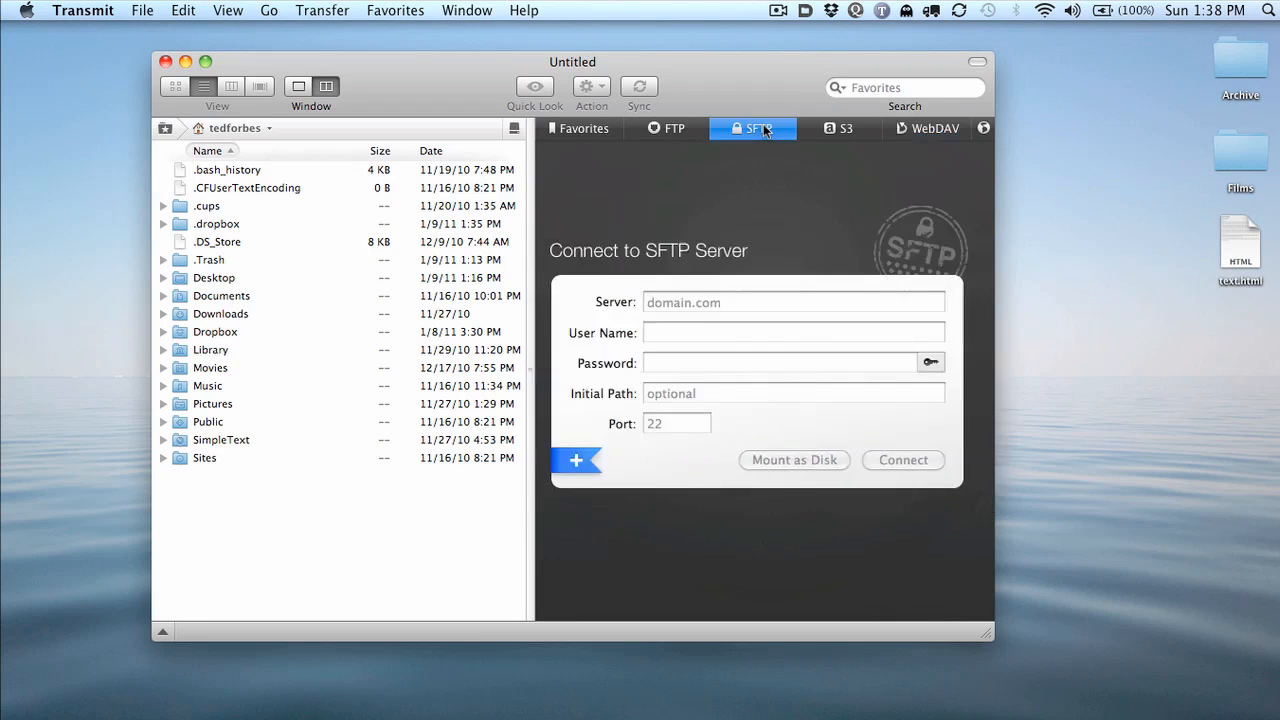
left_click(585, 128)
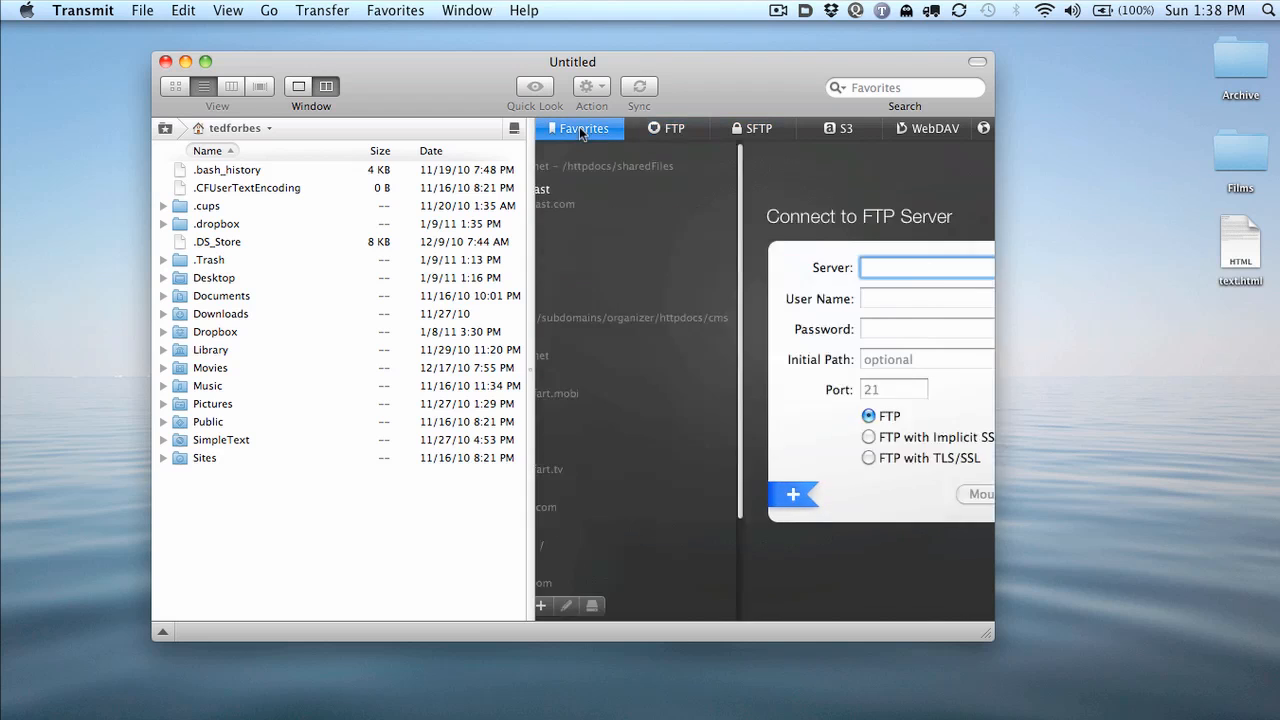
left_click(676, 128)
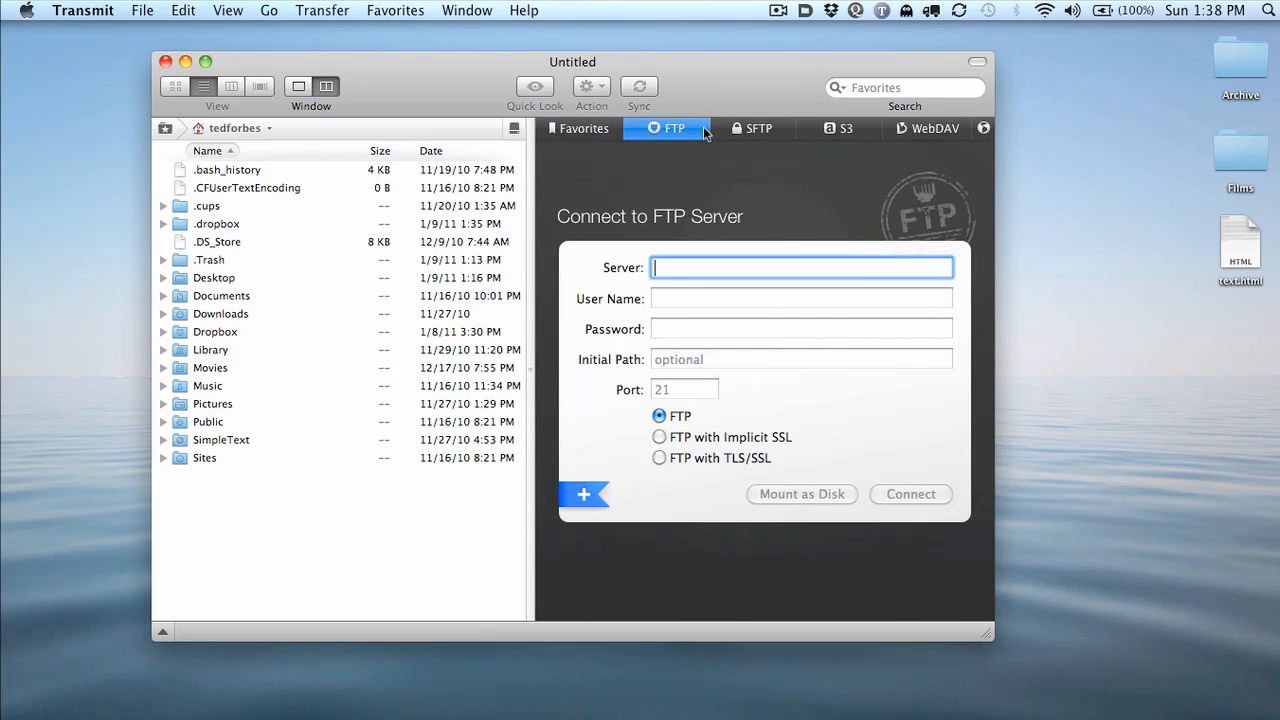
mouse_move(712, 134)
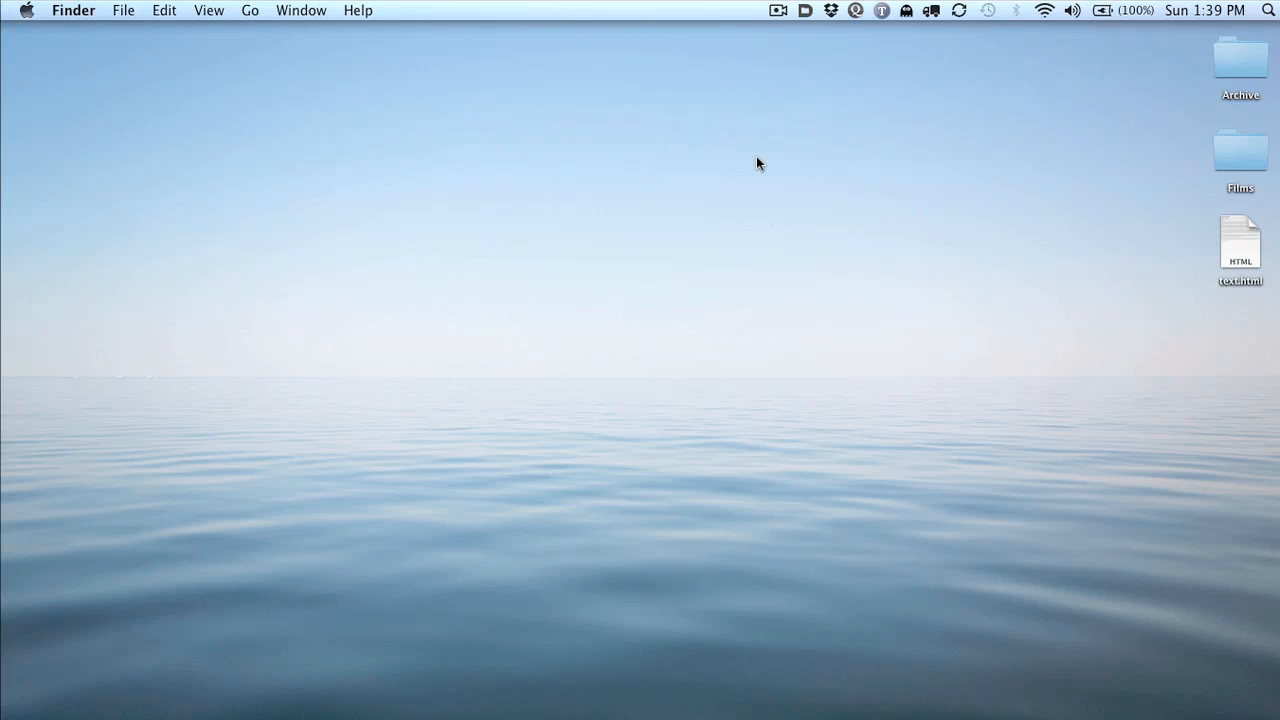
mouse_move(827, 246)
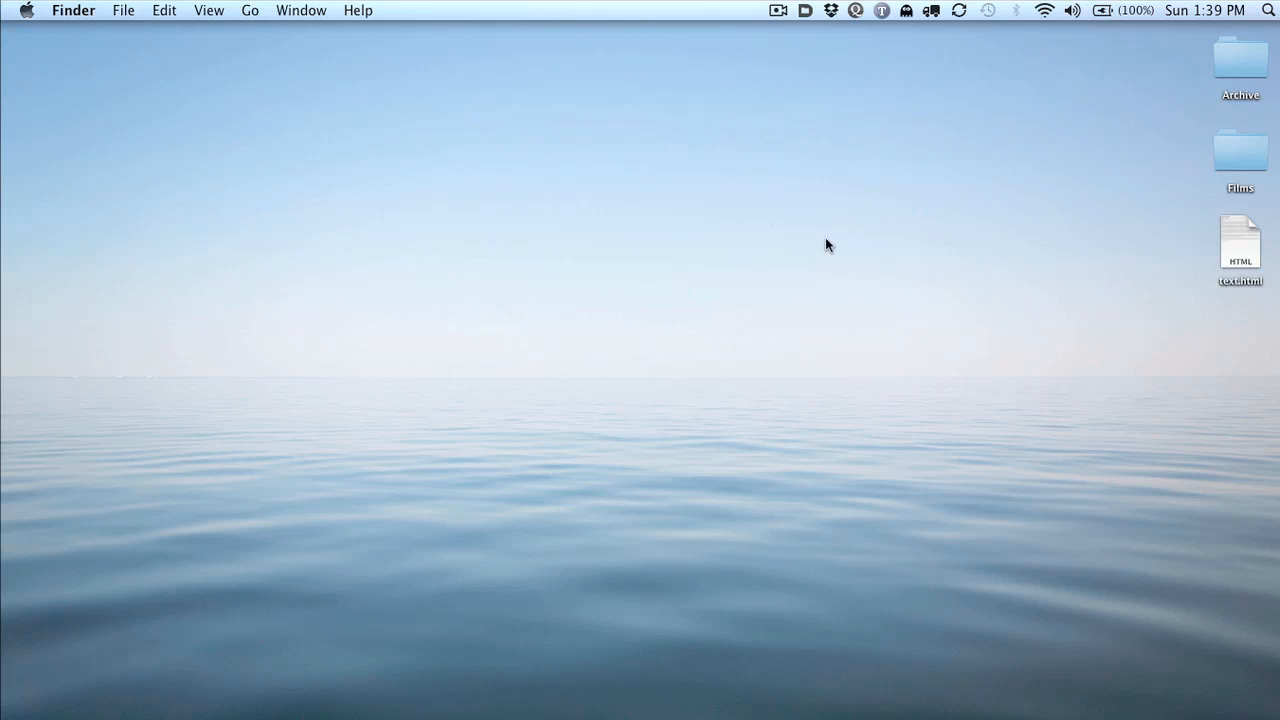
mouse_move(1072, 267)
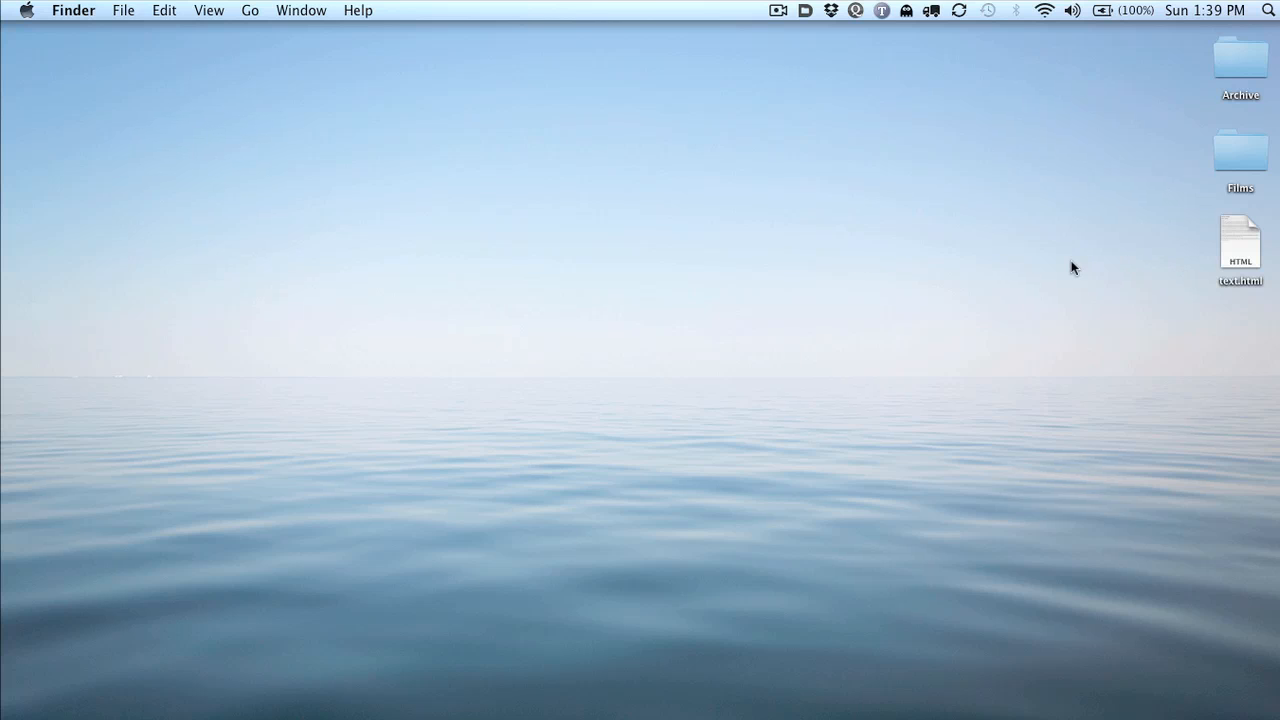
mouse_move(880, 256)
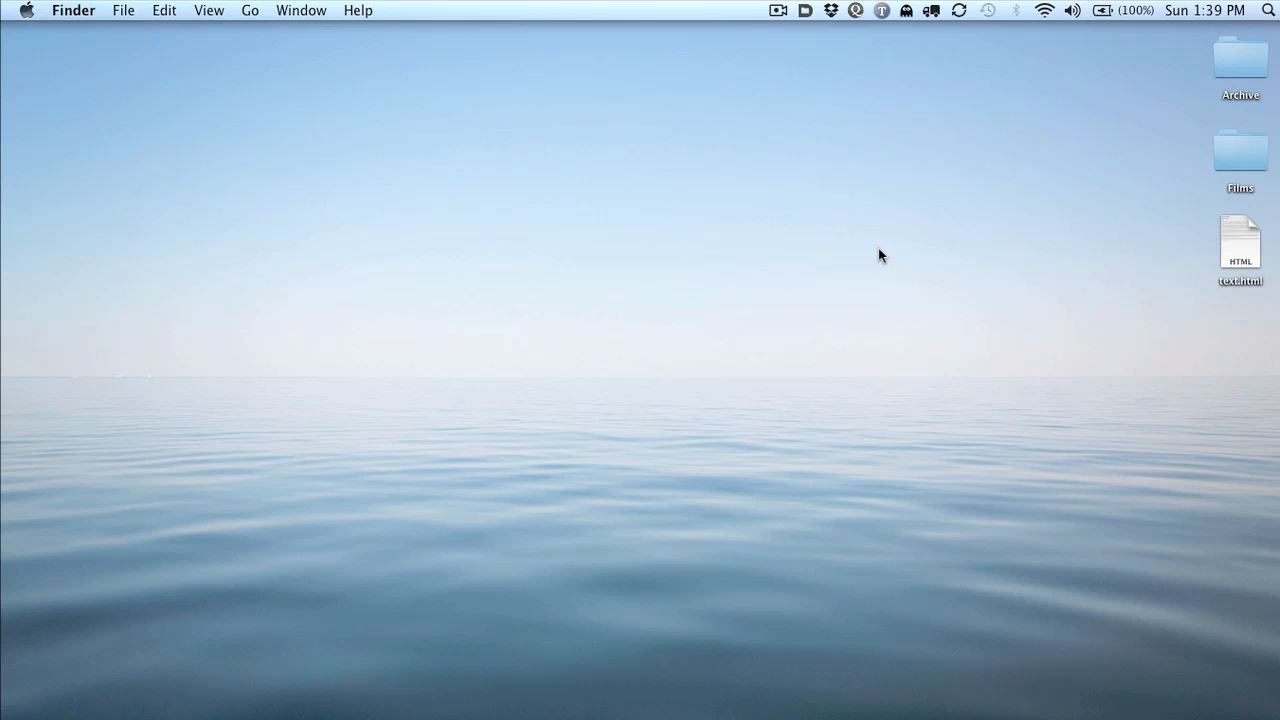